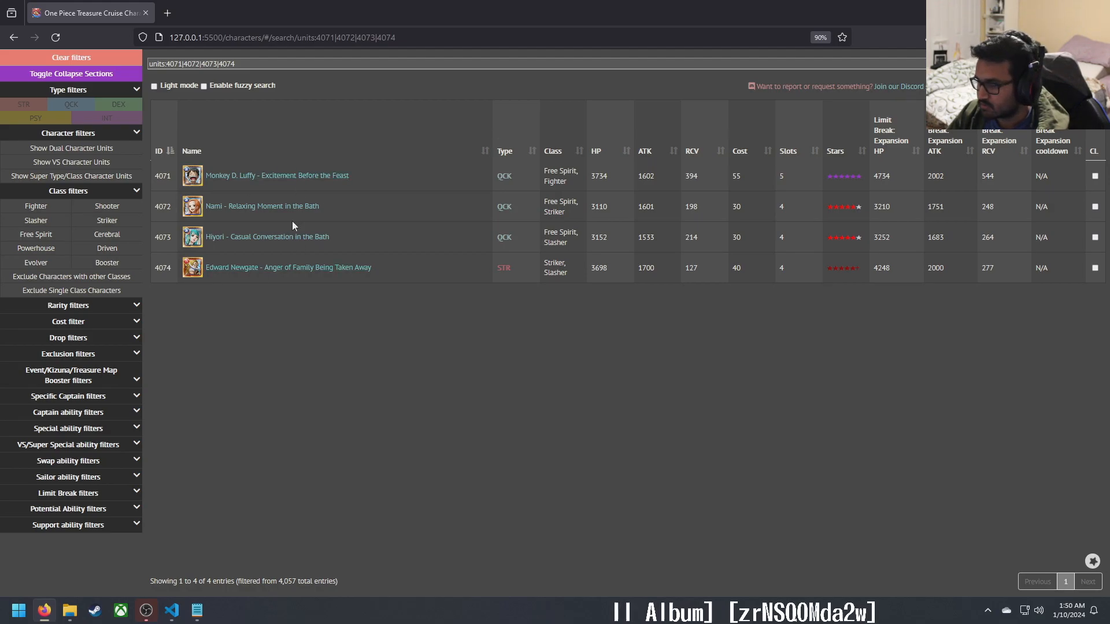
# Step: Open Luffy's detail modal; highlight his 5.5x ATK captain boost and 'Bath Before the Feast' special
pyautogui.click(276, 176)
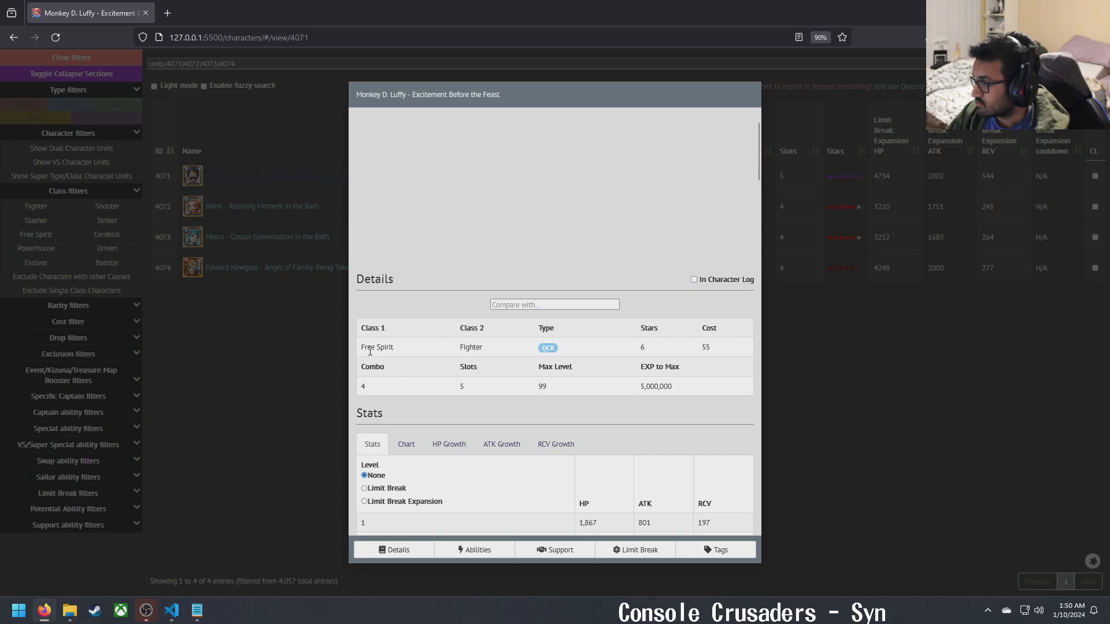
pyautogui.moveTo(461, 423)
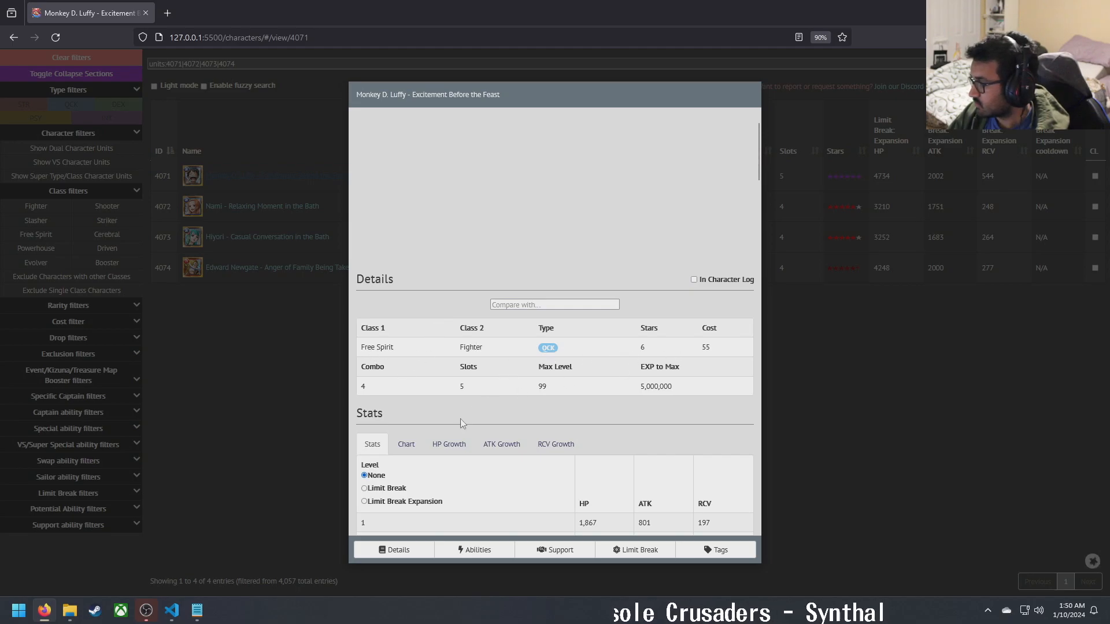
pyautogui.scroll(-3)
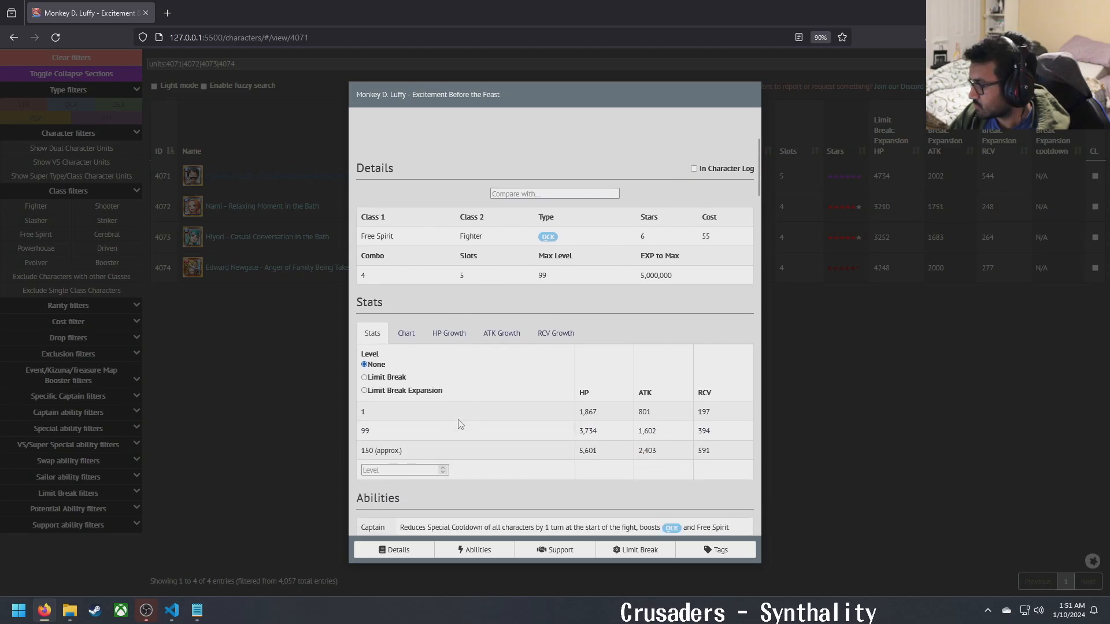
pyautogui.scroll(-3)
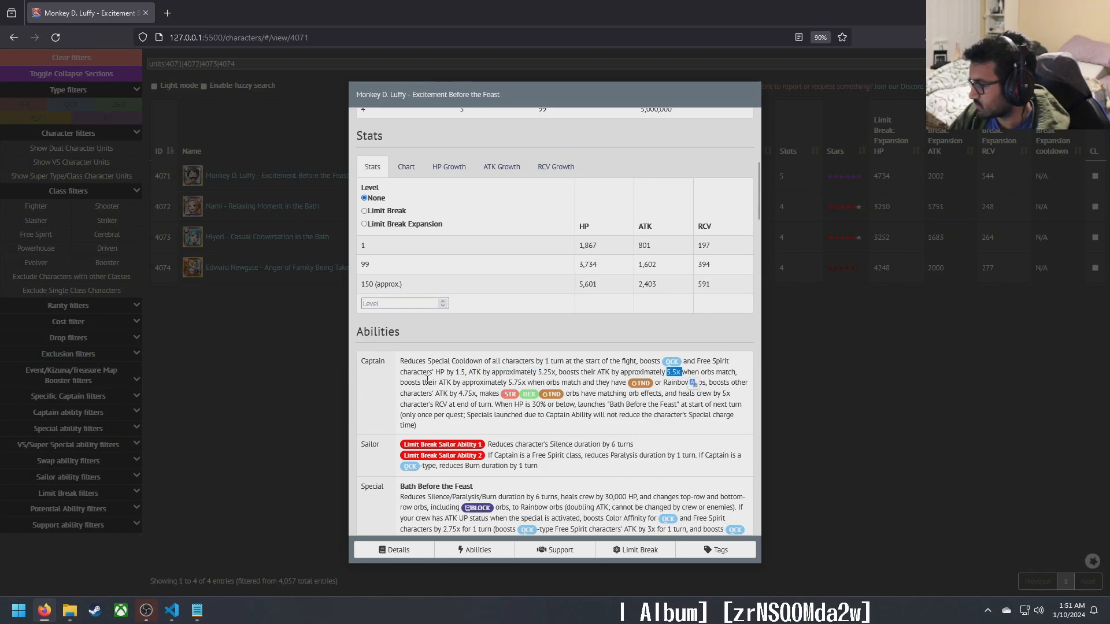
pyautogui.moveTo(399, 372); pyautogui.dragTo(594, 393)
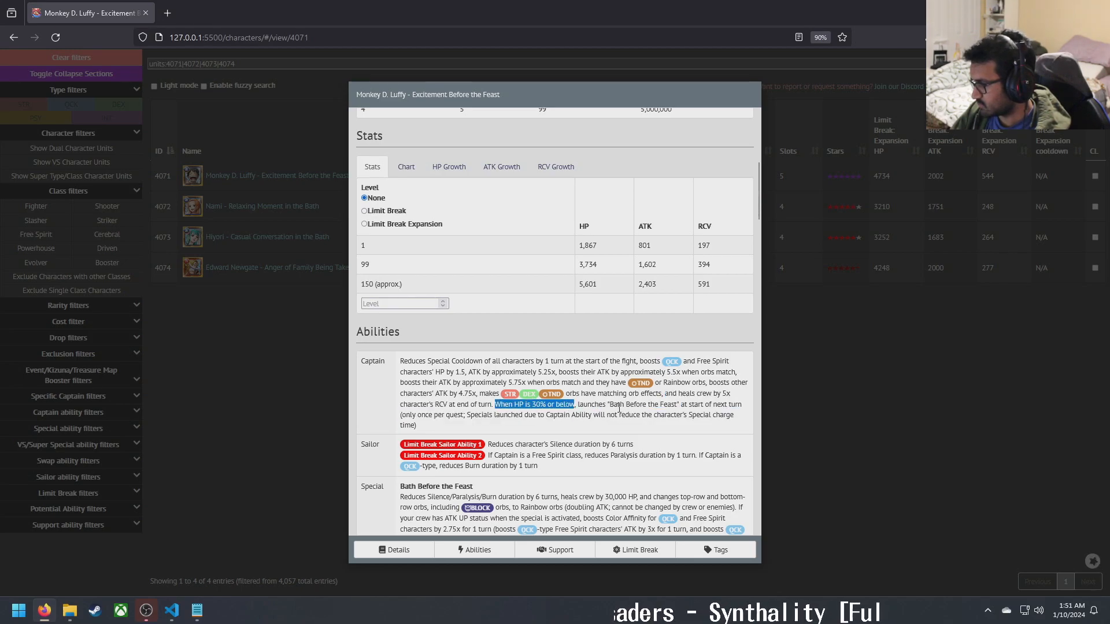
pyautogui.doubleClick(435, 486)
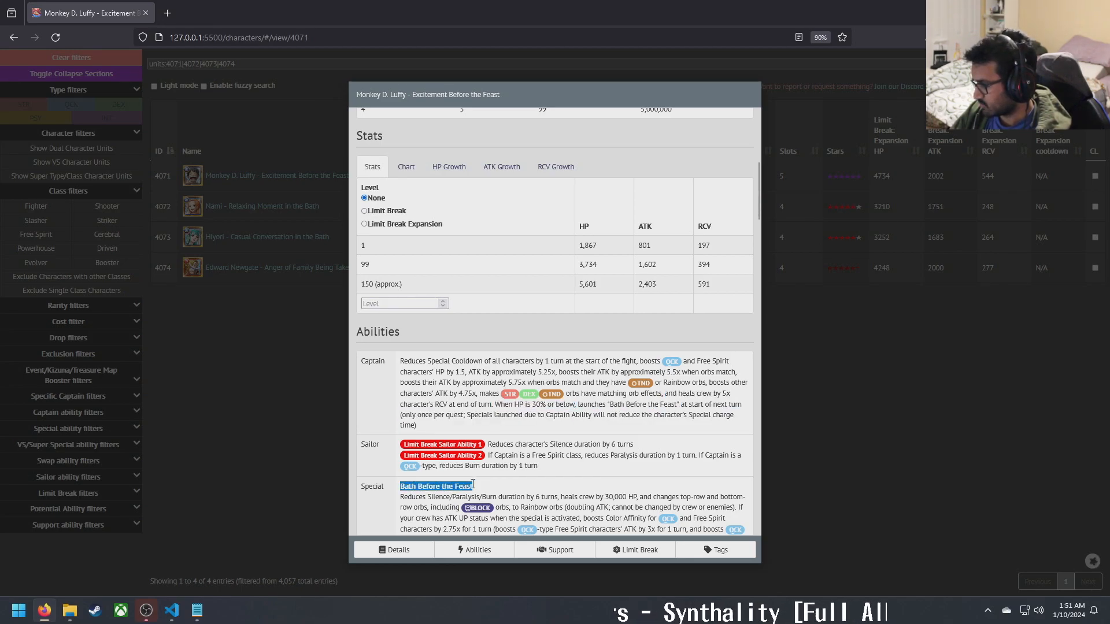
pyautogui.moveTo(440, 425)
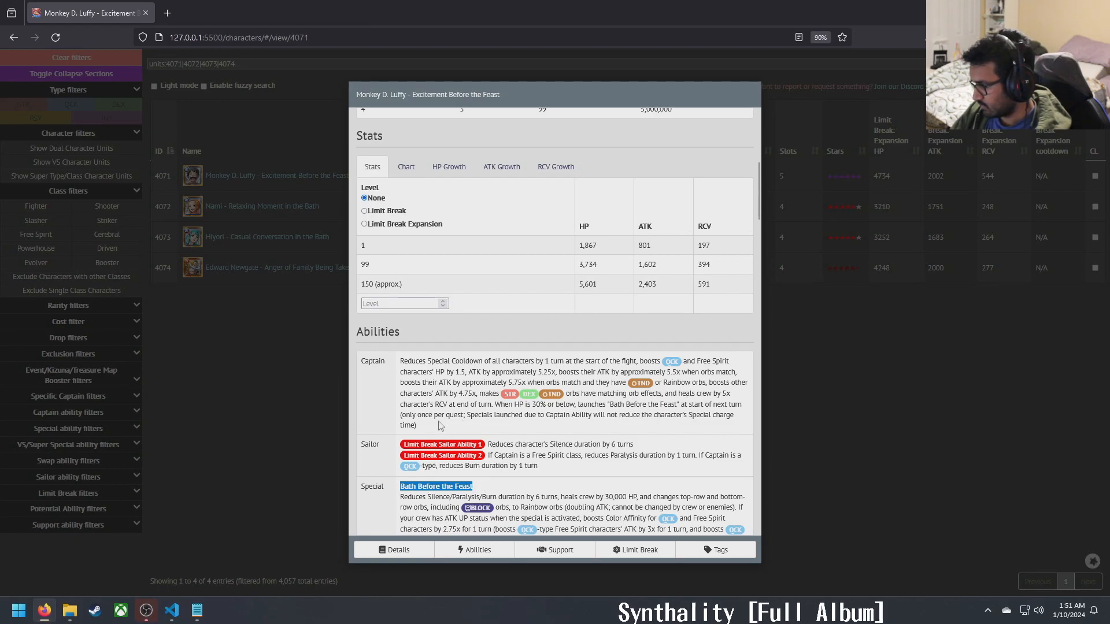
pyautogui.moveTo(469, 439)
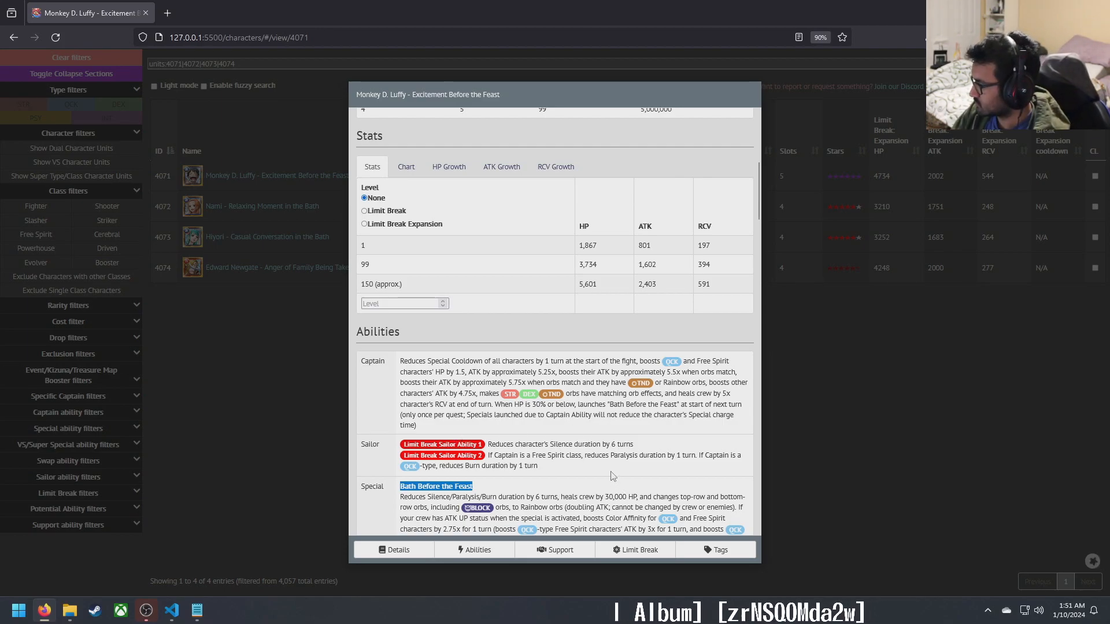
pyautogui.scroll(-3)
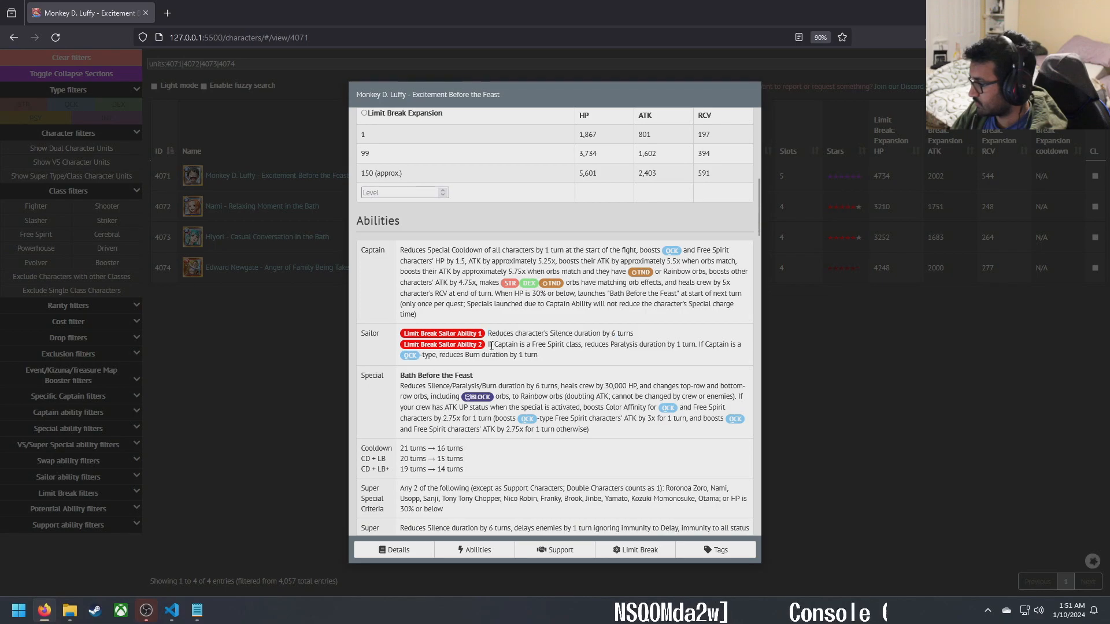
pyautogui.moveTo(492, 344); pyautogui.dragTo(695, 345)
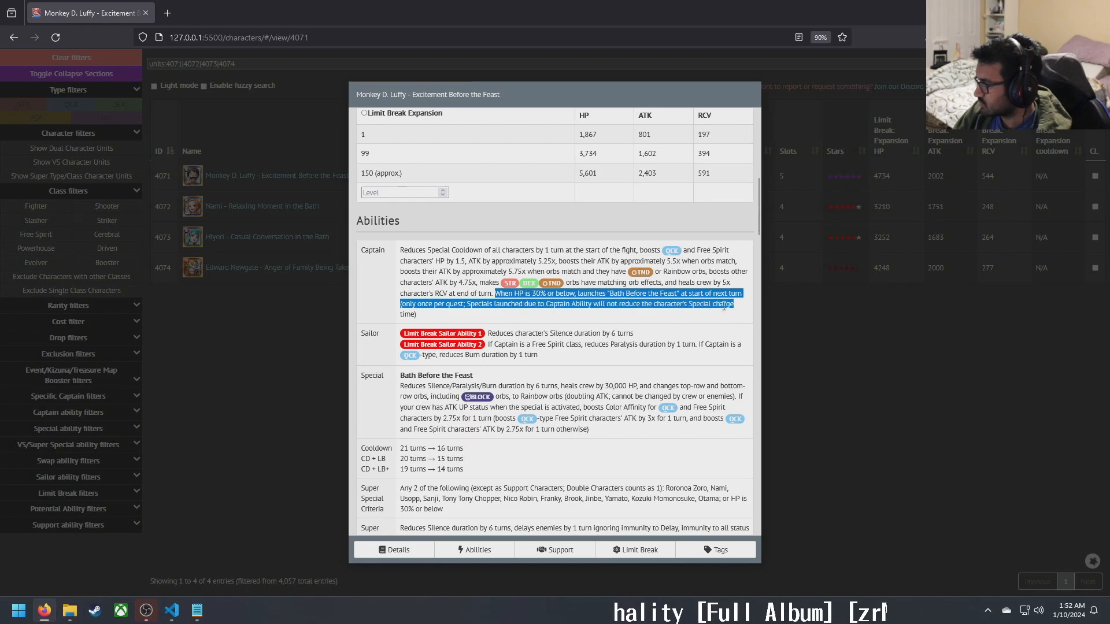
pyautogui.click(712, 316)
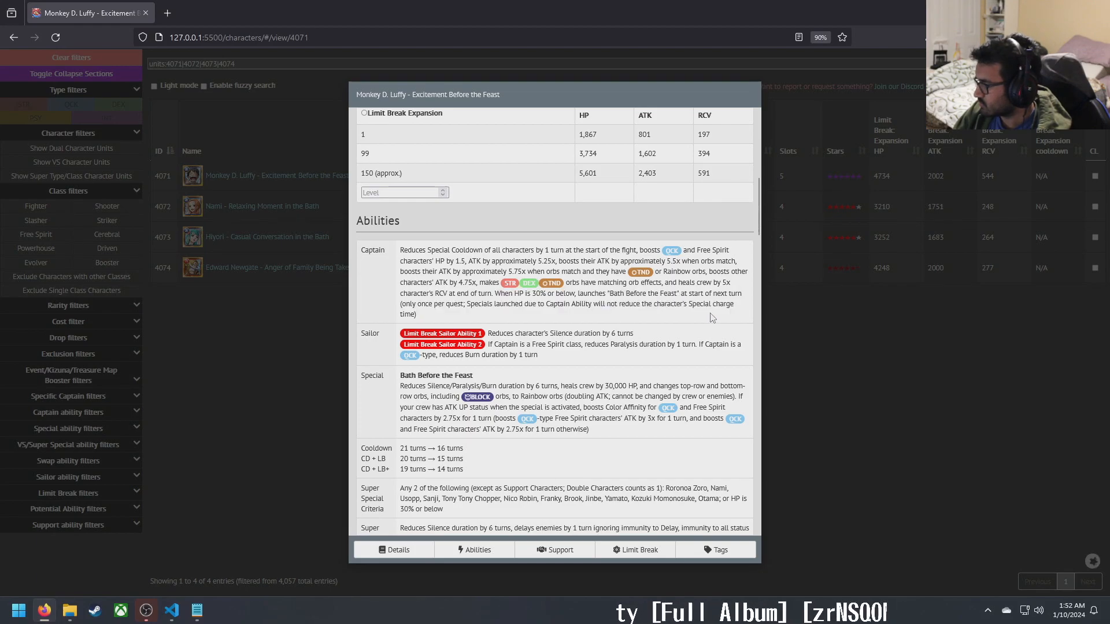
pyautogui.moveTo(541, 467)
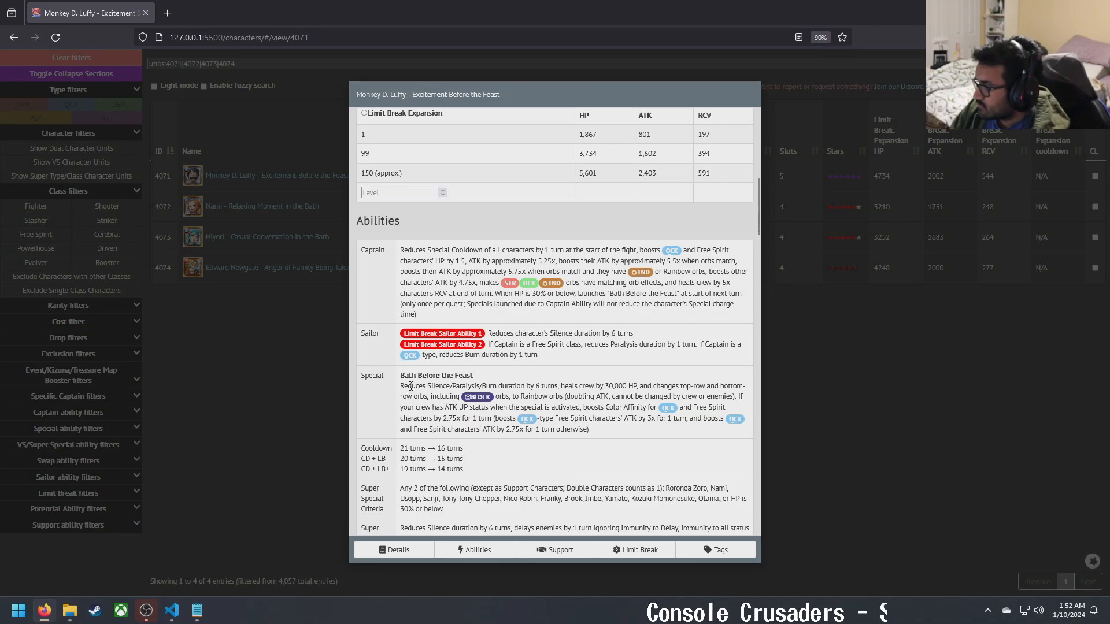
pyautogui.doubleClick(412, 386)
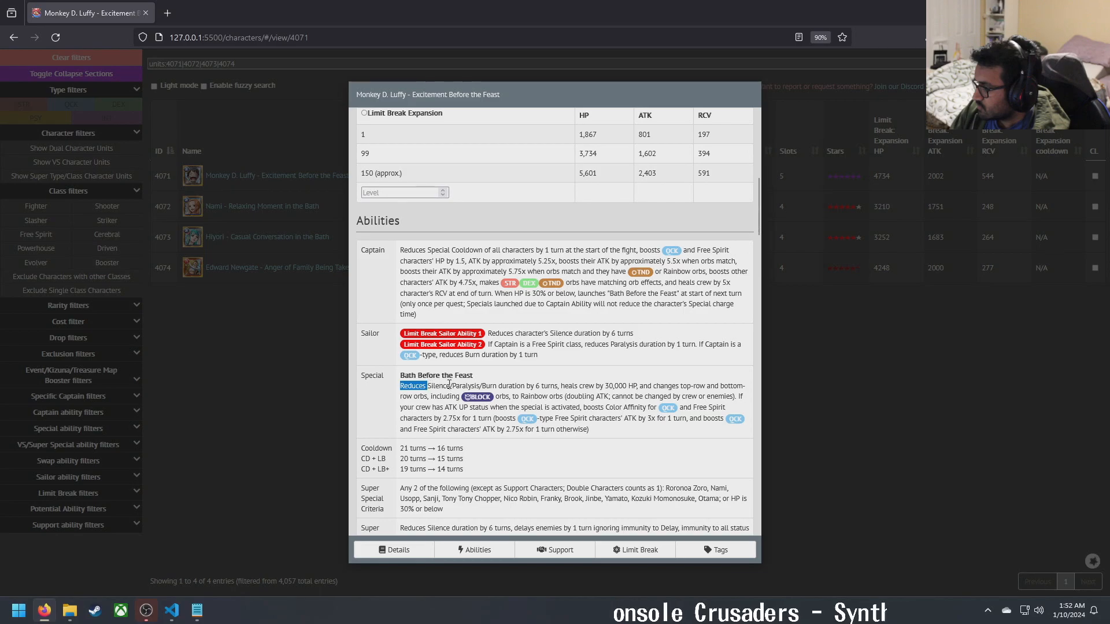
pyautogui.moveTo(601, 385)
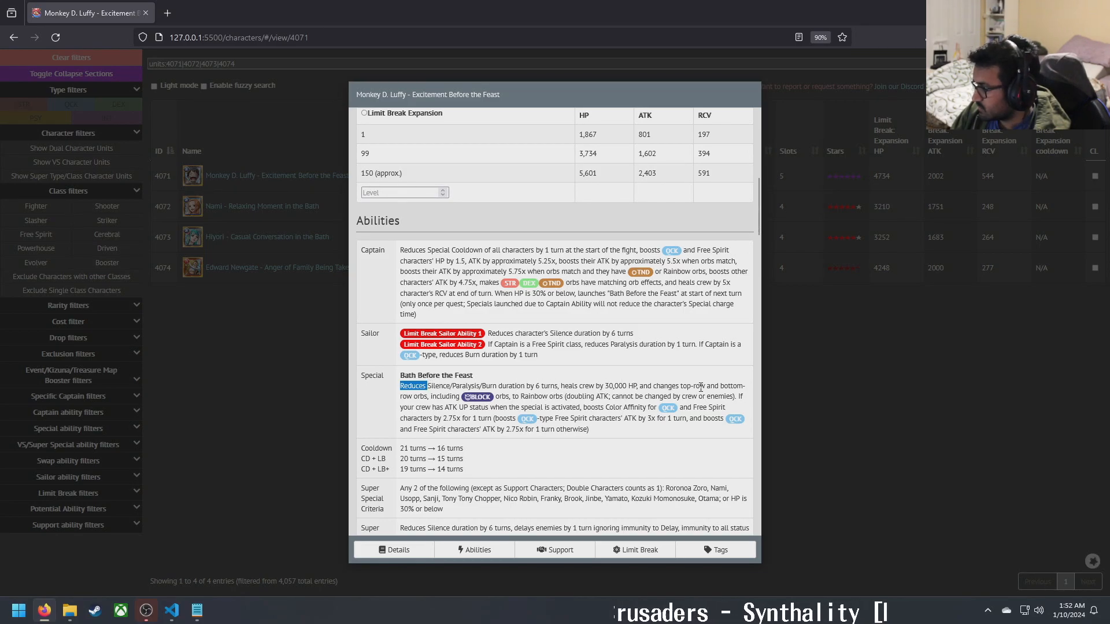
pyautogui.moveTo(425, 385); pyautogui.dragTo(633, 385)
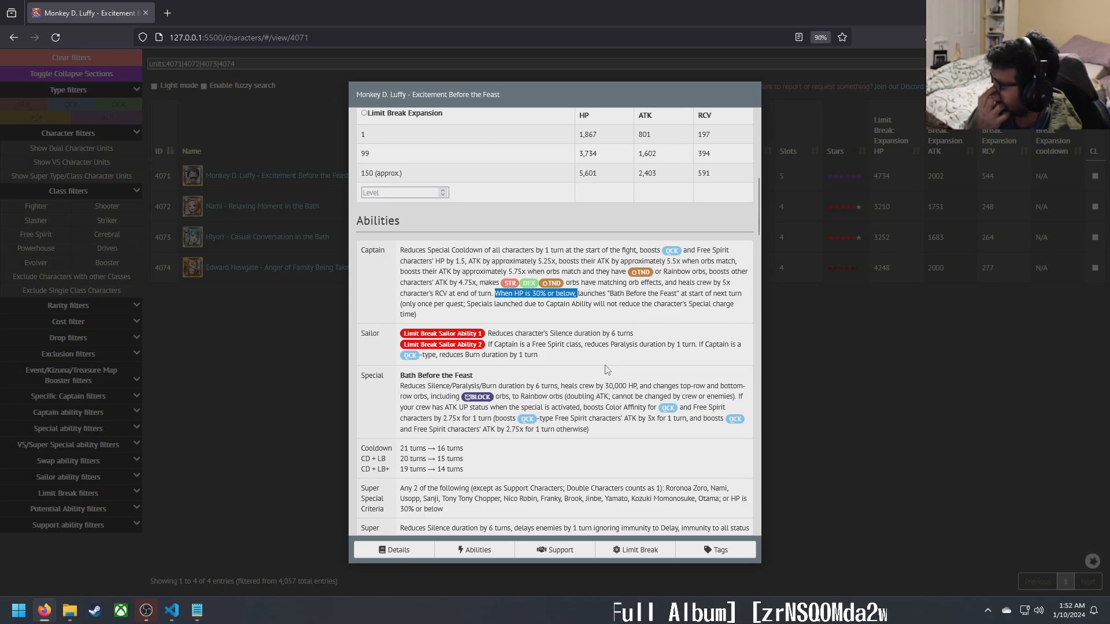
pyautogui.moveTo(571, 386)
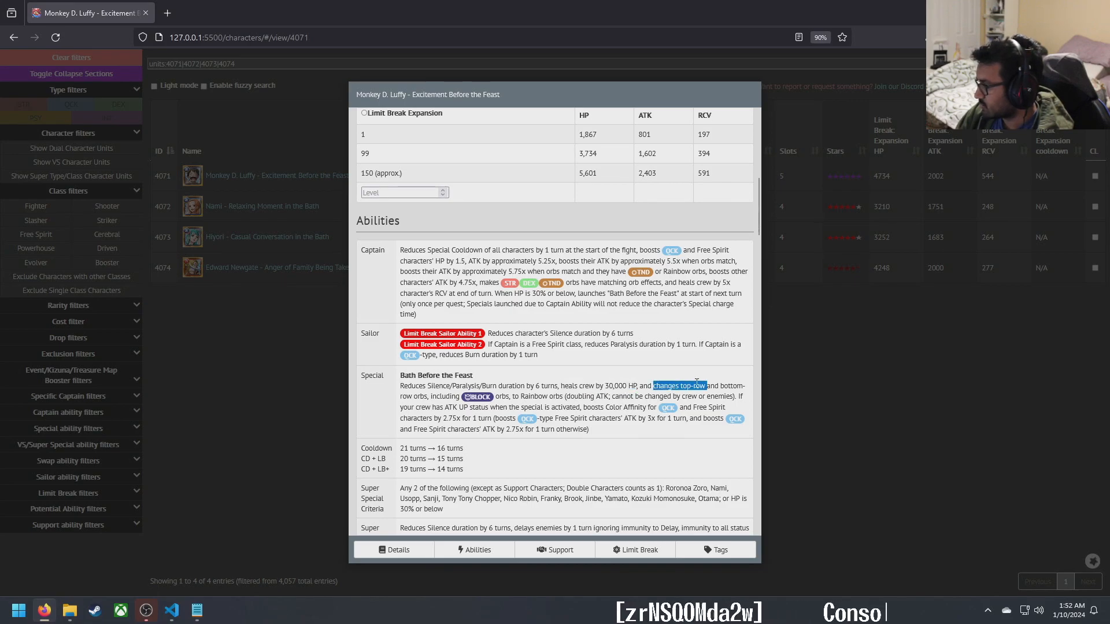
pyautogui.moveTo(652, 385); pyautogui.dragTo(595, 397)
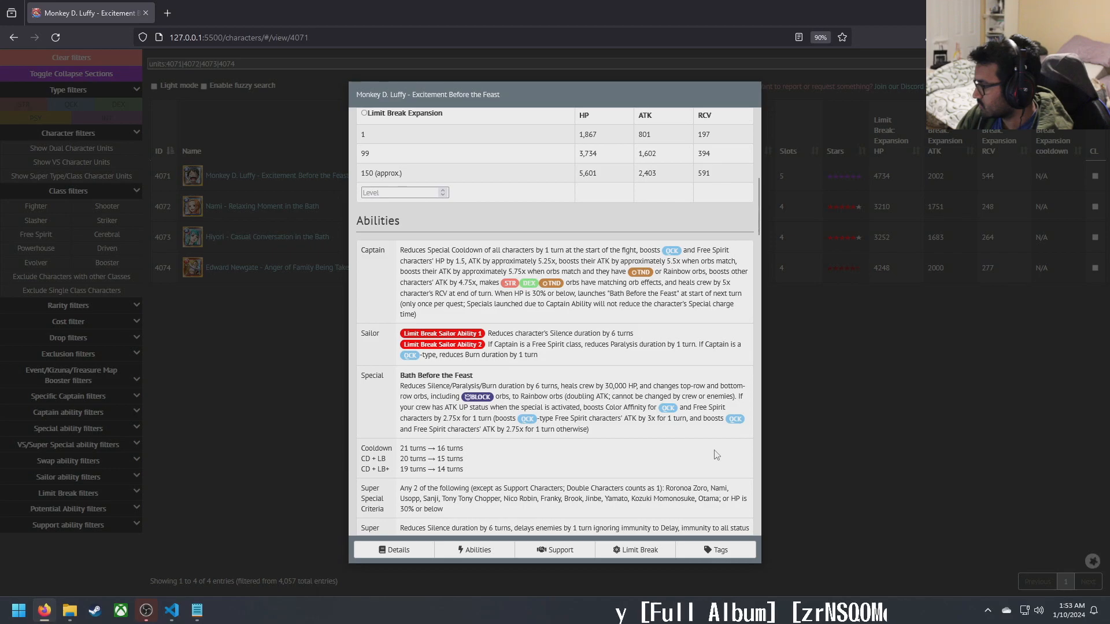
pyautogui.moveTo(478, 417)
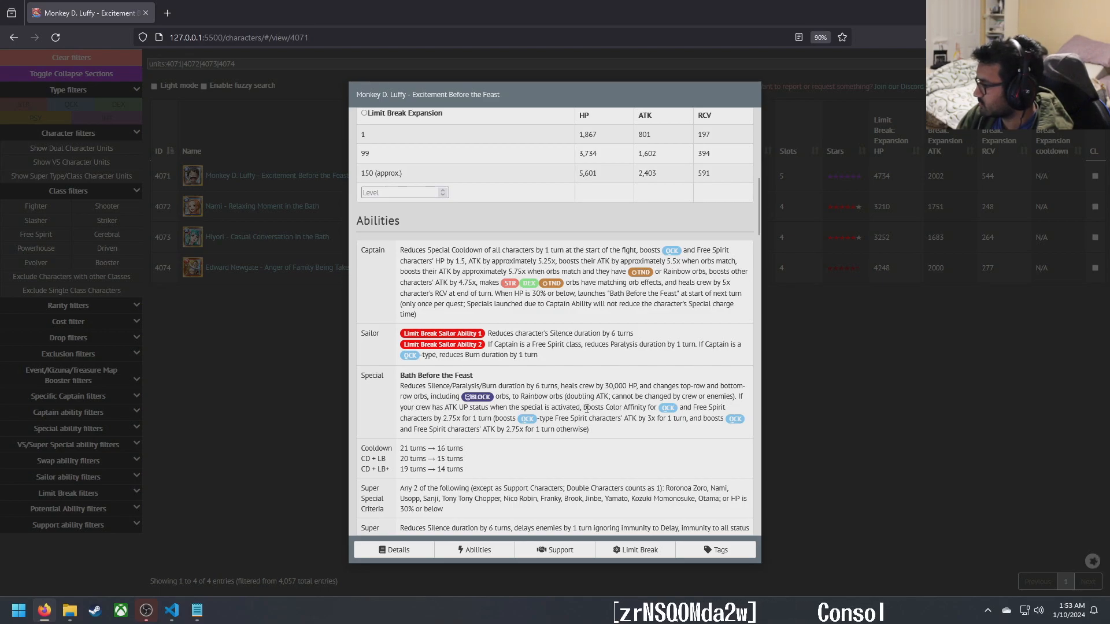
pyautogui.moveTo(584, 407); pyautogui.dragTo(705, 407)
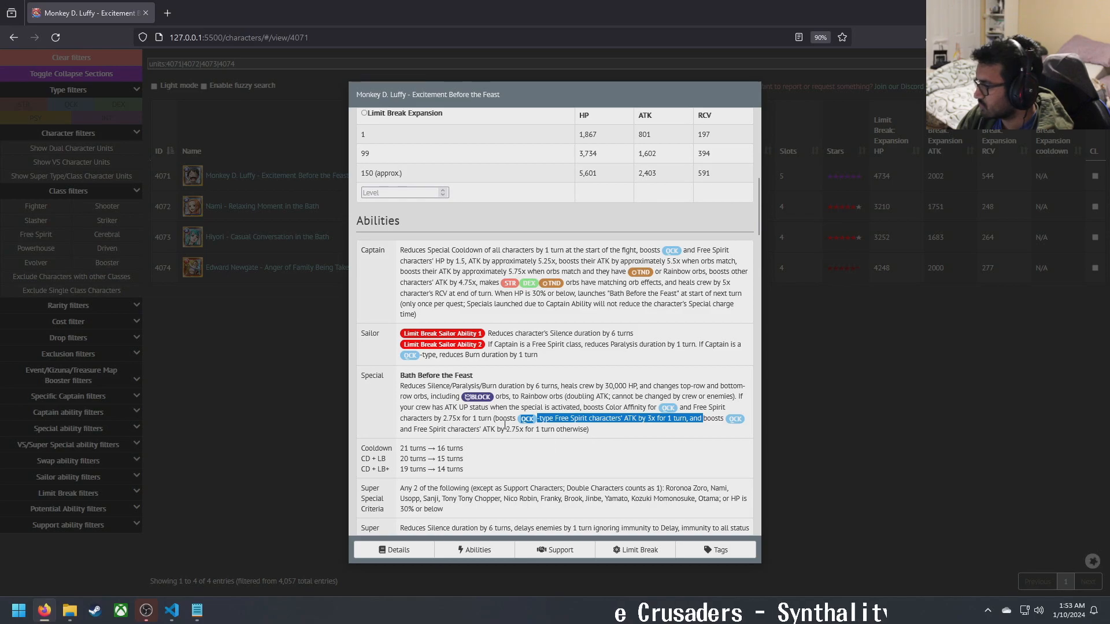
pyautogui.moveTo(537, 419); pyautogui.dragTo(584, 429)
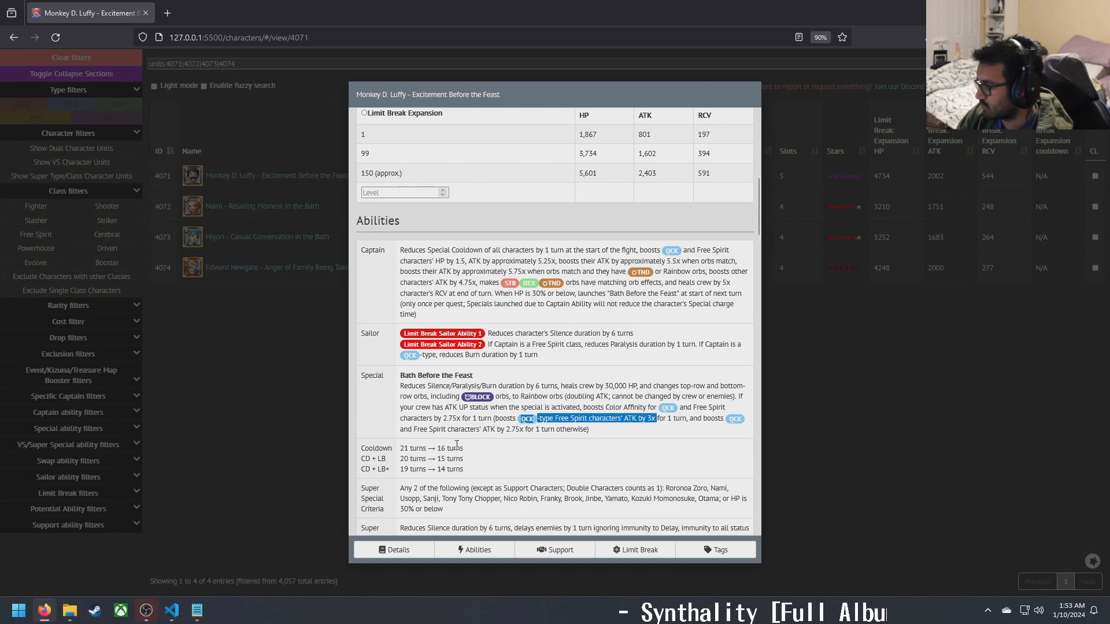
pyautogui.moveTo(507, 432)
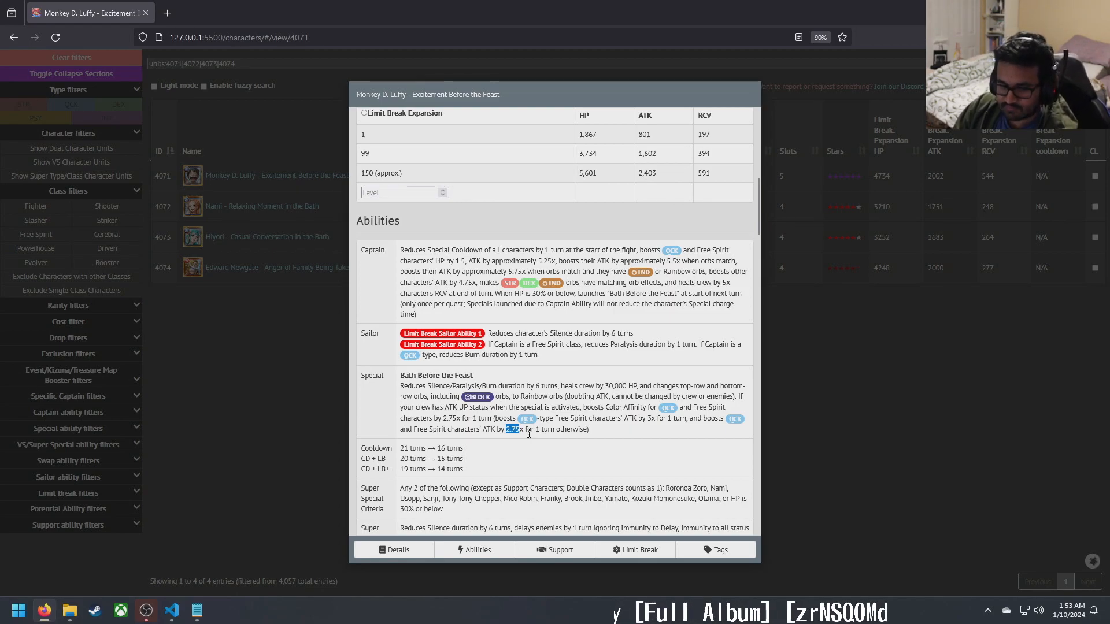
pyautogui.scroll(-3)
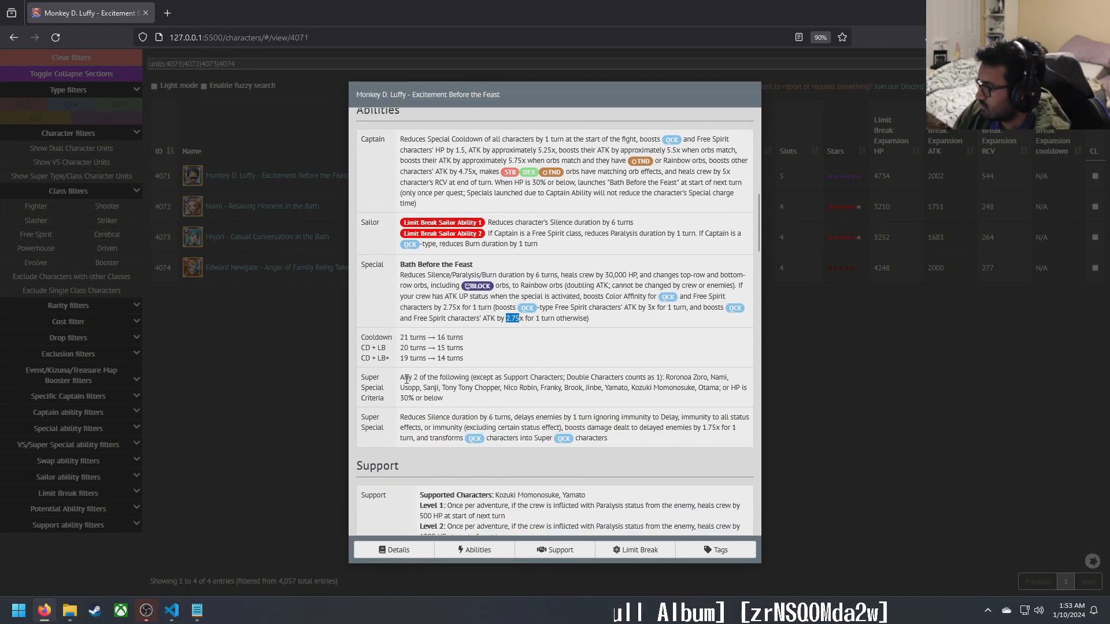
pyautogui.doubleClick(424, 377)
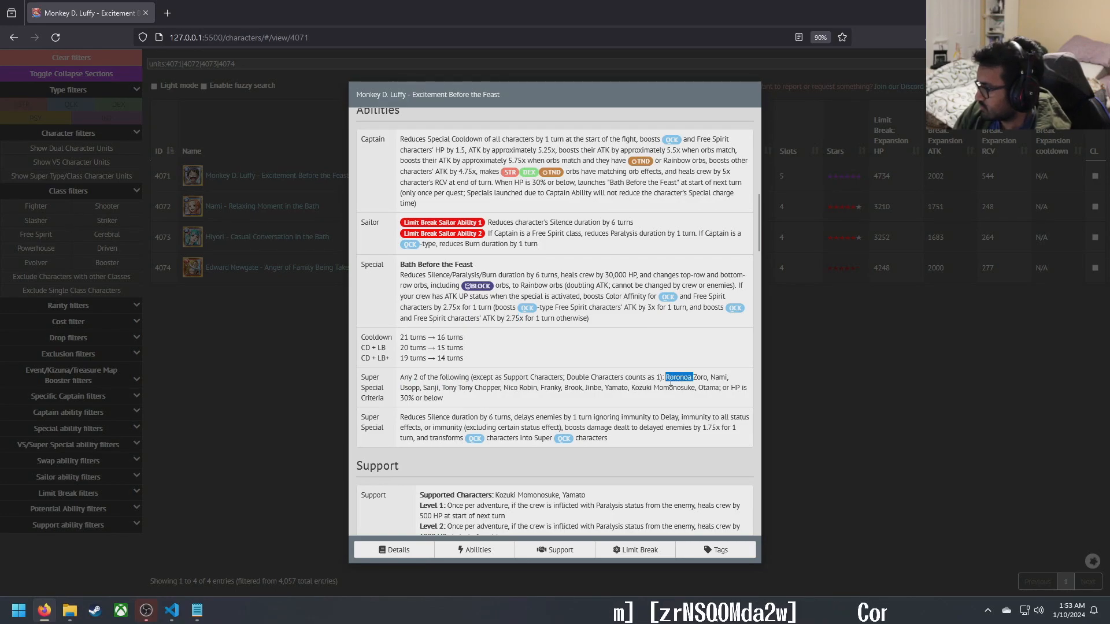
pyautogui.moveTo(665, 376); pyautogui.dragTo(626, 387)
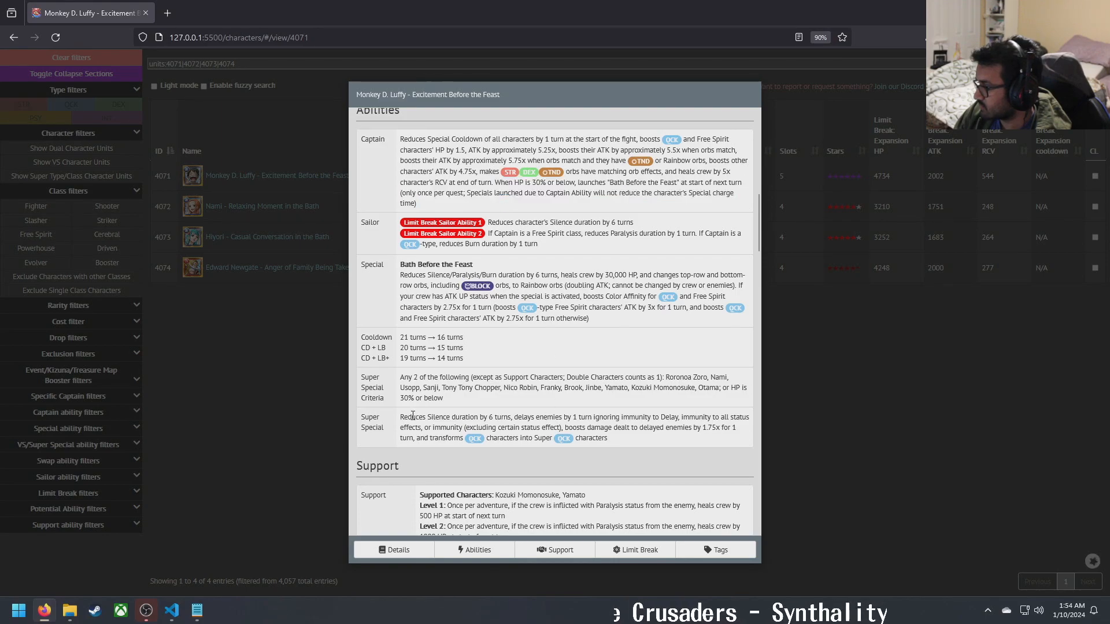
pyautogui.moveTo(400, 416); pyautogui.dragTo(511, 416)
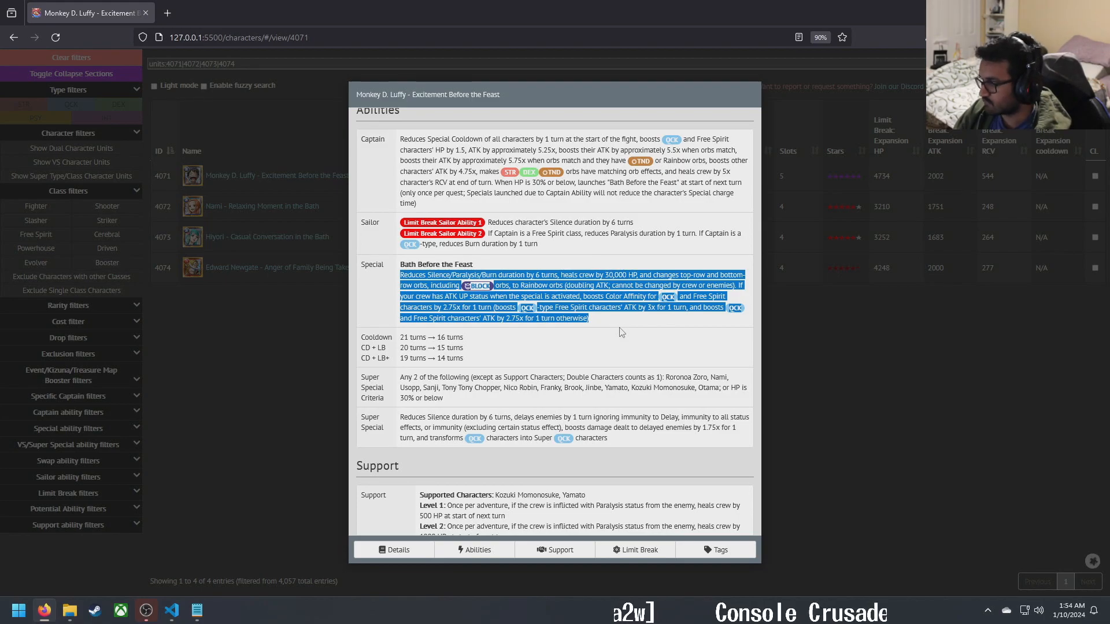
pyautogui.click(569, 450)
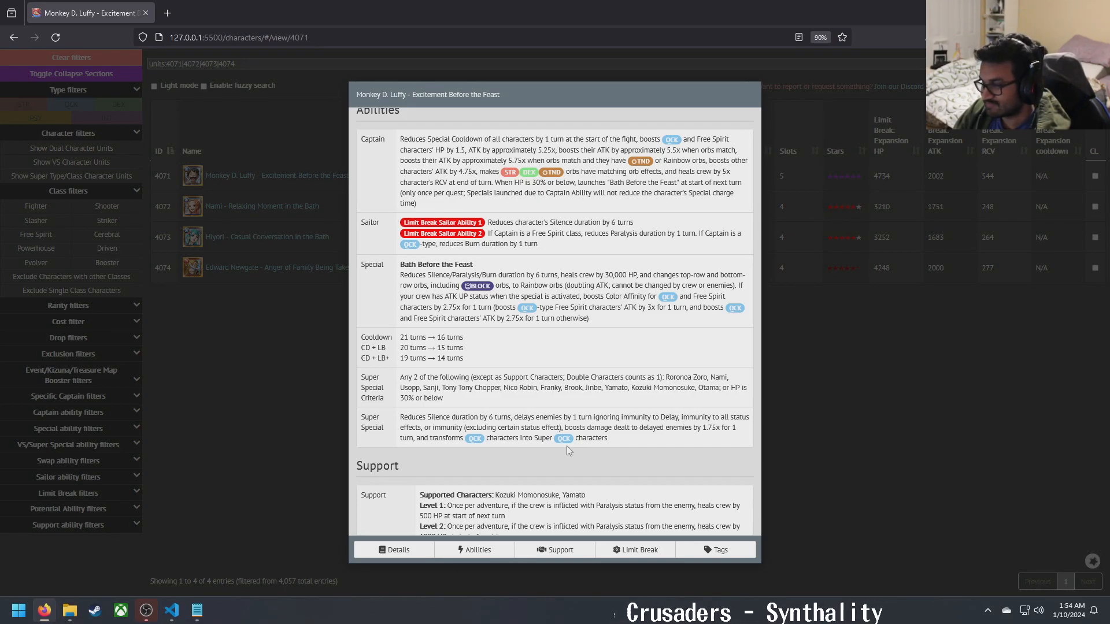
pyautogui.scroll(-3)
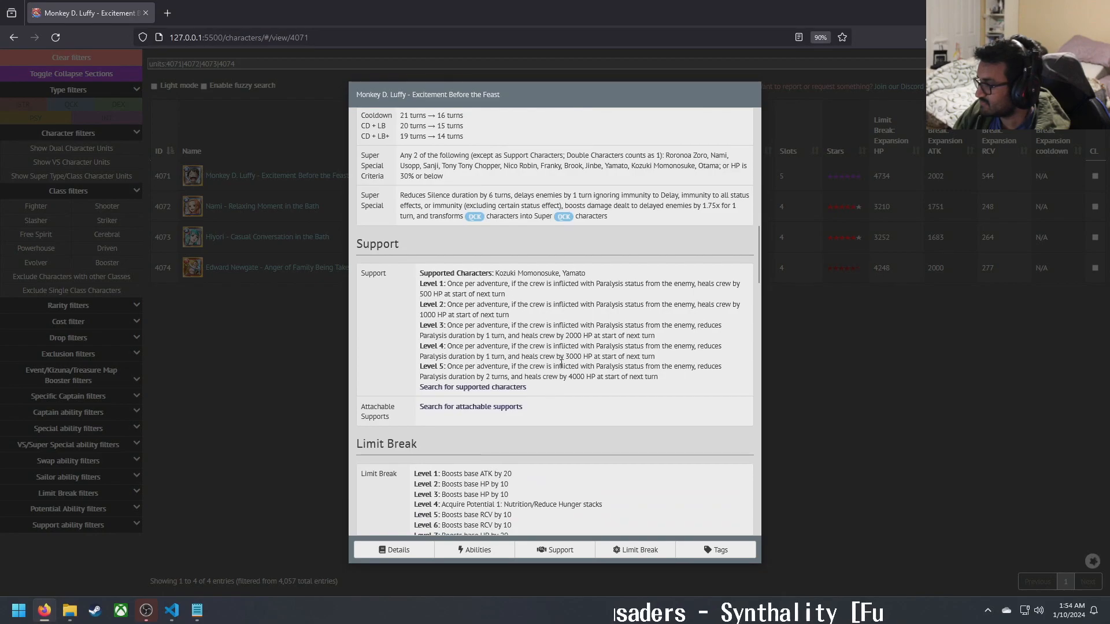
pyautogui.moveTo(515, 195); pyautogui.dragTo(676, 195)
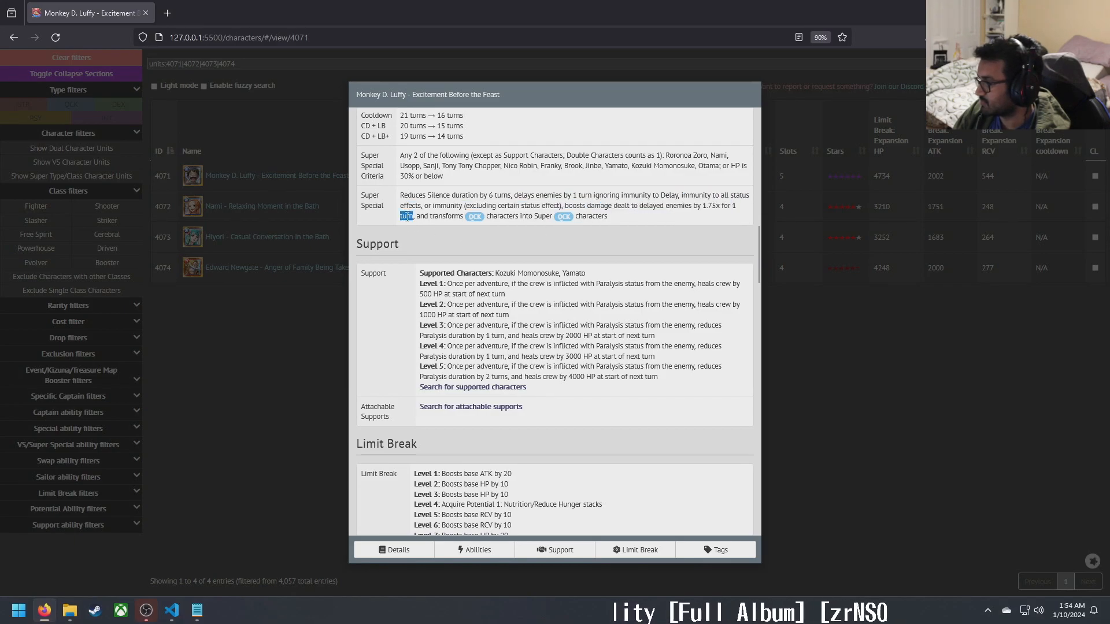
pyautogui.moveTo(435, 216); pyautogui.dragTo(606, 216)
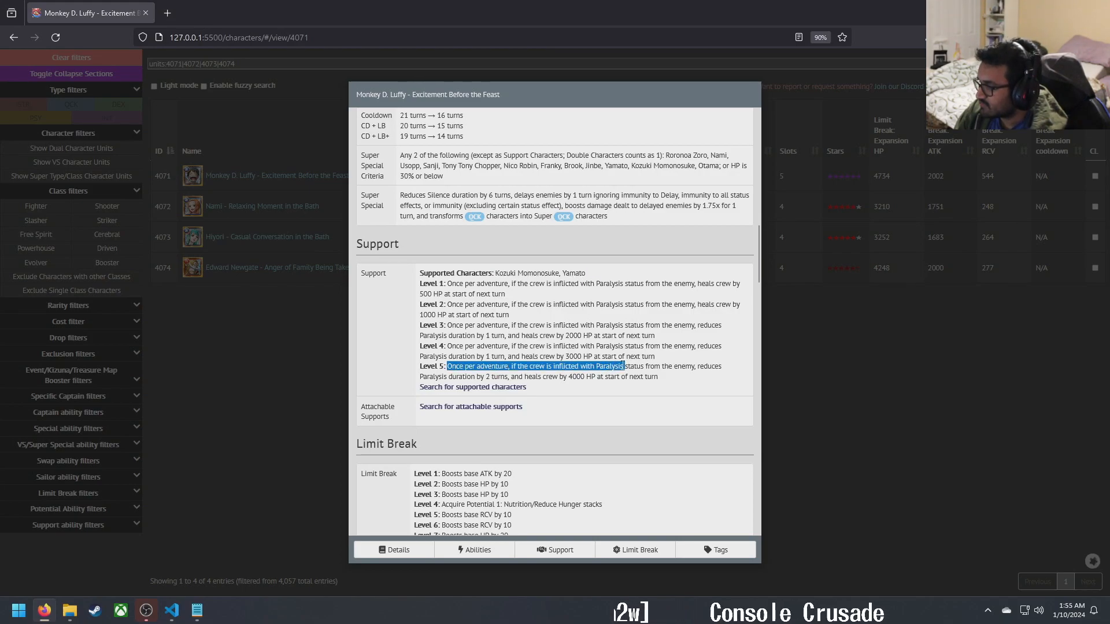
pyautogui.moveTo(625, 366); pyautogui.dragTo(523, 377)
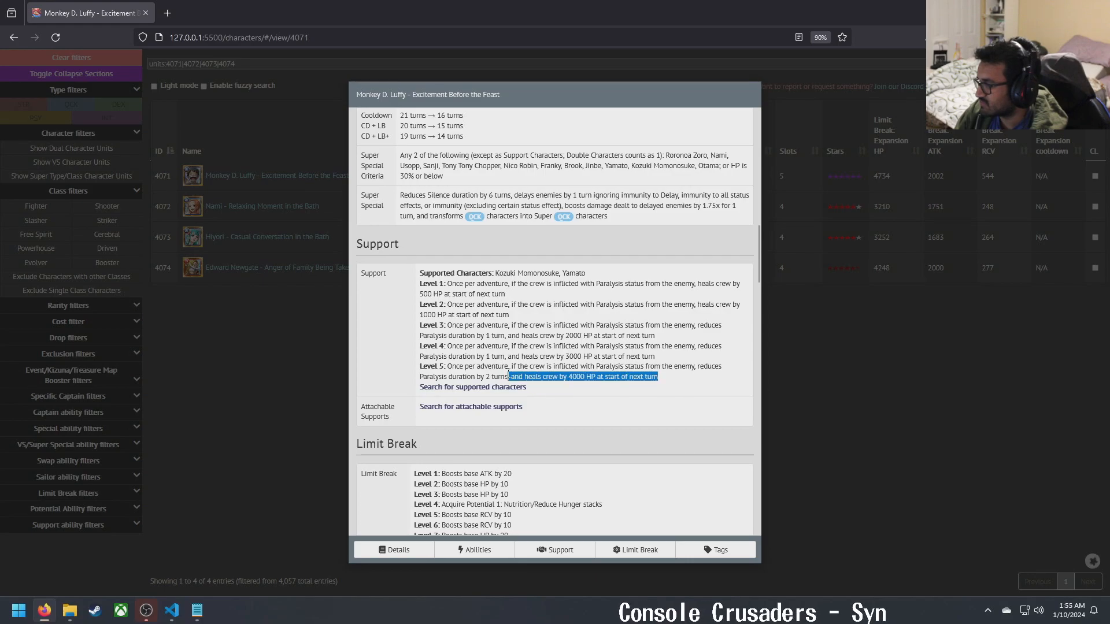
pyautogui.doubleClick(532, 376)
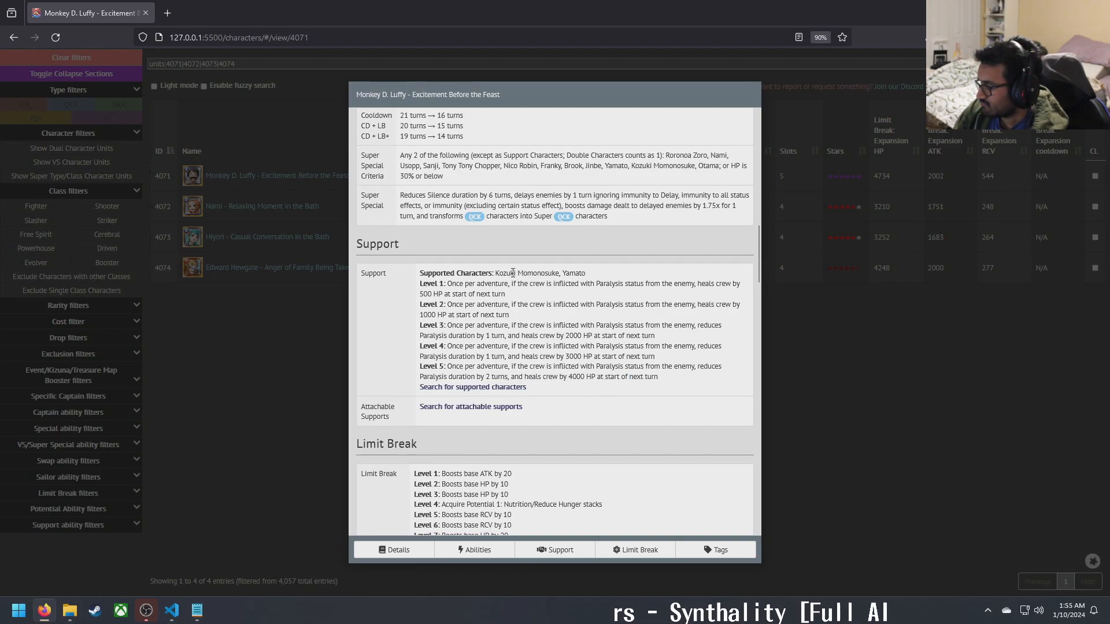
pyautogui.doubleClick(507, 273)
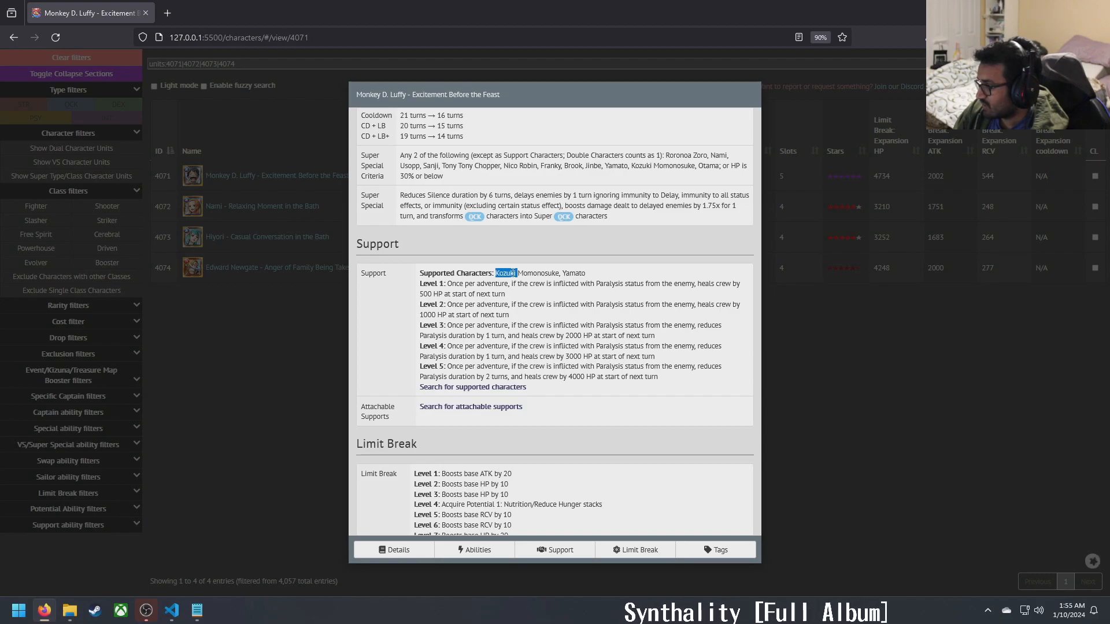
pyautogui.doubleClick(537, 273)
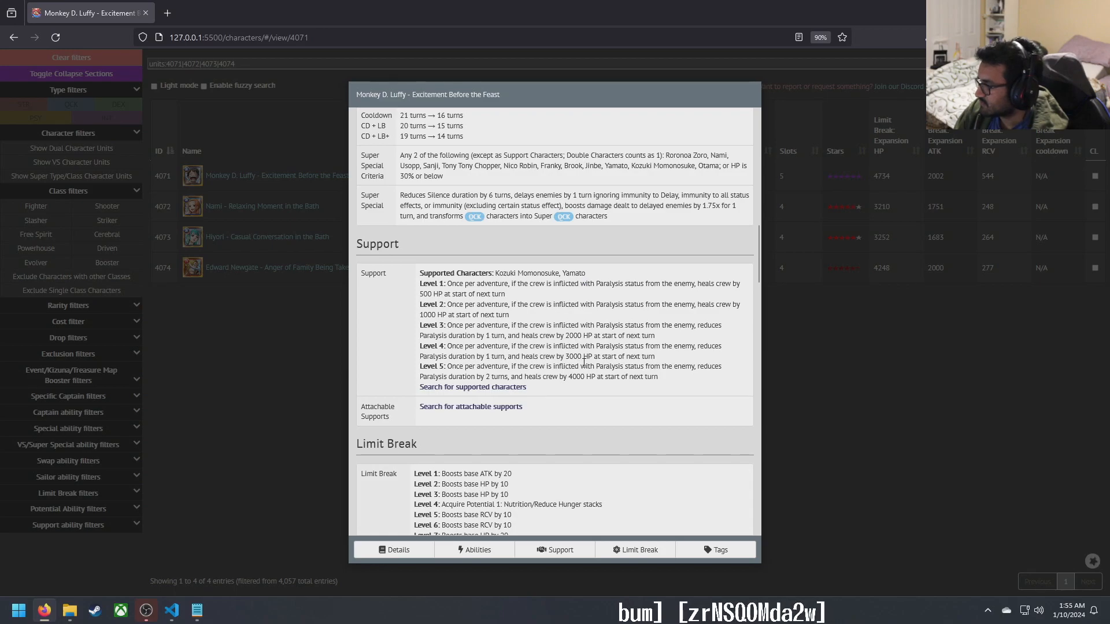
pyautogui.moveTo(512, 366); pyautogui.dragTo(617, 377)
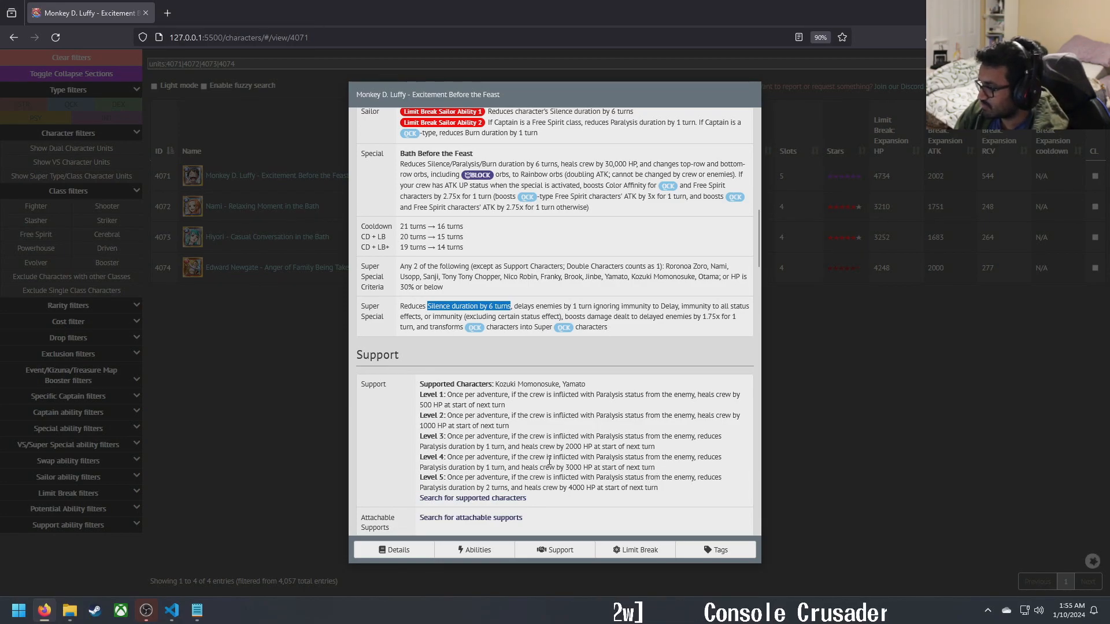
pyautogui.scroll(-3)
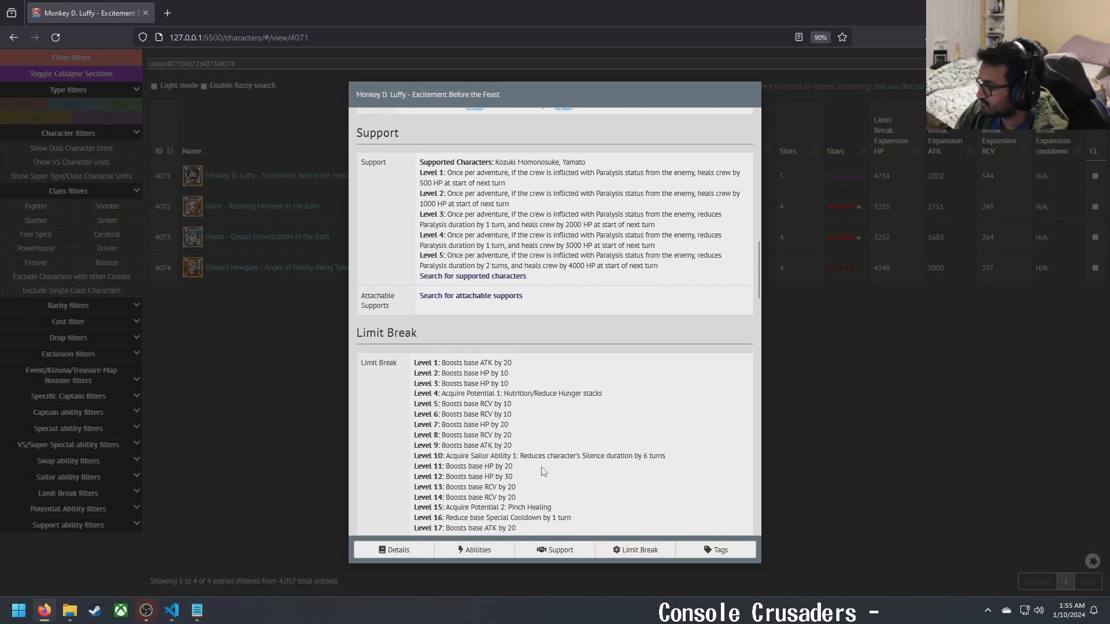
pyautogui.scroll(-3)
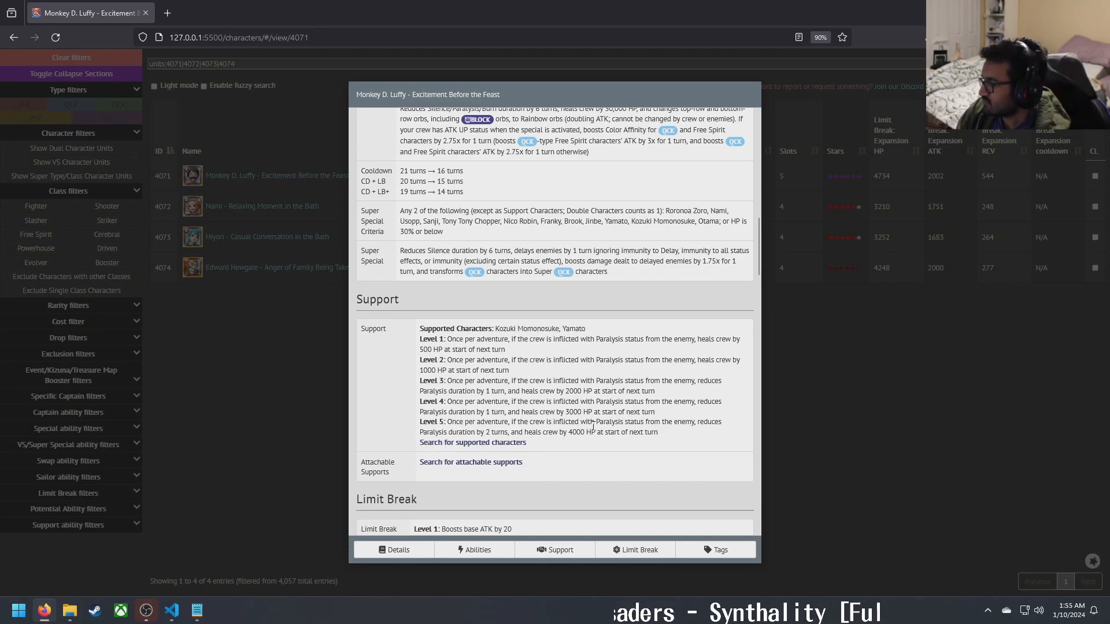
pyautogui.moveTo(420, 422); pyautogui.dragTo(656, 432)
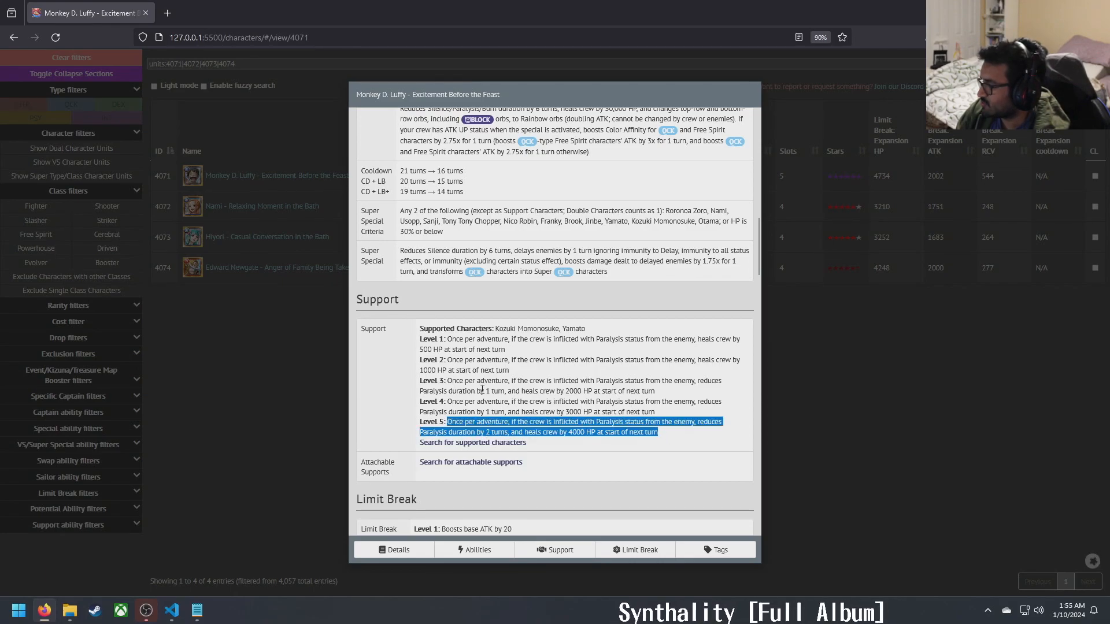
pyautogui.moveTo(396, 390)
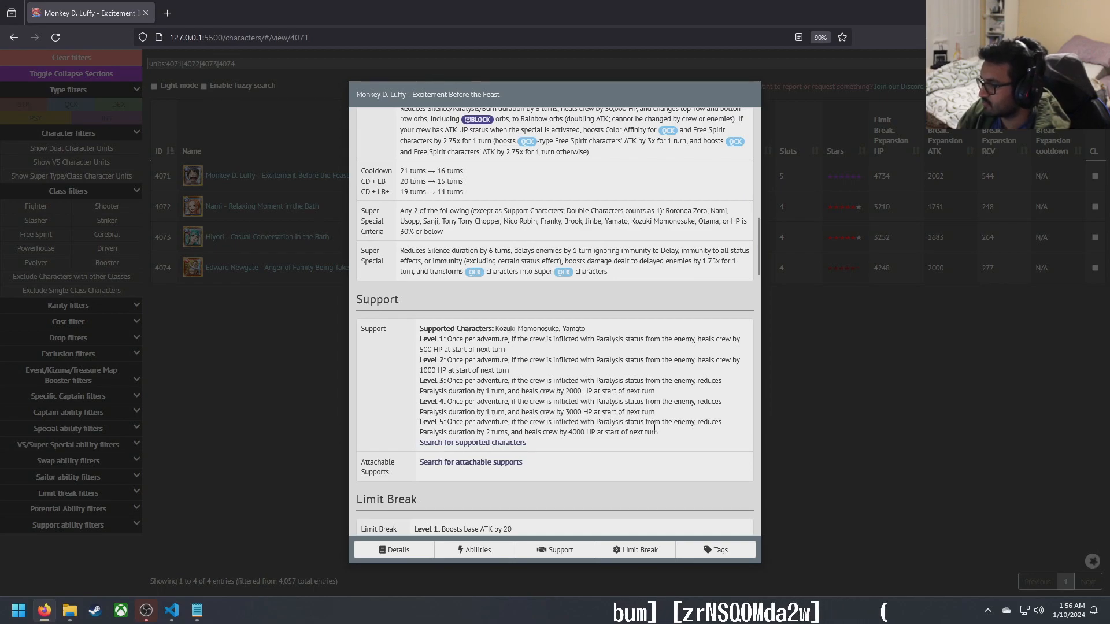
pyautogui.moveTo(290, 403)
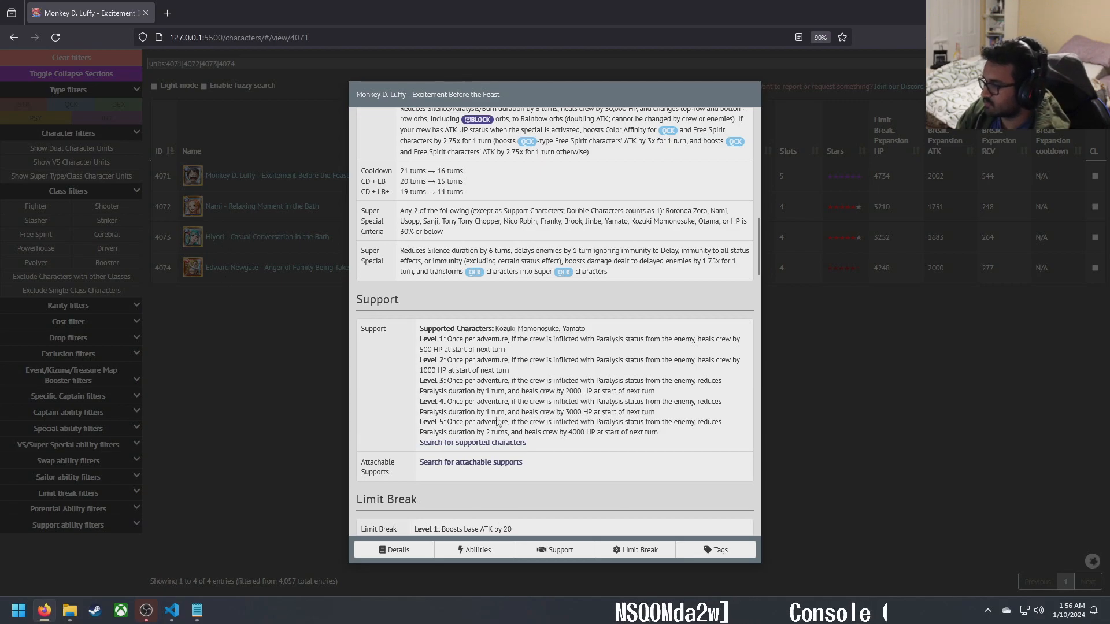
pyautogui.moveTo(447, 422); pyautogui.dragTo(525, 442)
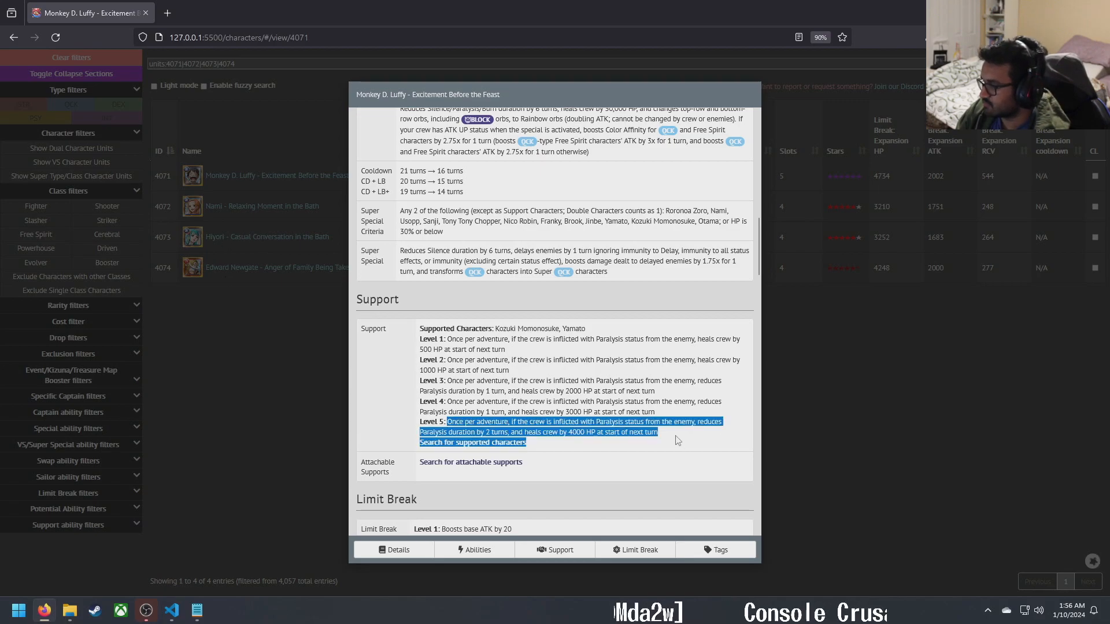
pyautogui.scroll(-3)
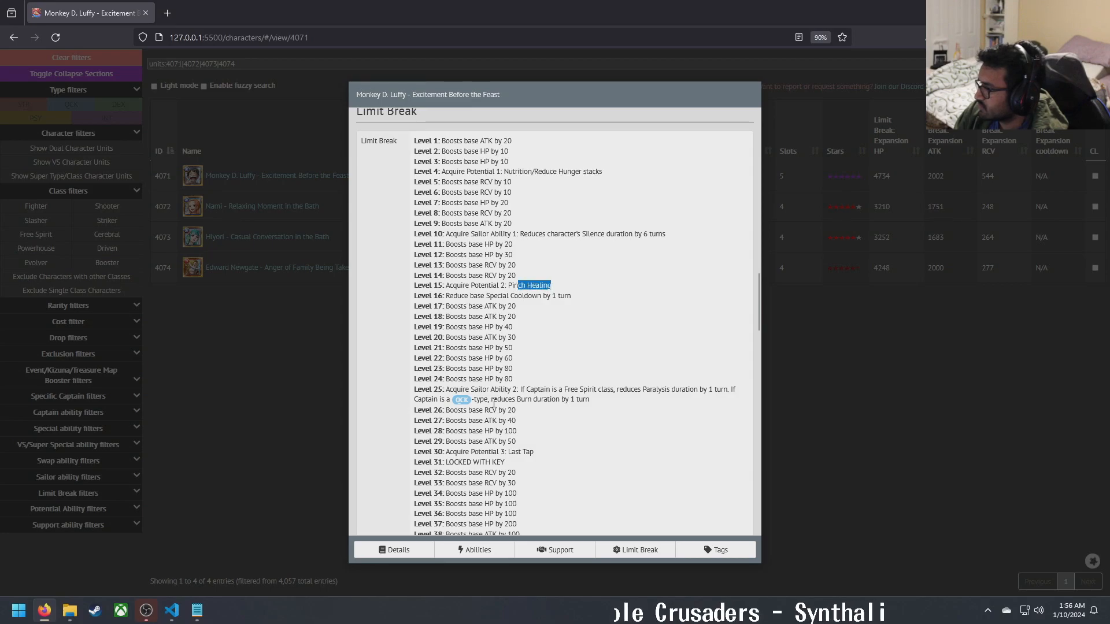
pyautogui.scroll(-3)
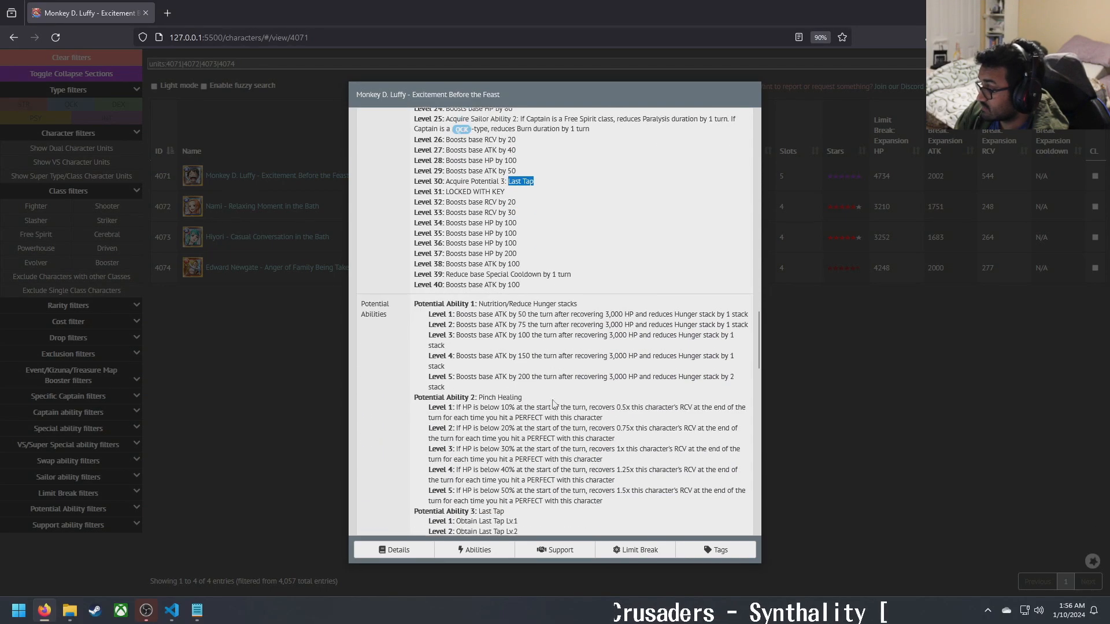
pyautogui.scroll(-3)
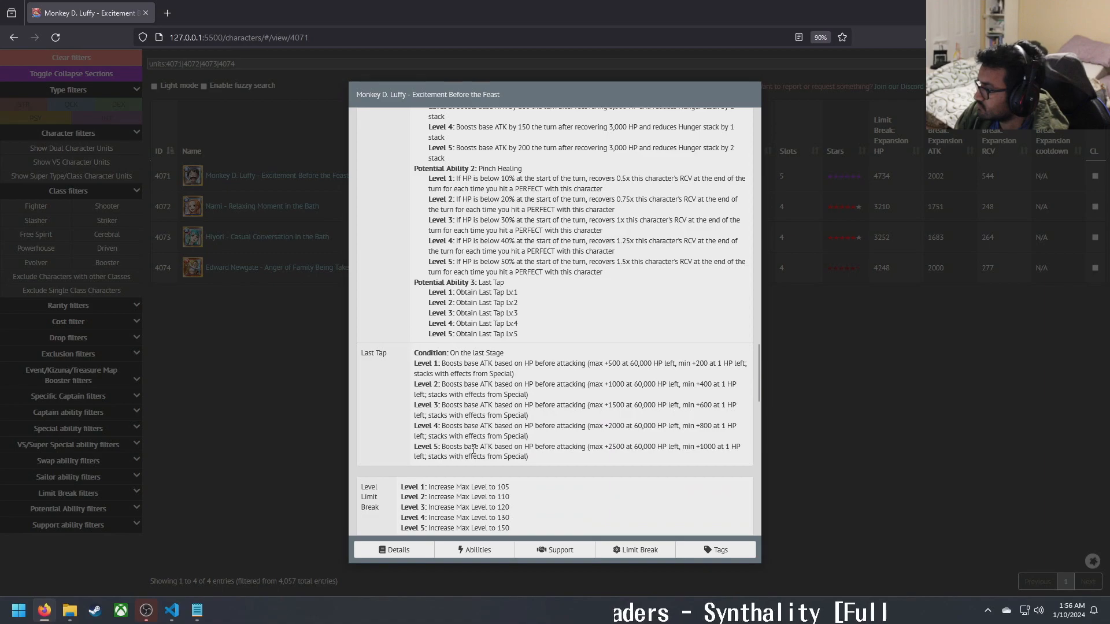
pyautogui.moveTo(441, 445); pyautogui.dragTo(696, 446)
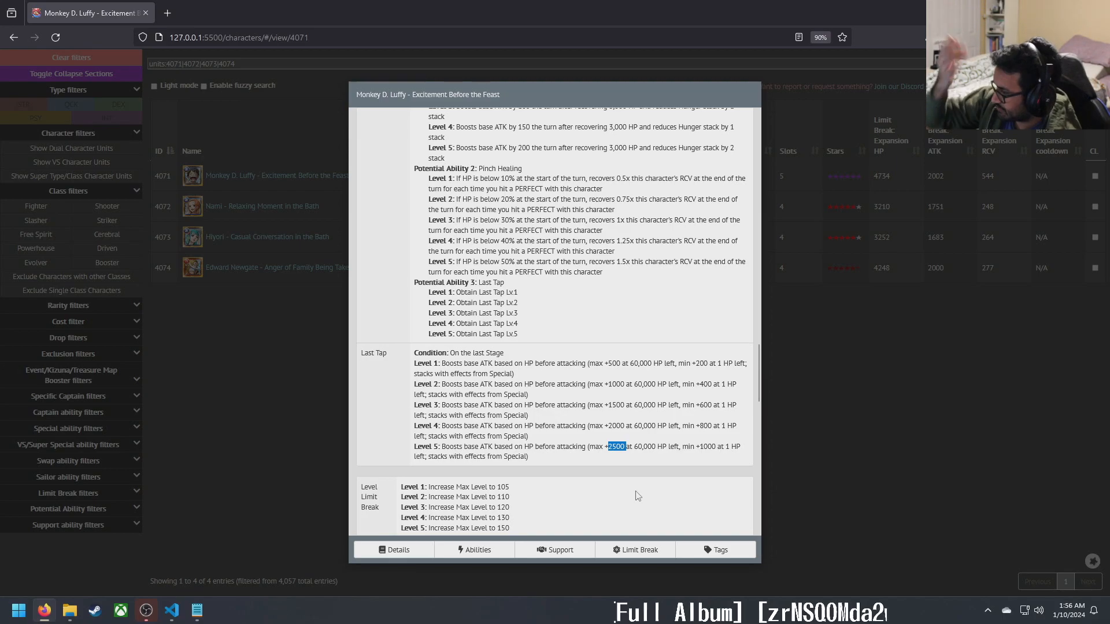
pyautogui.scroll(-3)
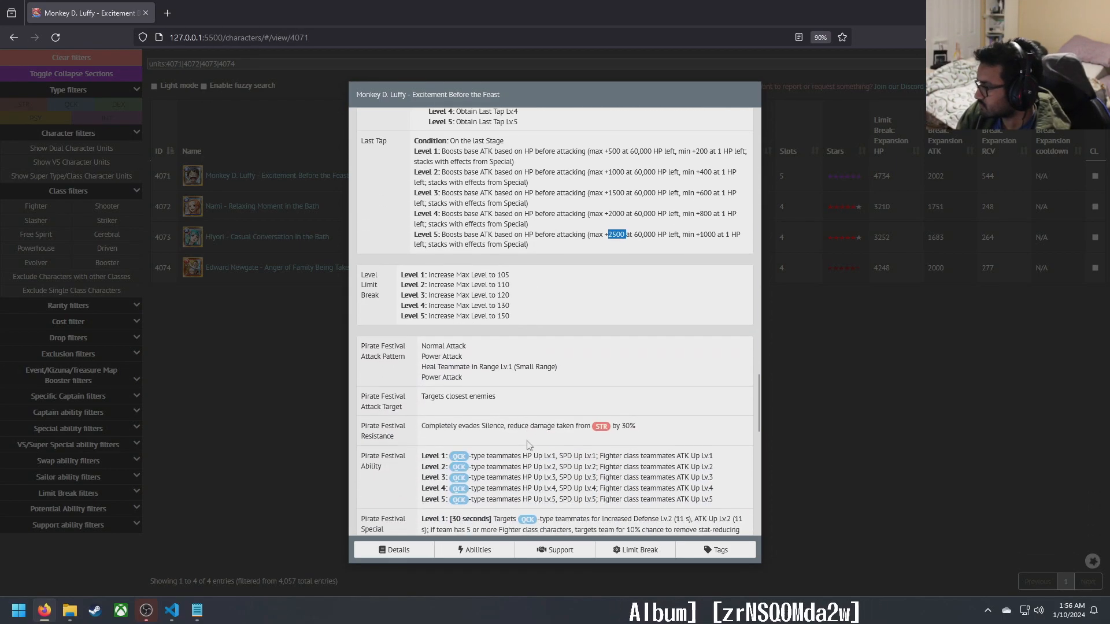
pyautogui.scroll(-3)
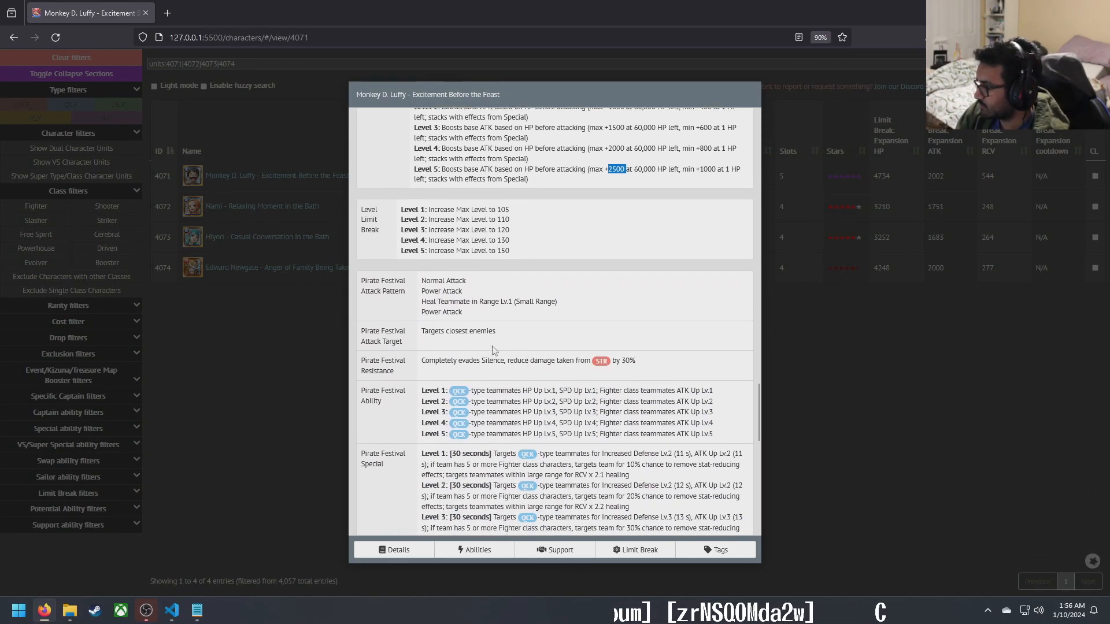
pyautogui.scroll(-3)
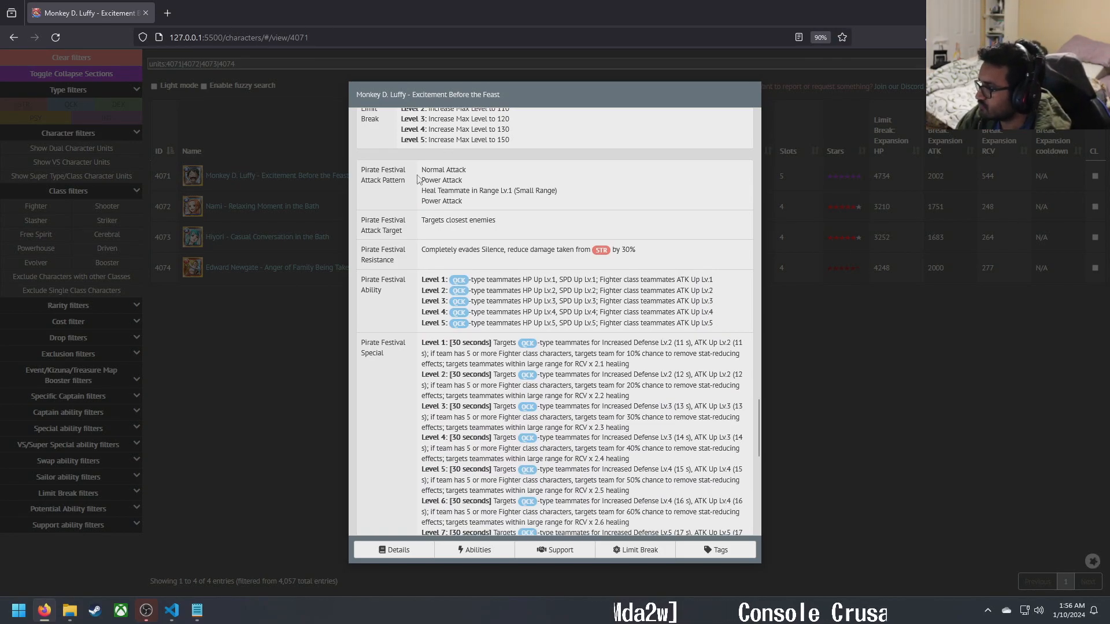
pyautogui.moveTo(431, 172)
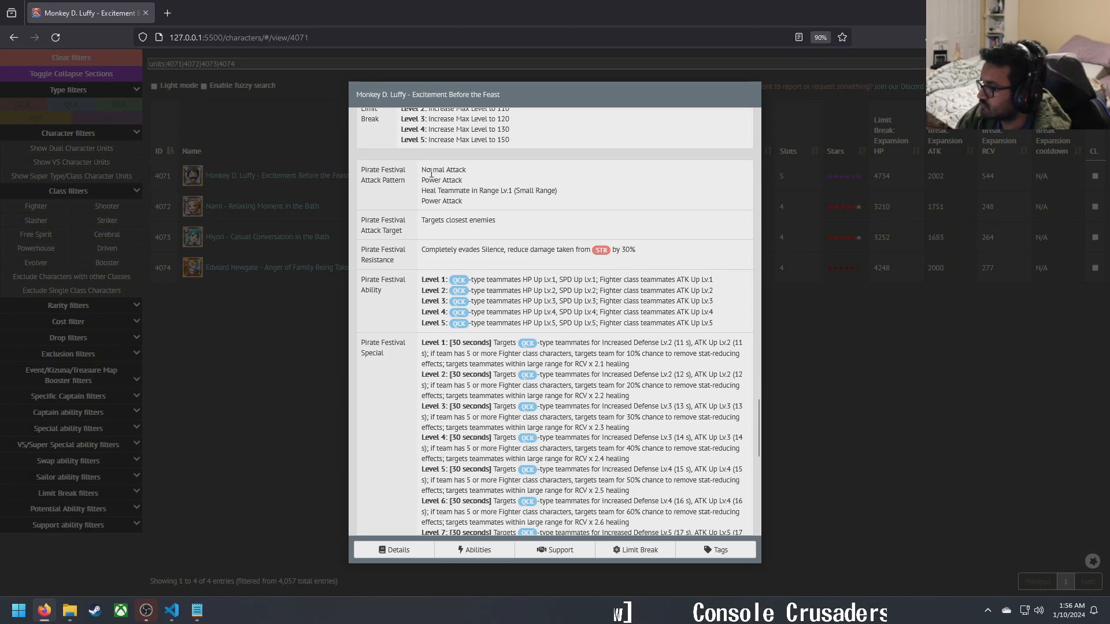
pyautogui.moveTo(444, 249)
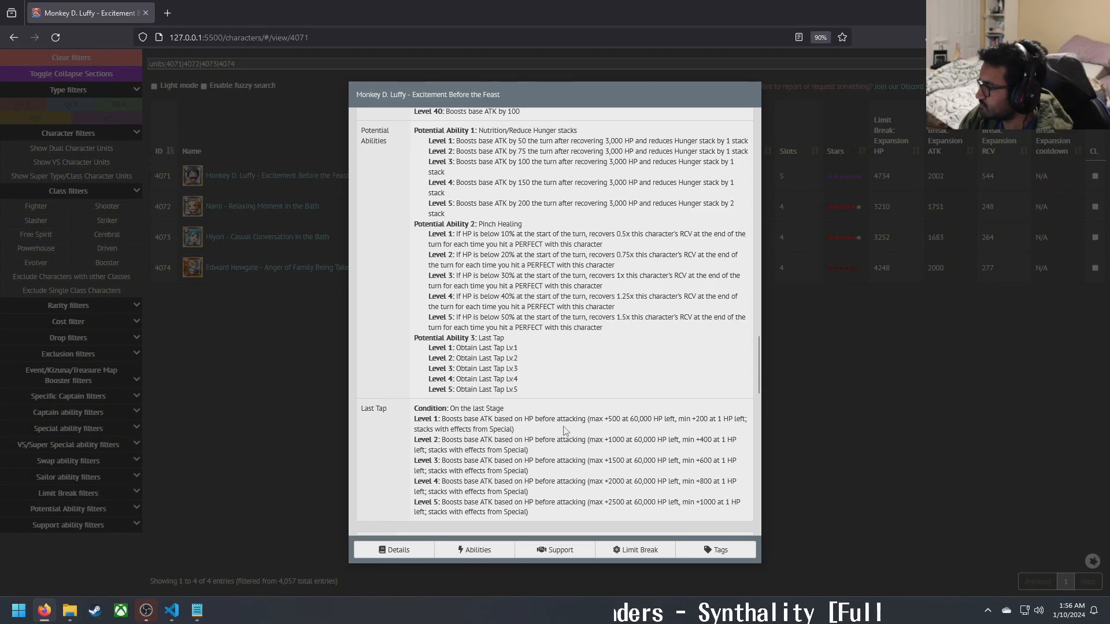
pyautogui.scroll(-3)
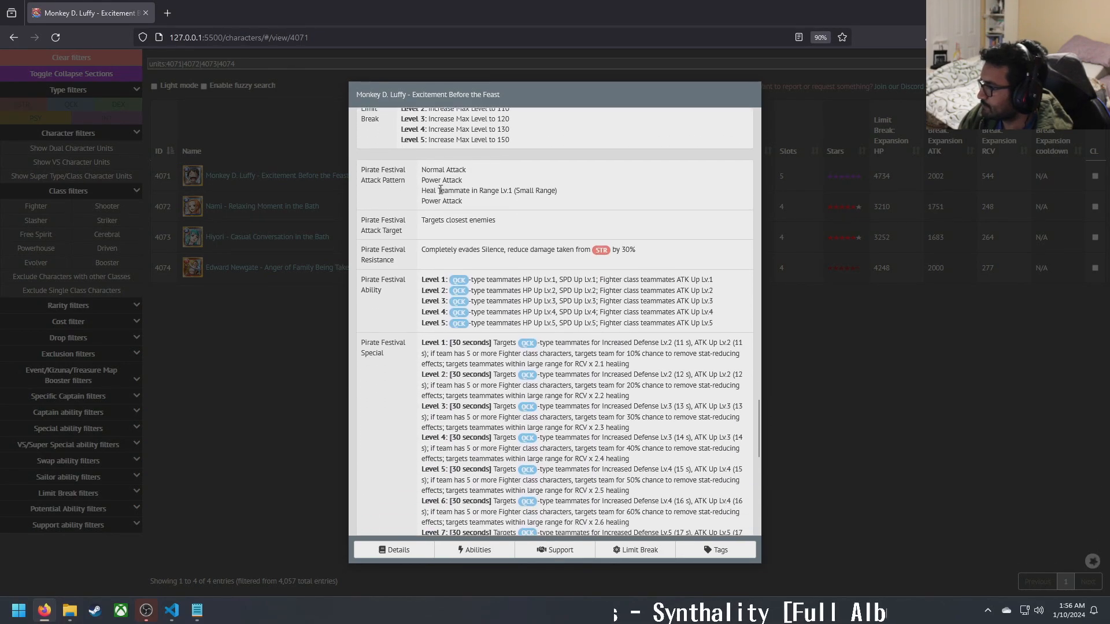
pyautogui.doubleClick(442, 179)
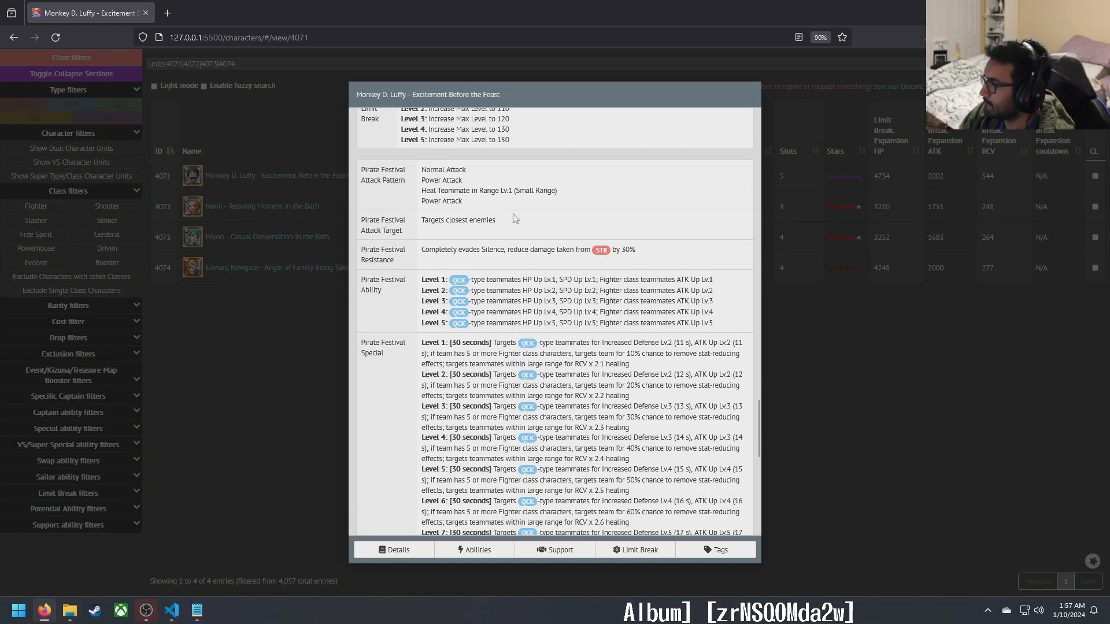
pyautogui.moveTo(431, 231)
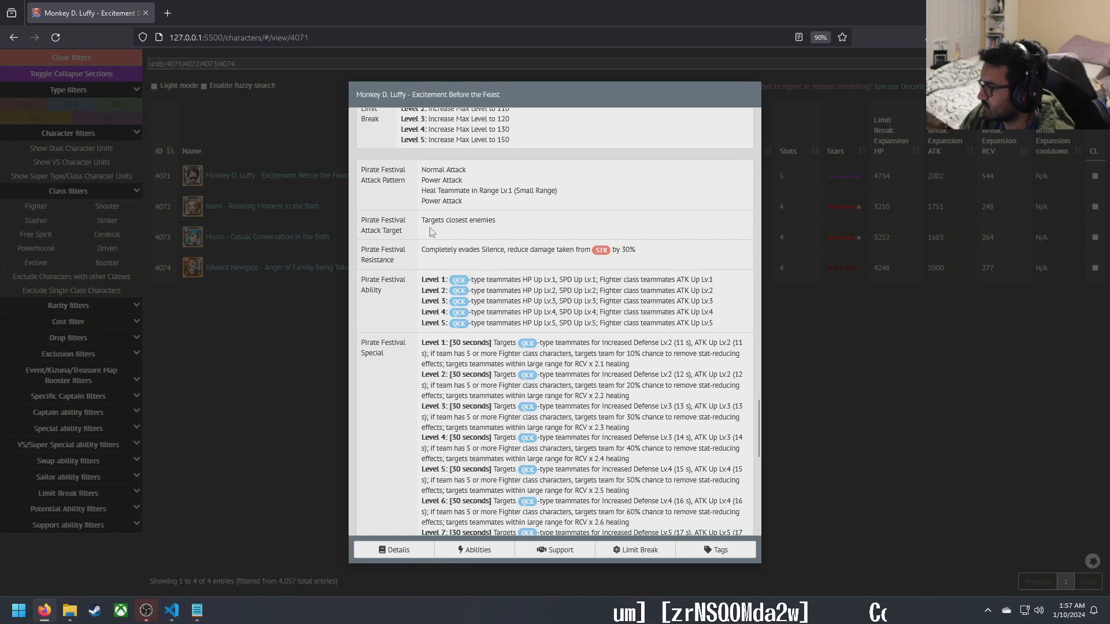
pyautogui.doubleClick(457, 220)
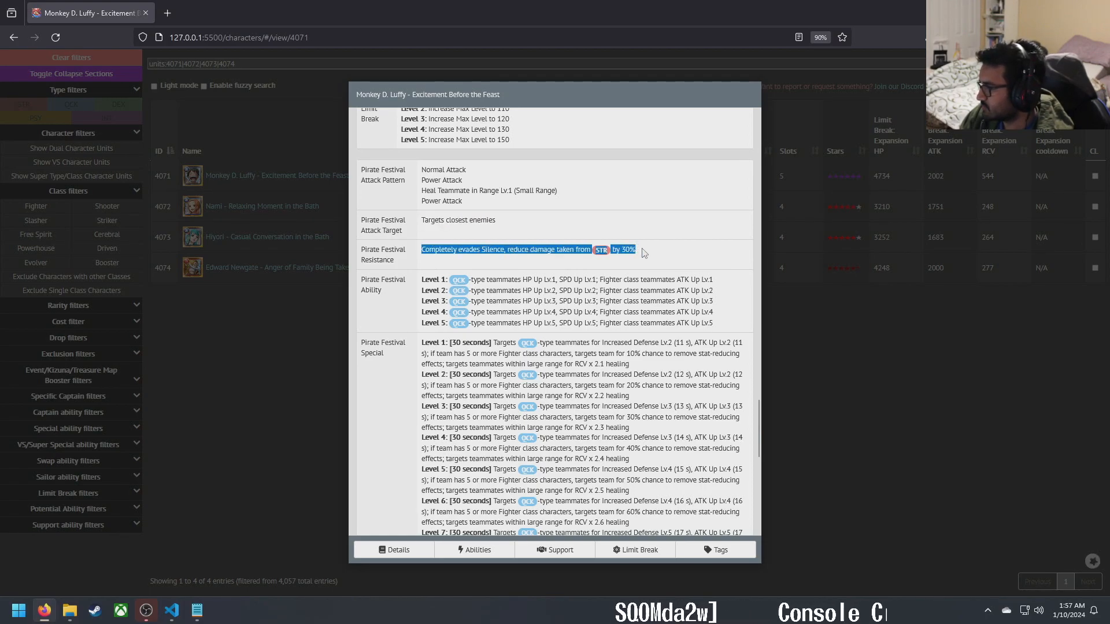
pyautogui.click(644, 270)
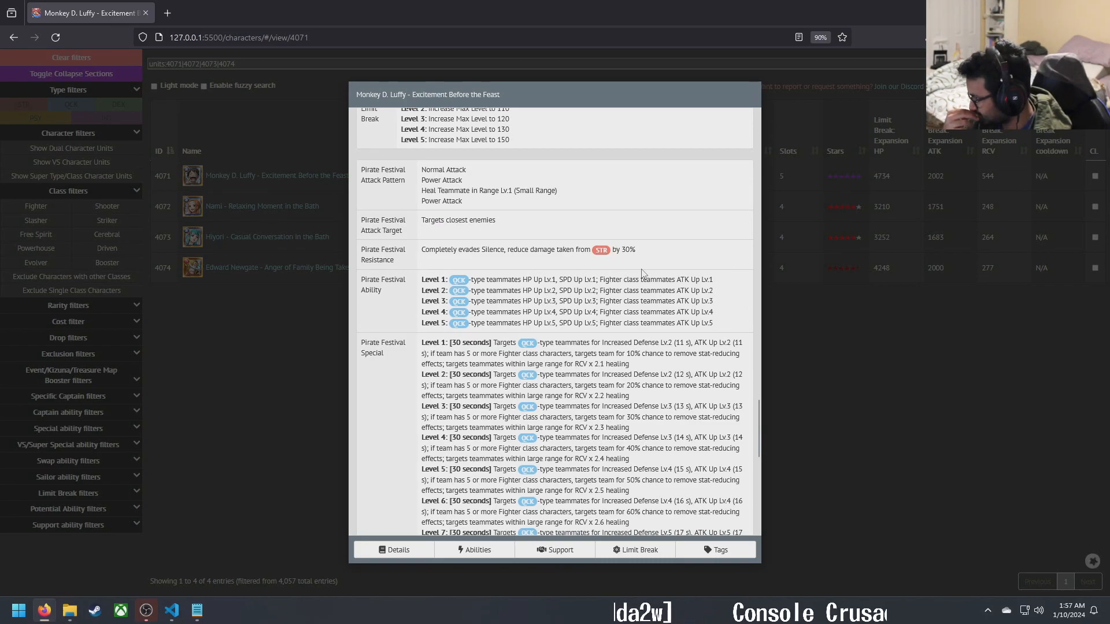
pyautogui.moveTo(545, 327)
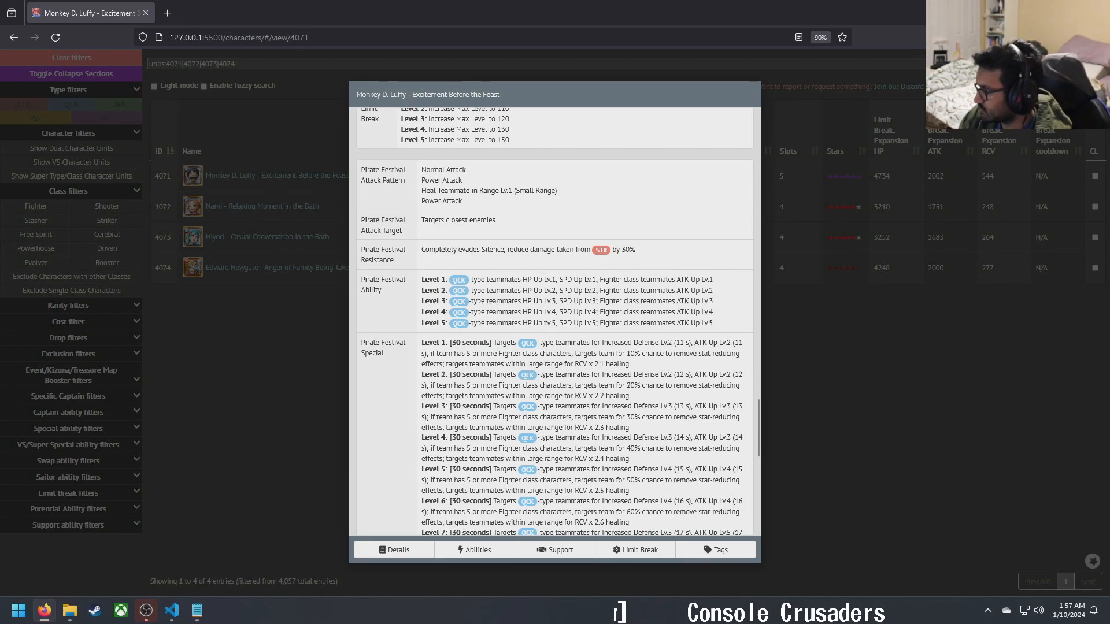
pyautogui.moveTo(459, 323)
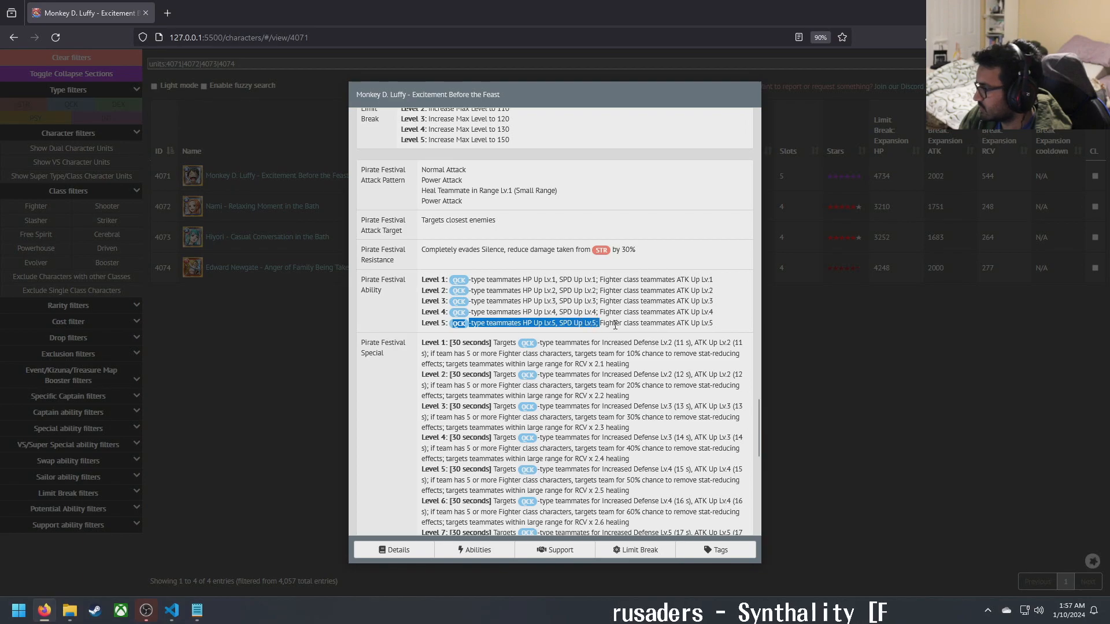
pyautogui.click(719, 330)
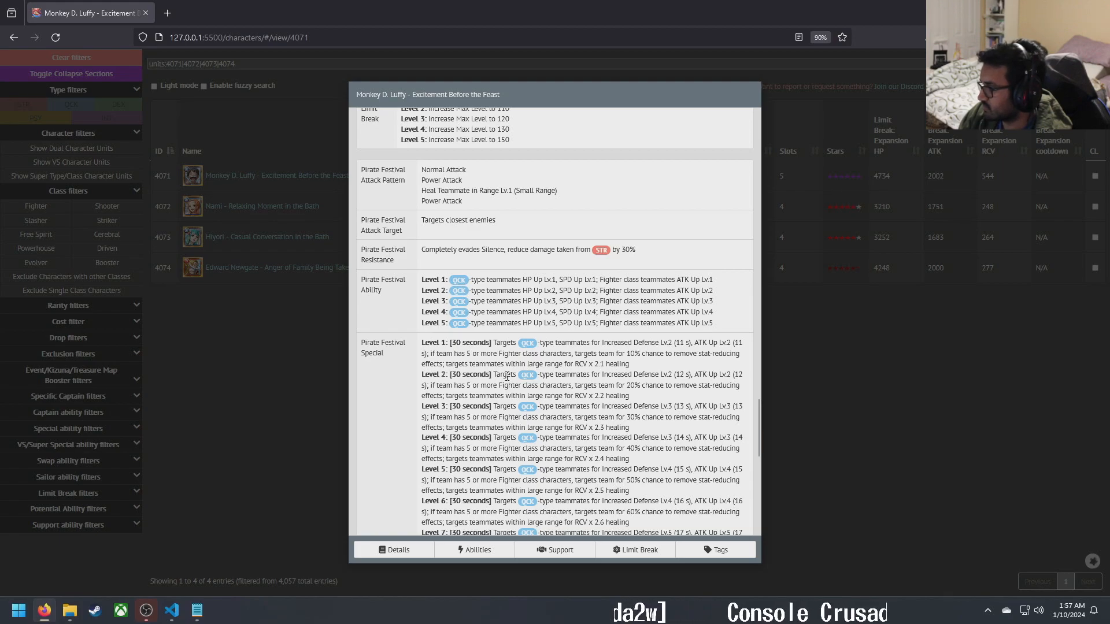
pyautogui.scroll(-3)
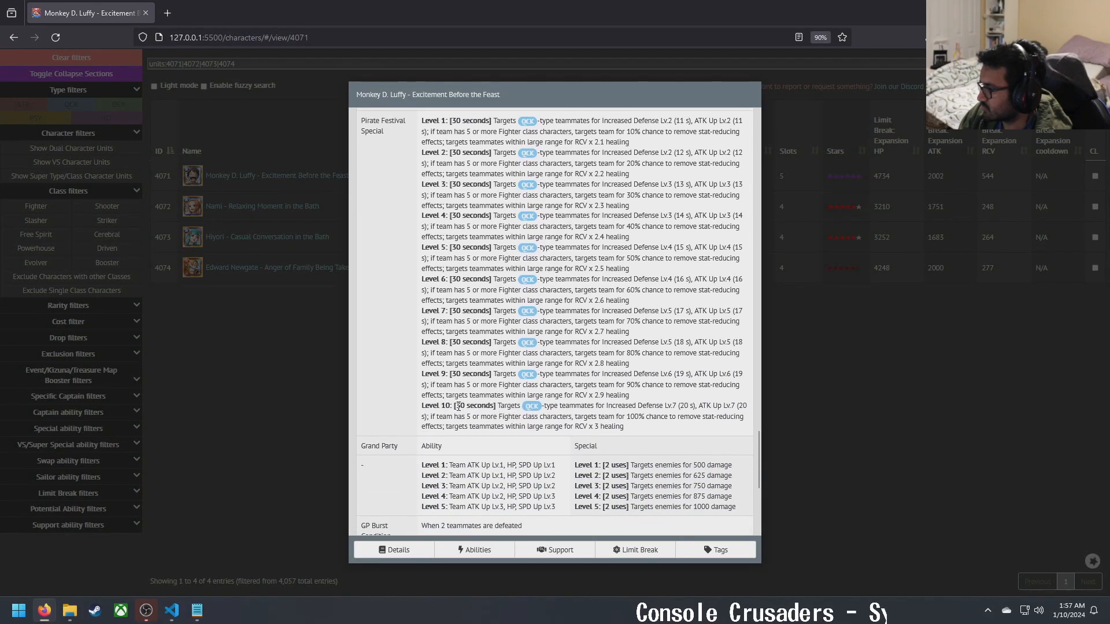
pyautogui.doubleClick(508, 406)
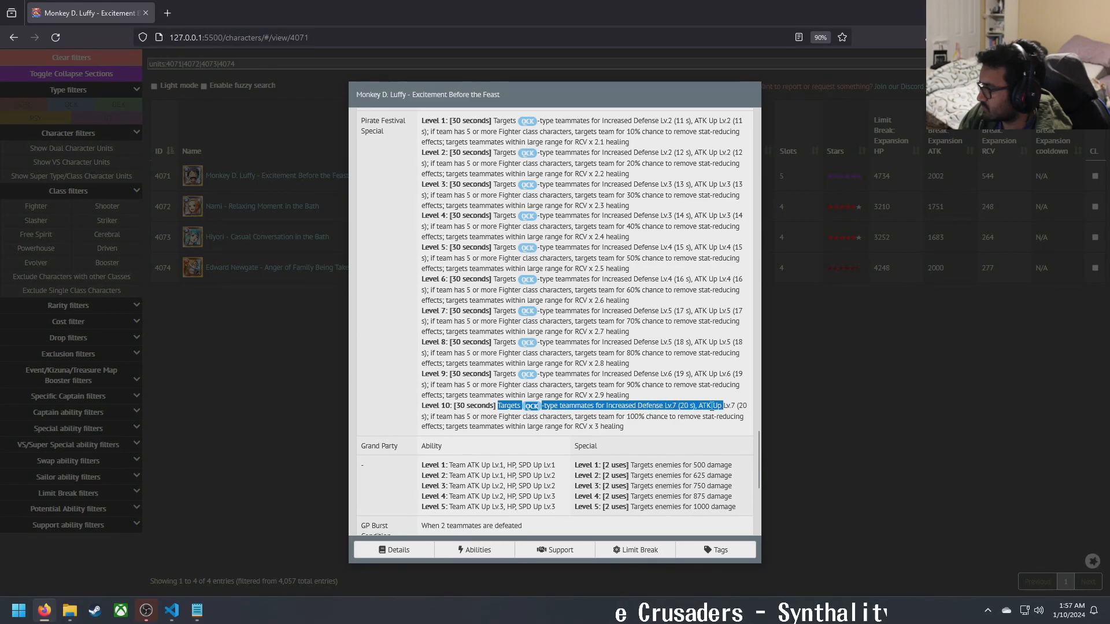
pyautogui.click(469, 416)
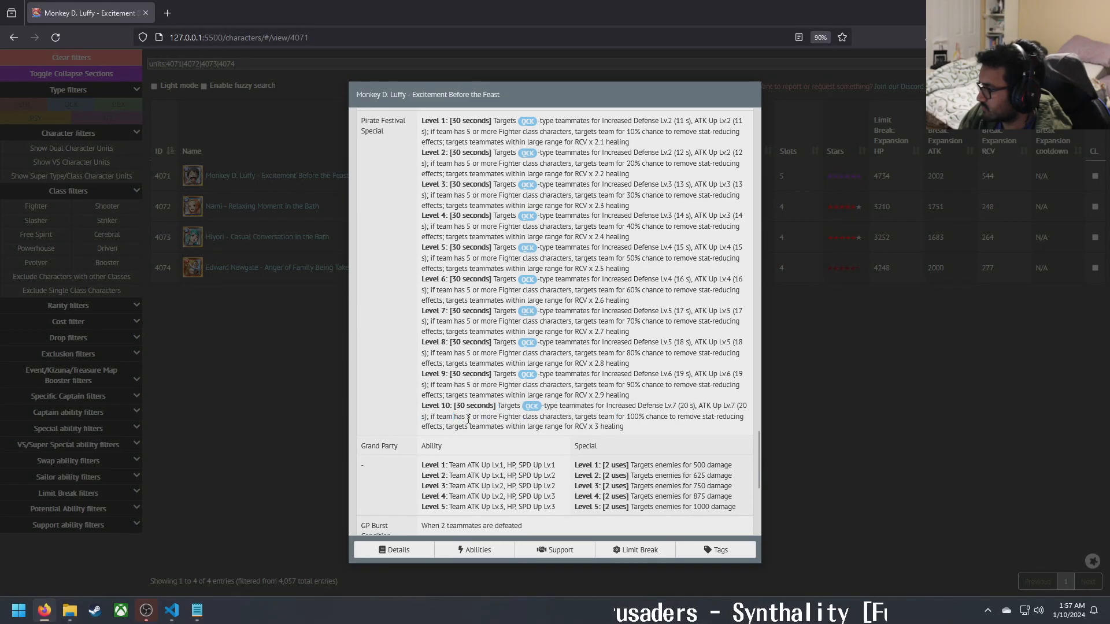
pyautogui.doubleClick(586, 416)
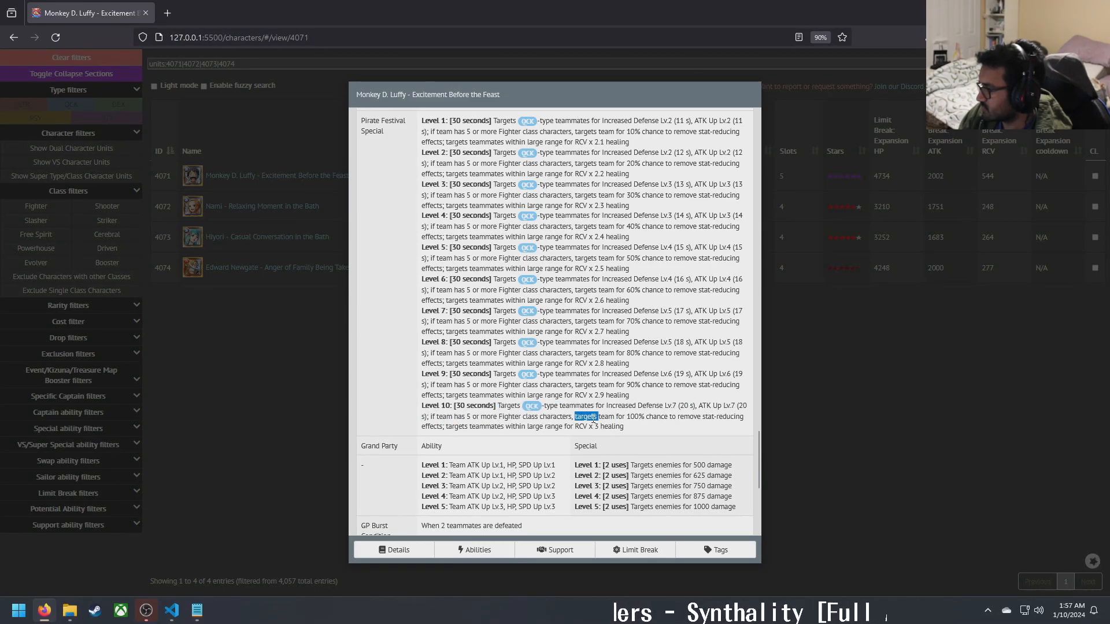
pyautogui.moveTo(574, 416); pyautogui.dragTo(743, 416)
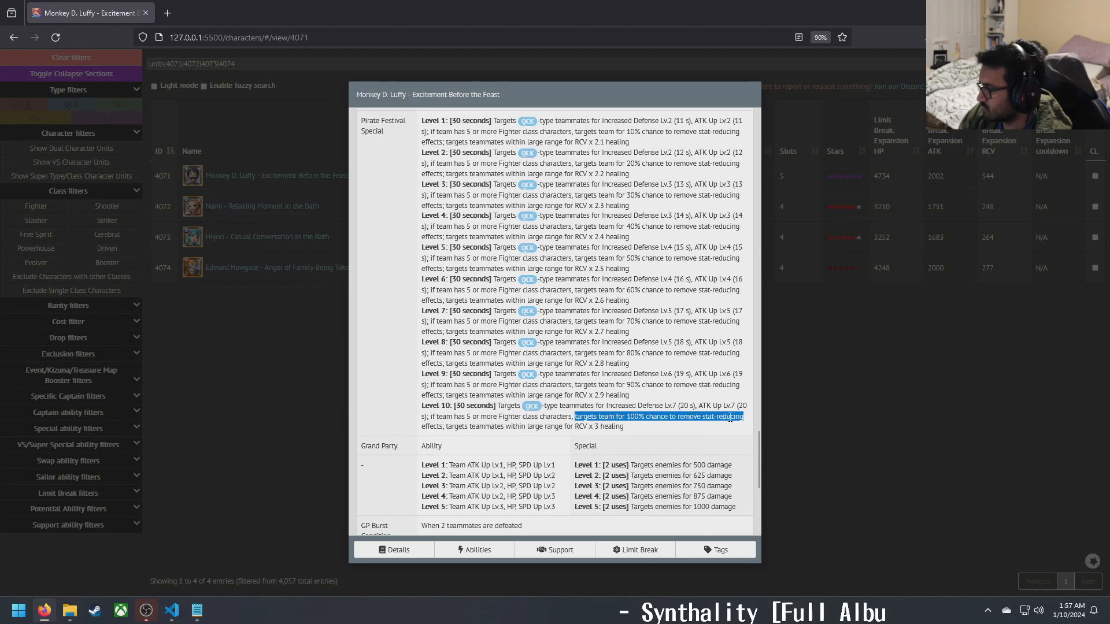
pyautogui.moveTo(573, 416); pyautogui.dragTo(403, 432)
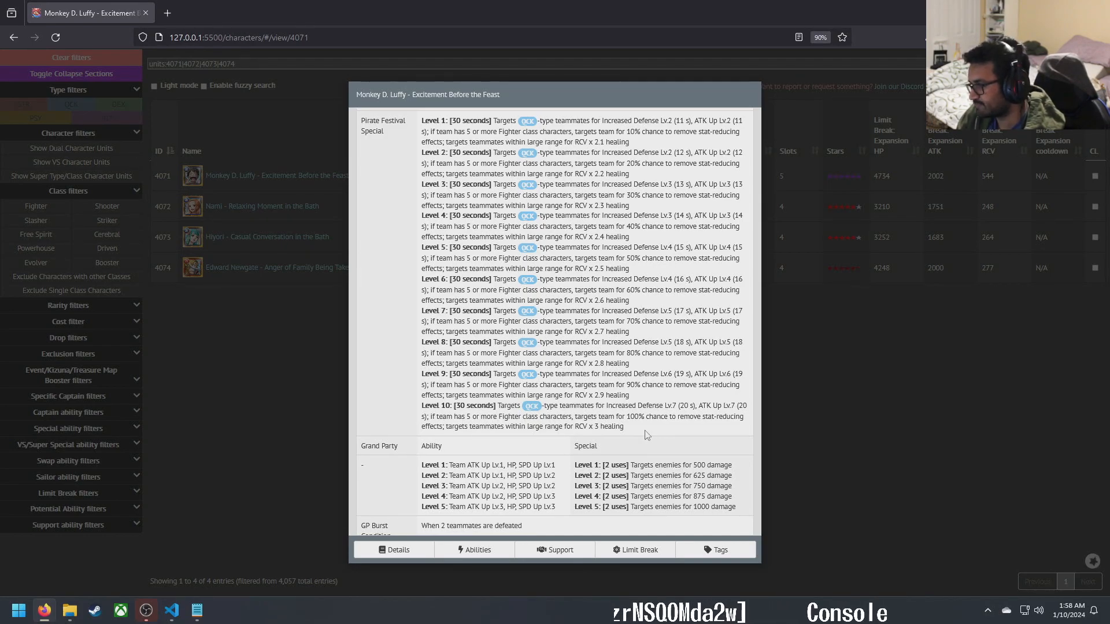
pyautogui.scroll(-3)
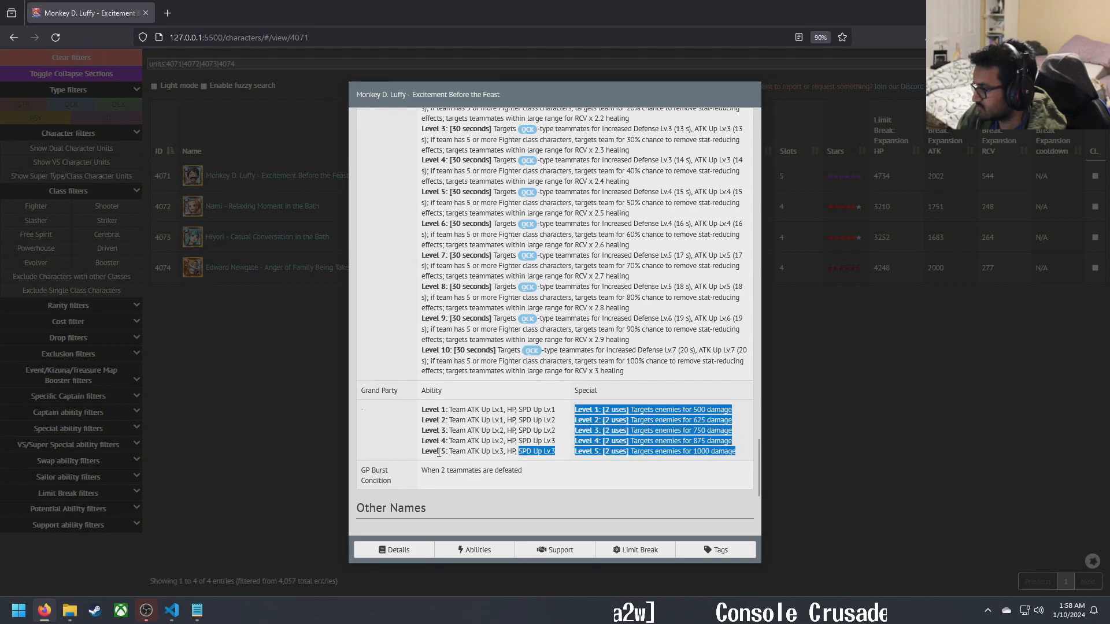
pyautogui.scroll(-3)
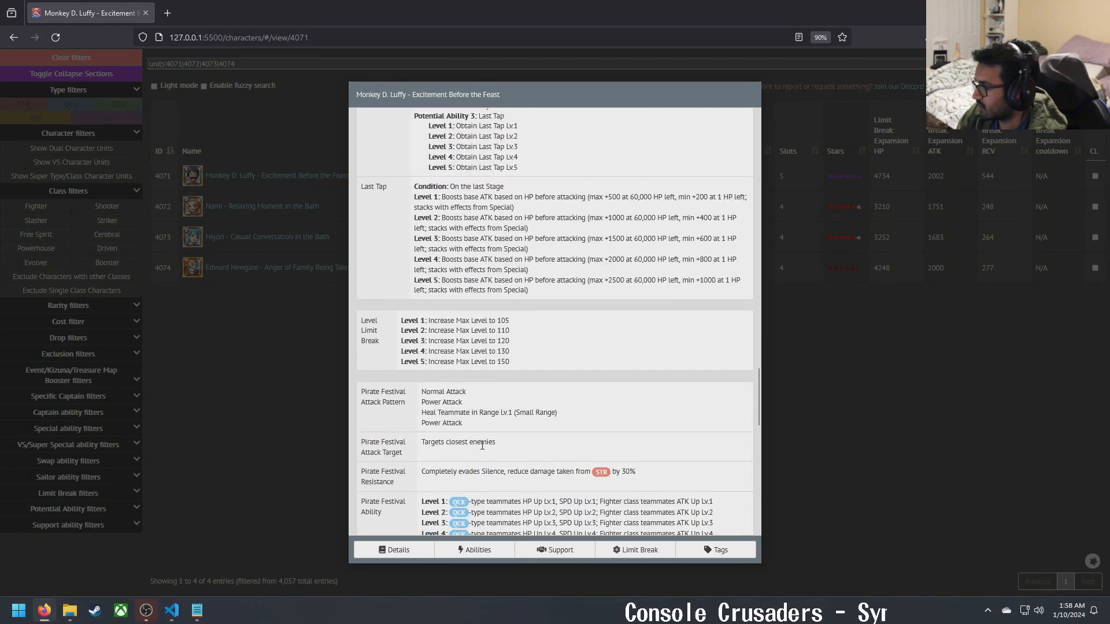
# Step: Jump to Luffy's Abilities section, scroll through it, and drag across the modal
pyautogui.click(478, 550)
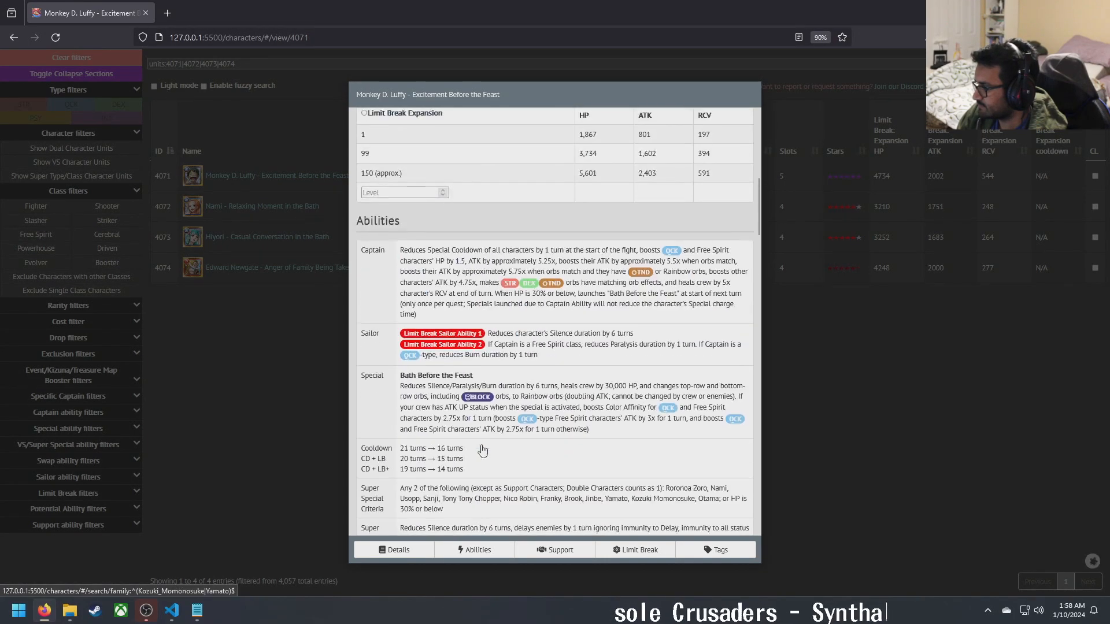
pyautogui.scroll(-3)
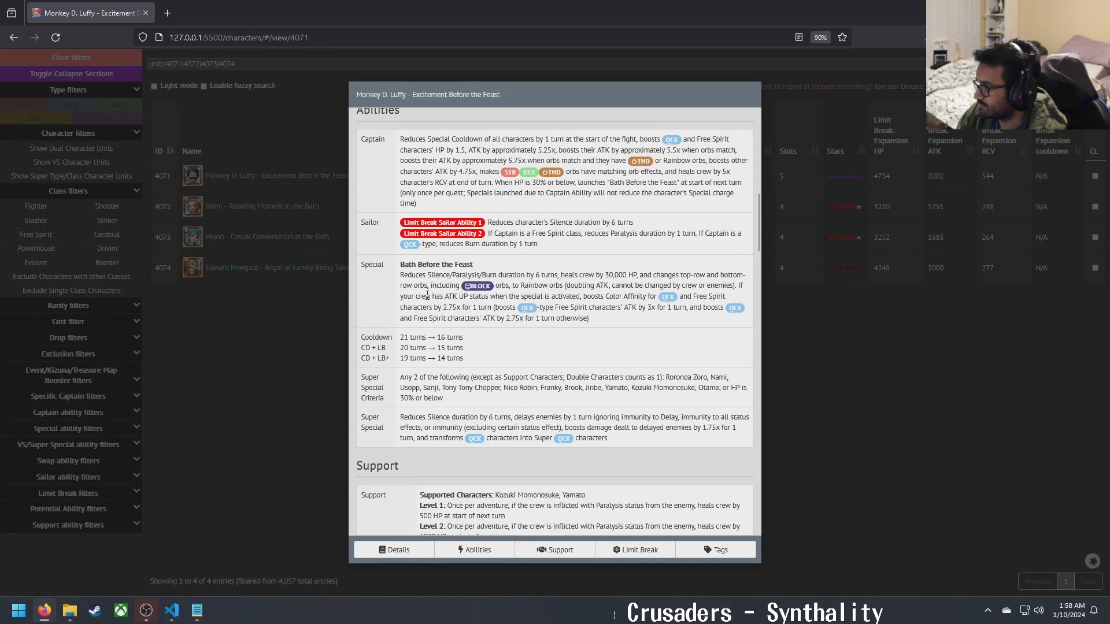
pyautogui.moveTo(652, 275); pyautogui.dragTo(562, 285)
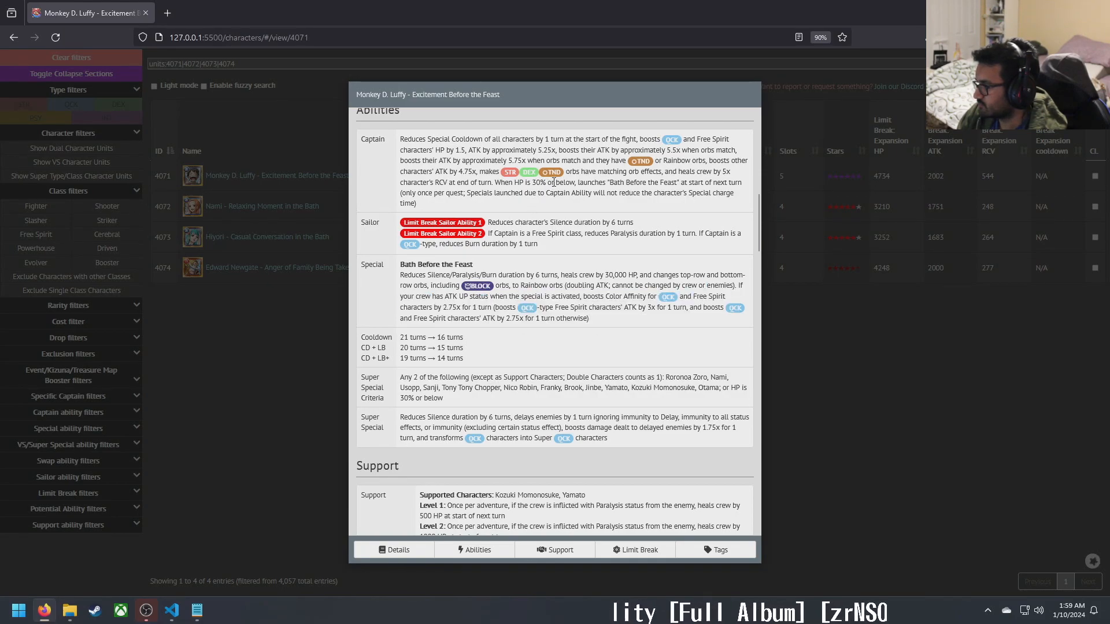
pyautogui.moveTo(604, 206)
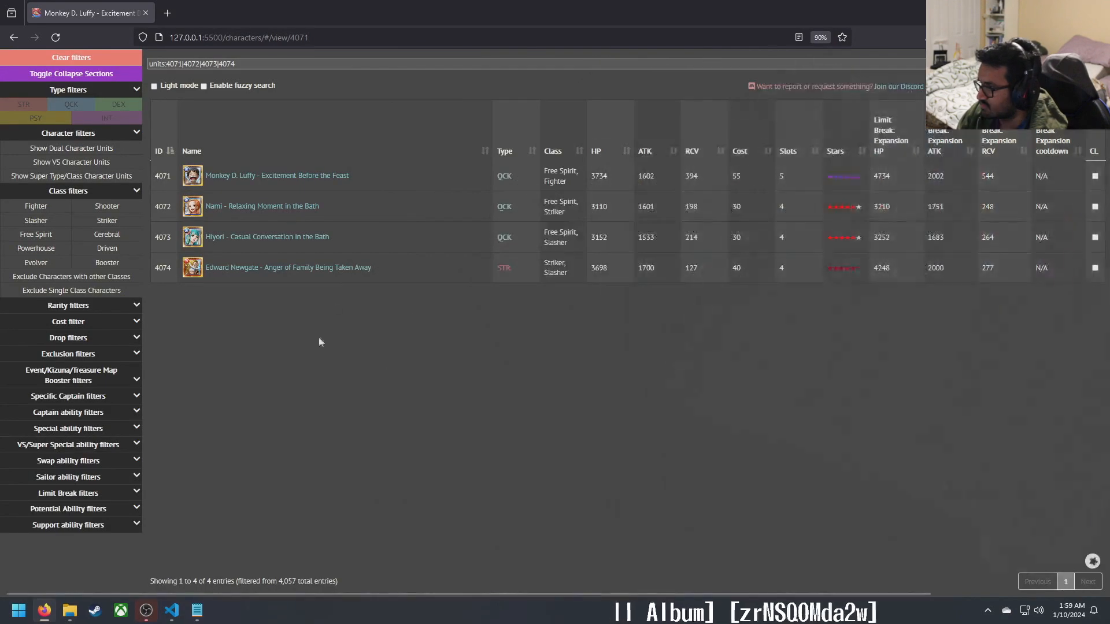
# Step: Open Nami - Relaxing Moment in the Bath's detail view and scroll down through it
pyautogui.click(262, 206)
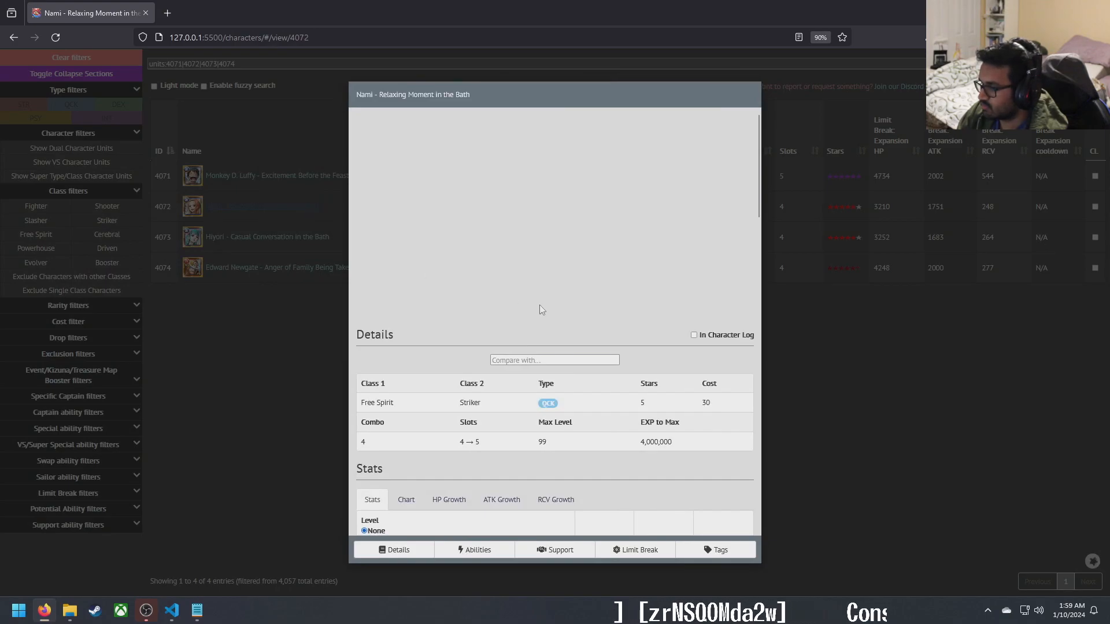
pyautogui.scroll(-3)
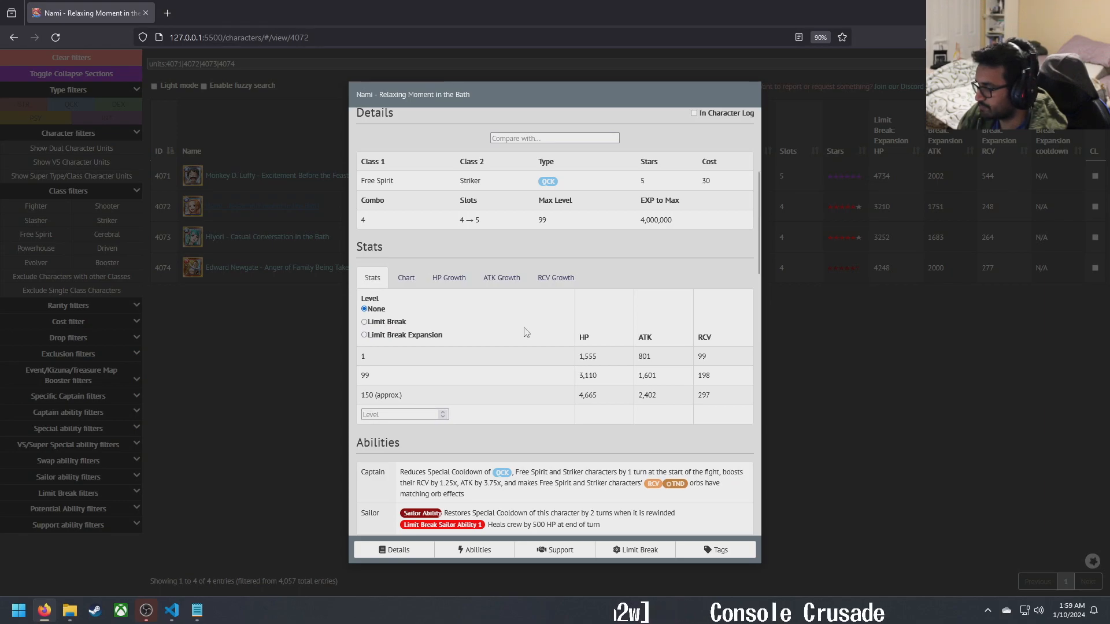
pyautogui.scroll(-3)
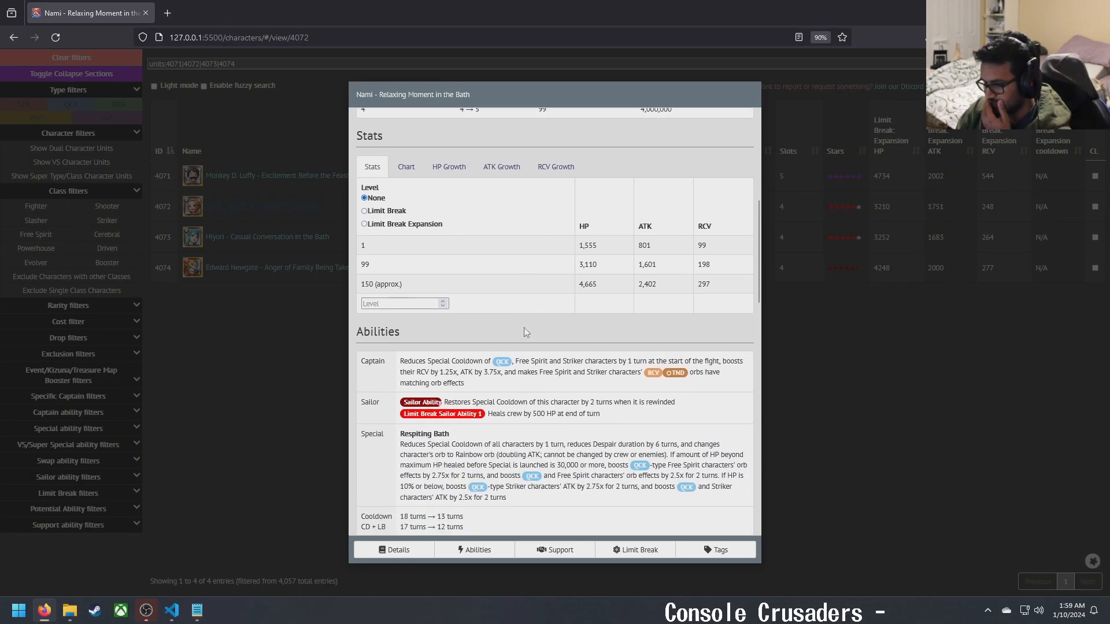
pyautogui.scroll(-3)
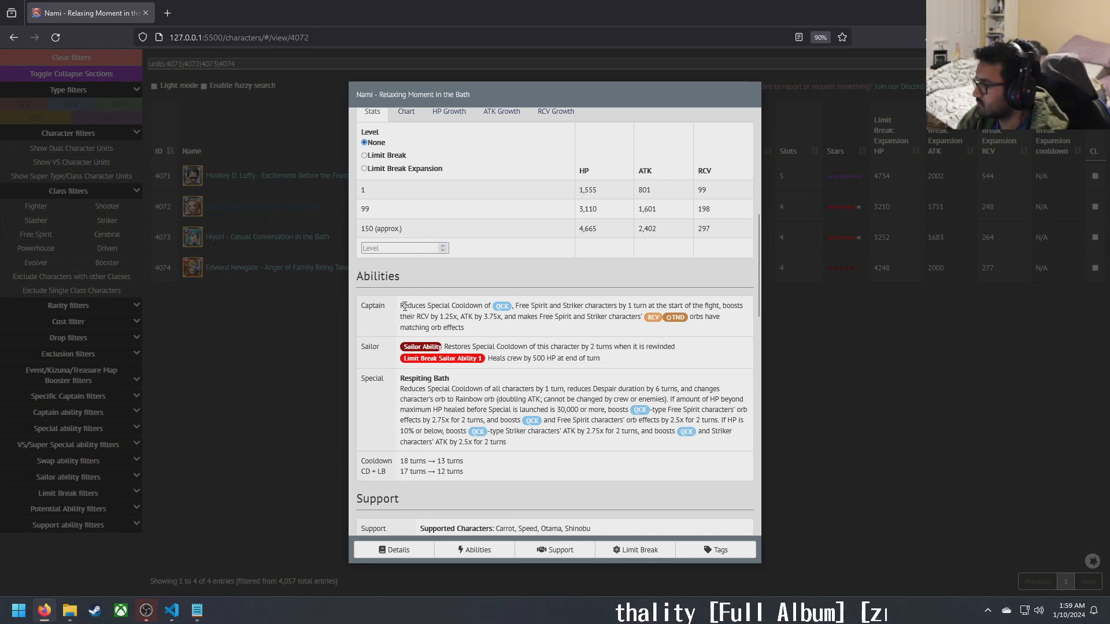
pyautogui.moveTo(575, 305)
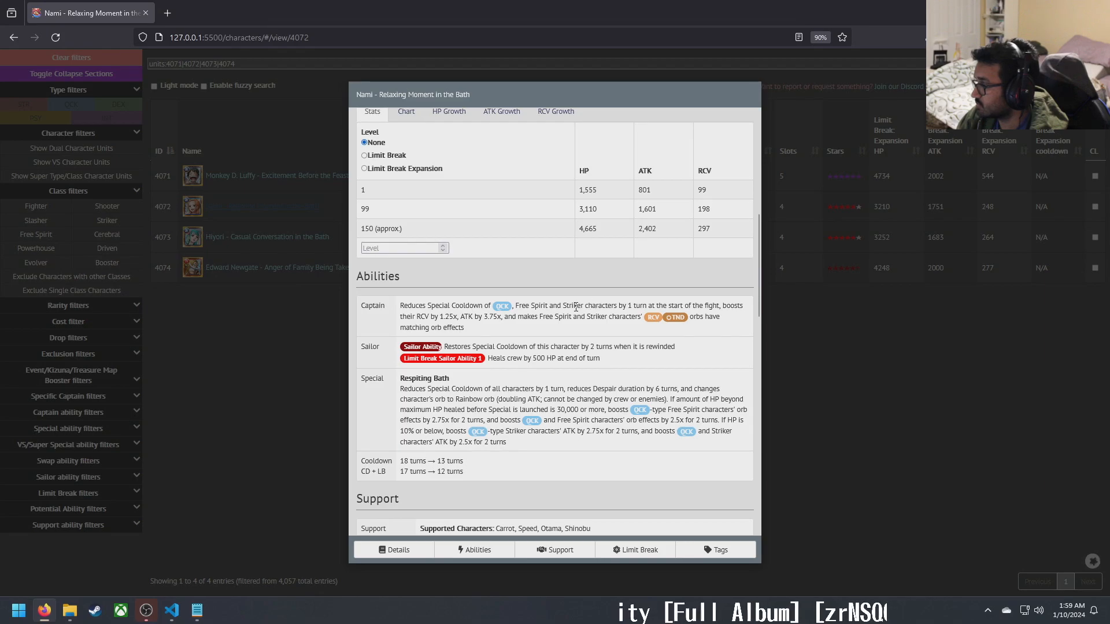
# Step: Return to the top, then highlight the HP-overheal and 10%-or-below conditions in her special
pyautogui.click(394, 550)
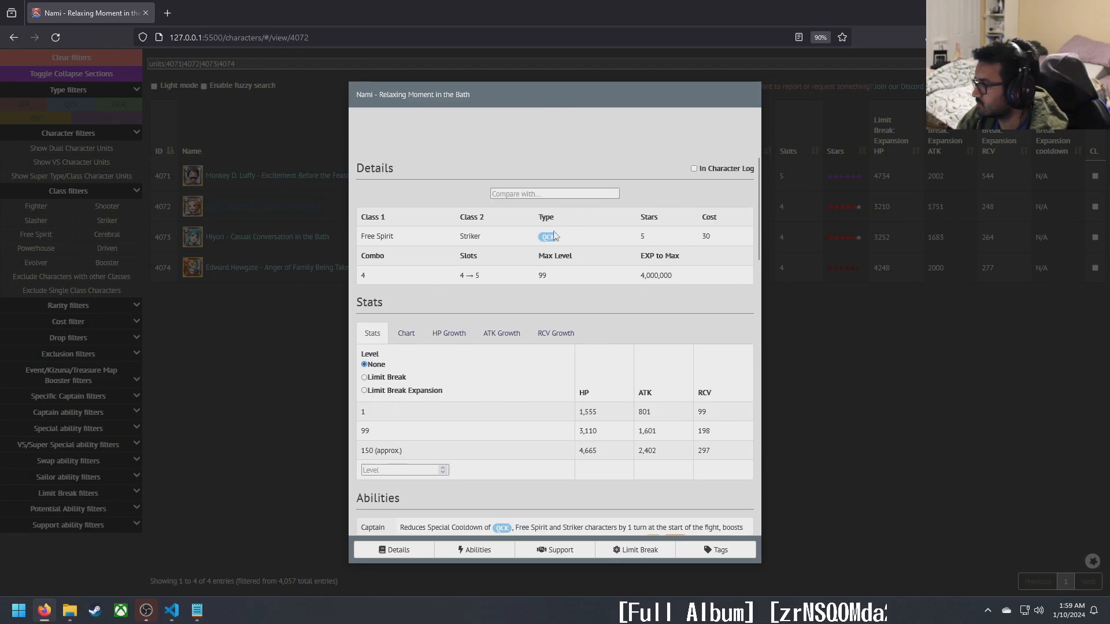
pyautogui.scroll(-3)
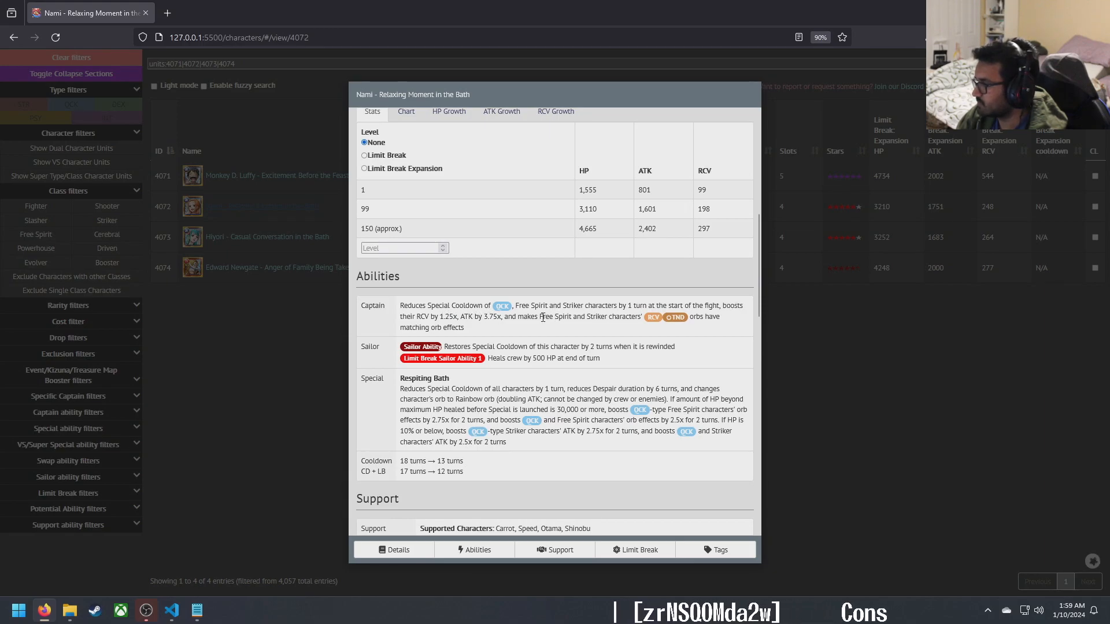
pyautogui.moveTo(608, 329)
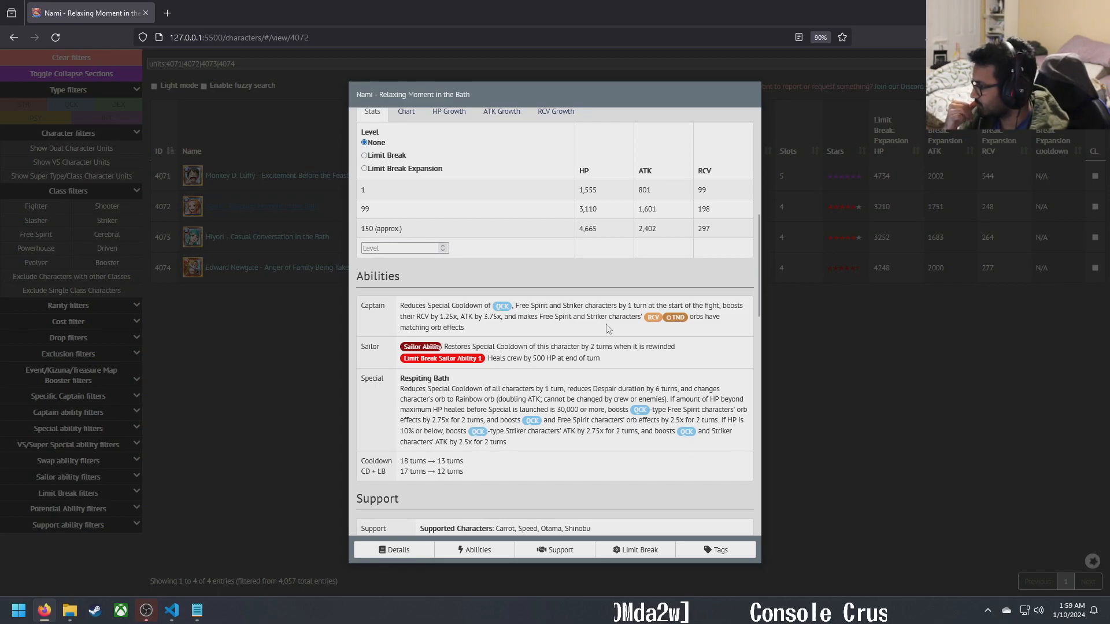
pyautogui.moveTo(460, 355)
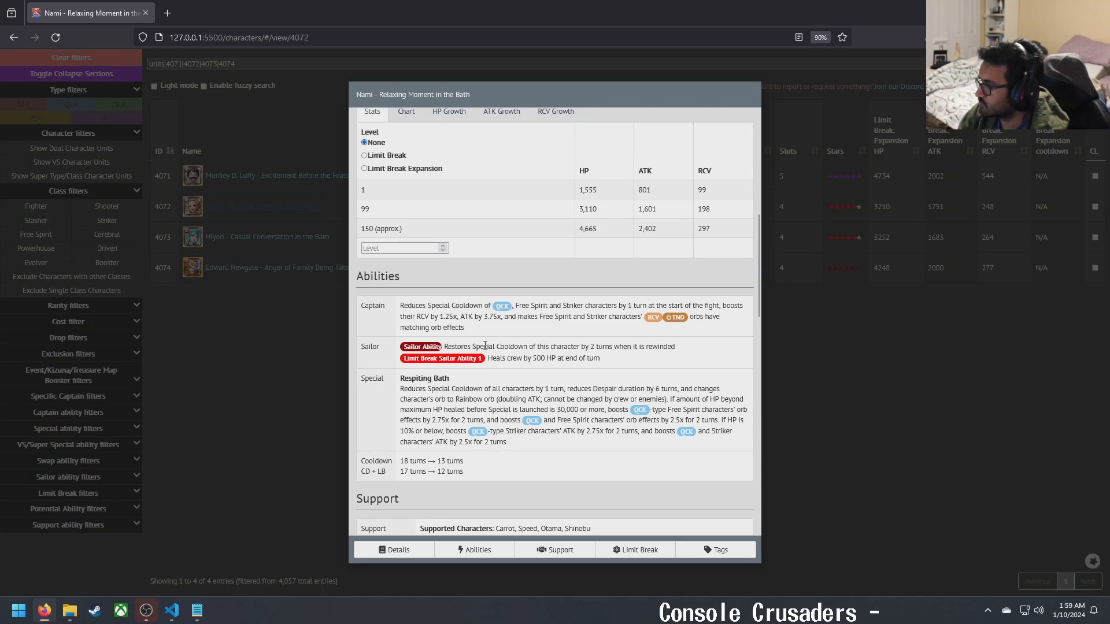
pyautogui.moveTo(600, 346)
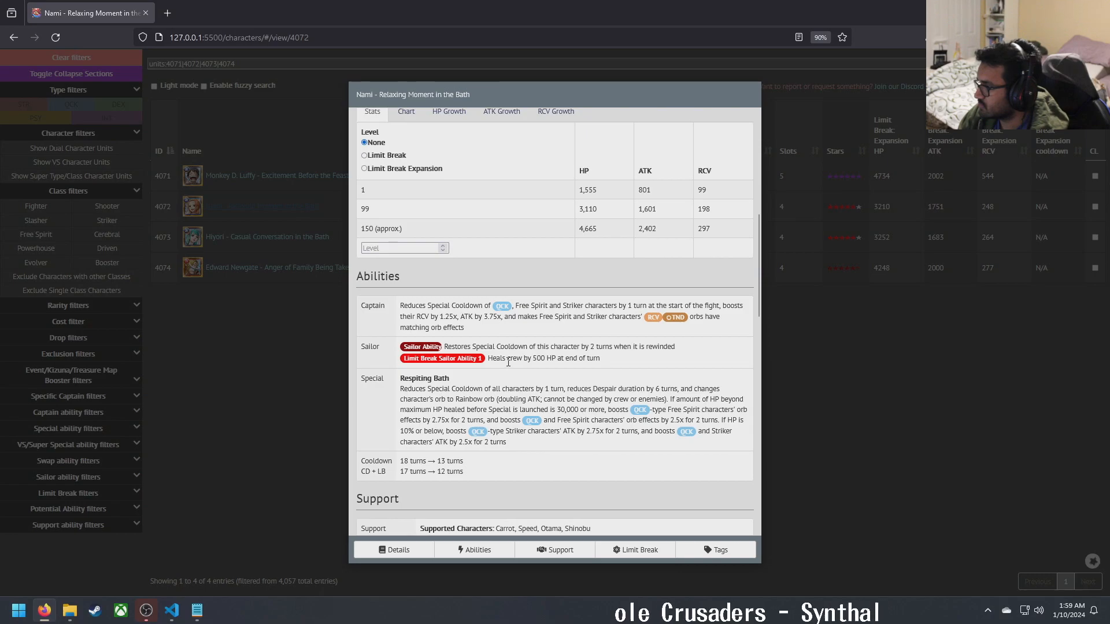
pyautogui.moveTo(378, 409)
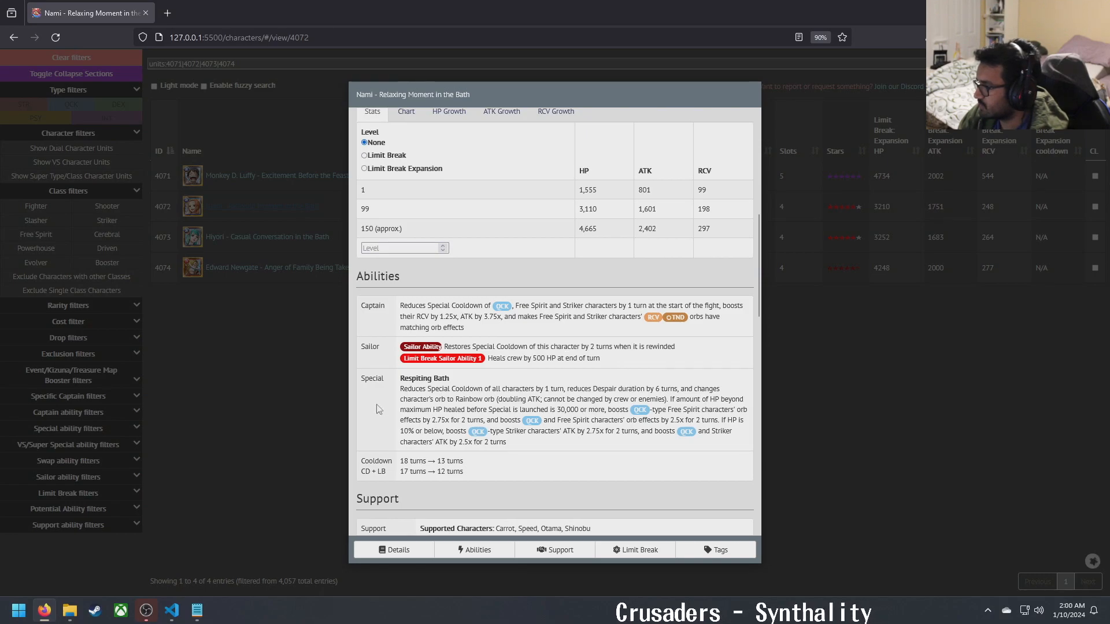
pyautogui.moveTo(484, 409)
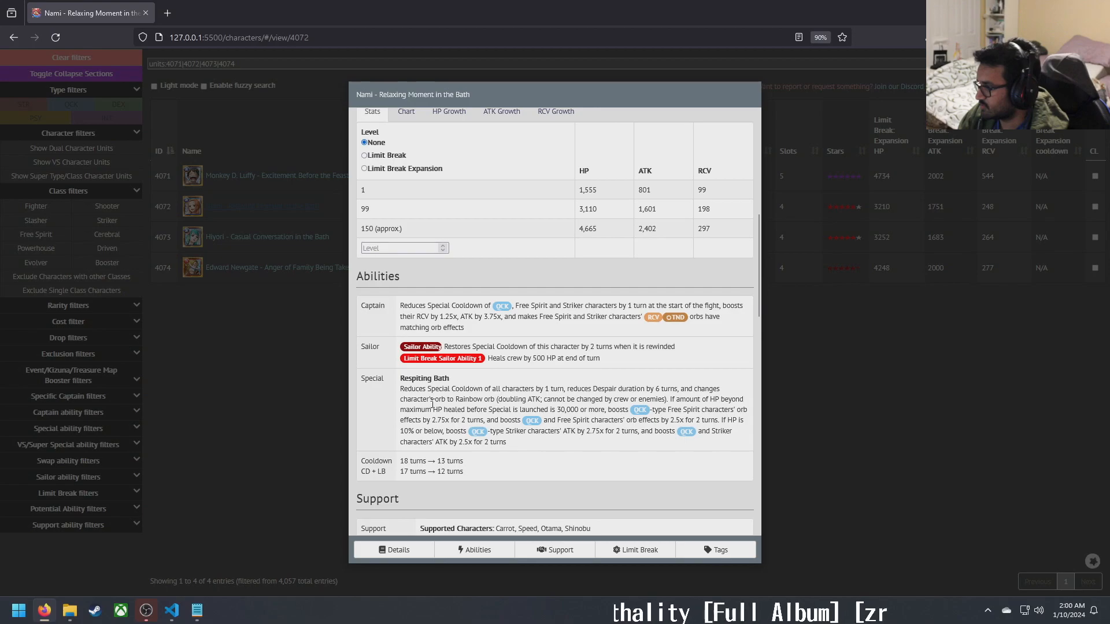
pyautogui.moveTo(491, 397)
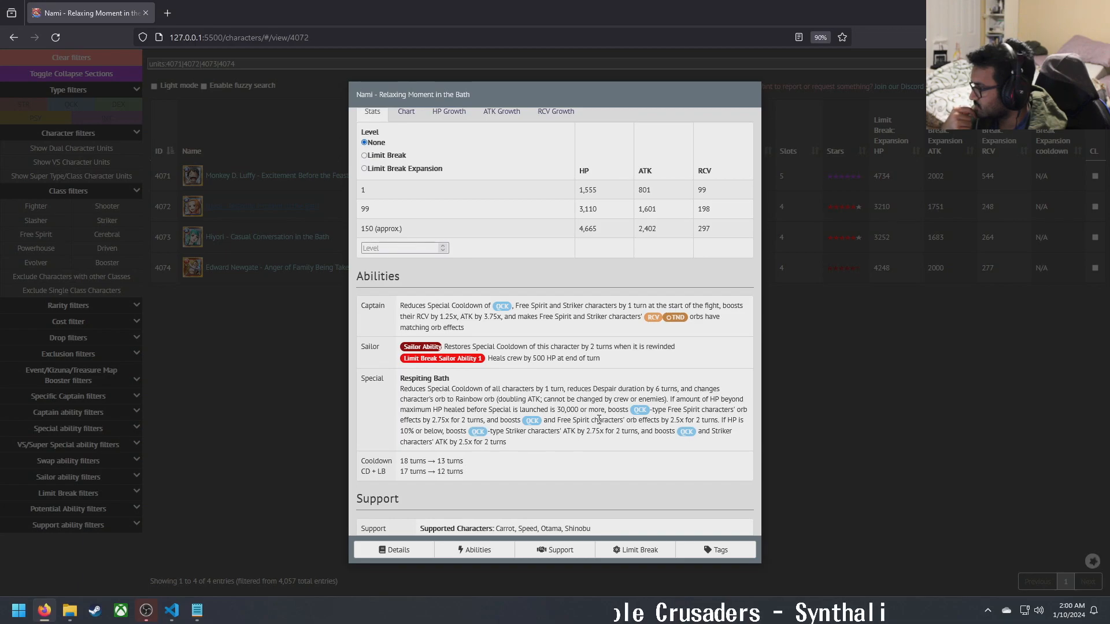
pyautogui.moveTo(650, 417)
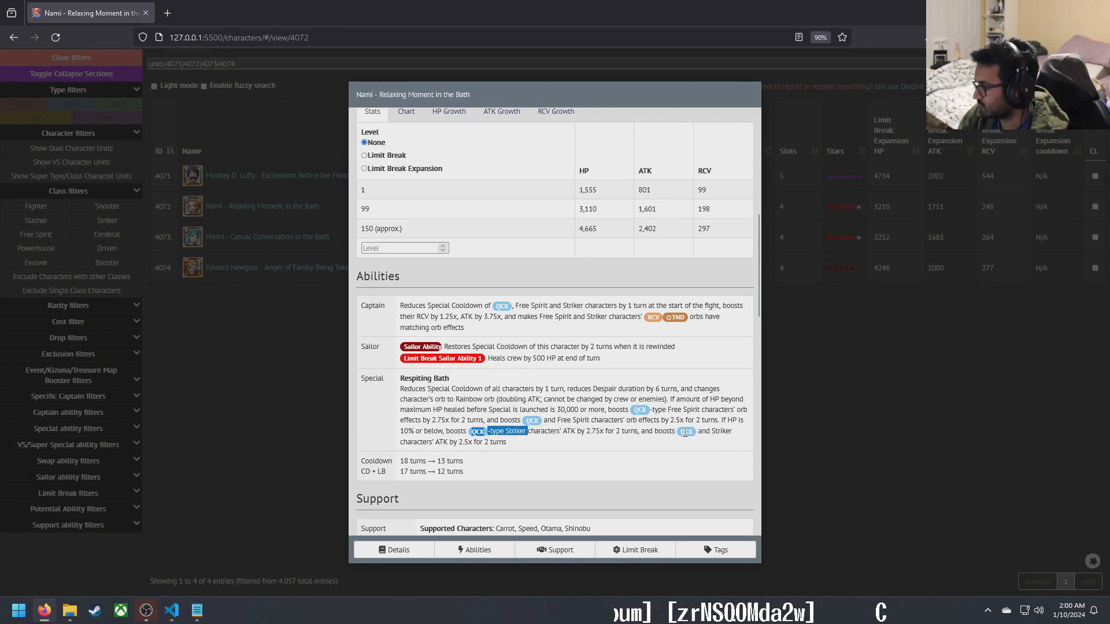
pyautogui.moveTo(511, 459)
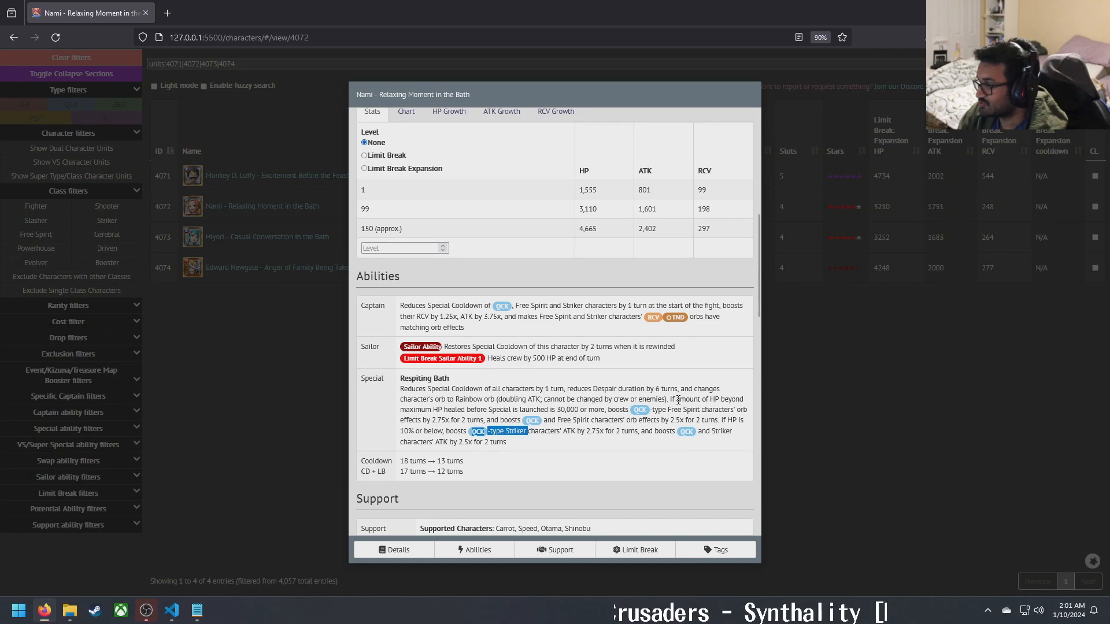
pyautogui.moveTo(671, 398); pyautogui.dragTo(606, 409)
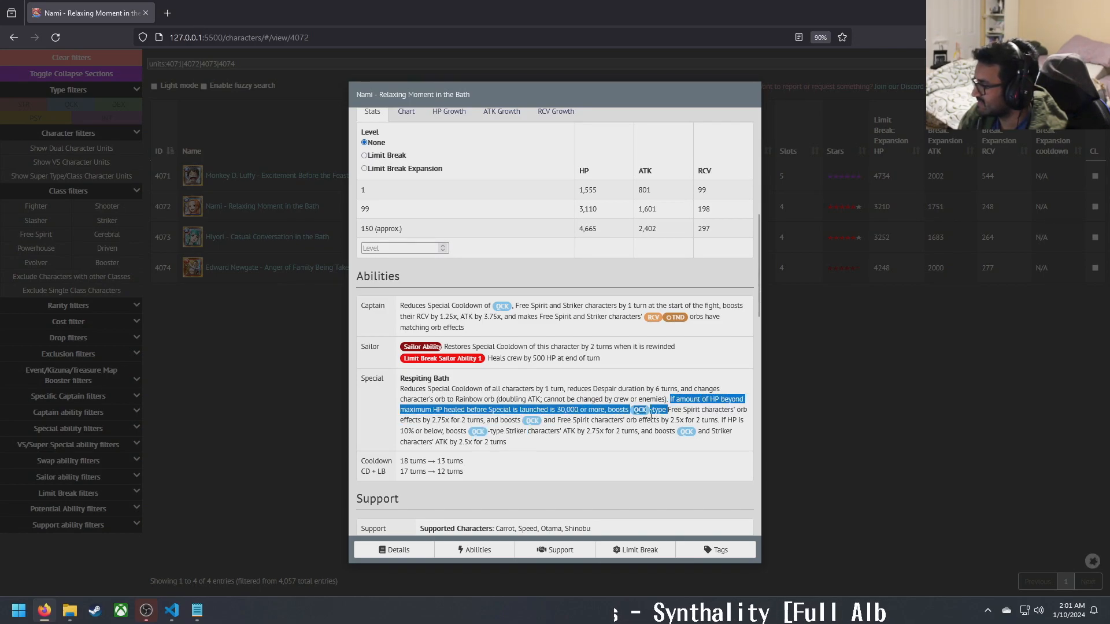
pyautogui.moveTo(650, 409); pyautogui.dragTo(715, 420)
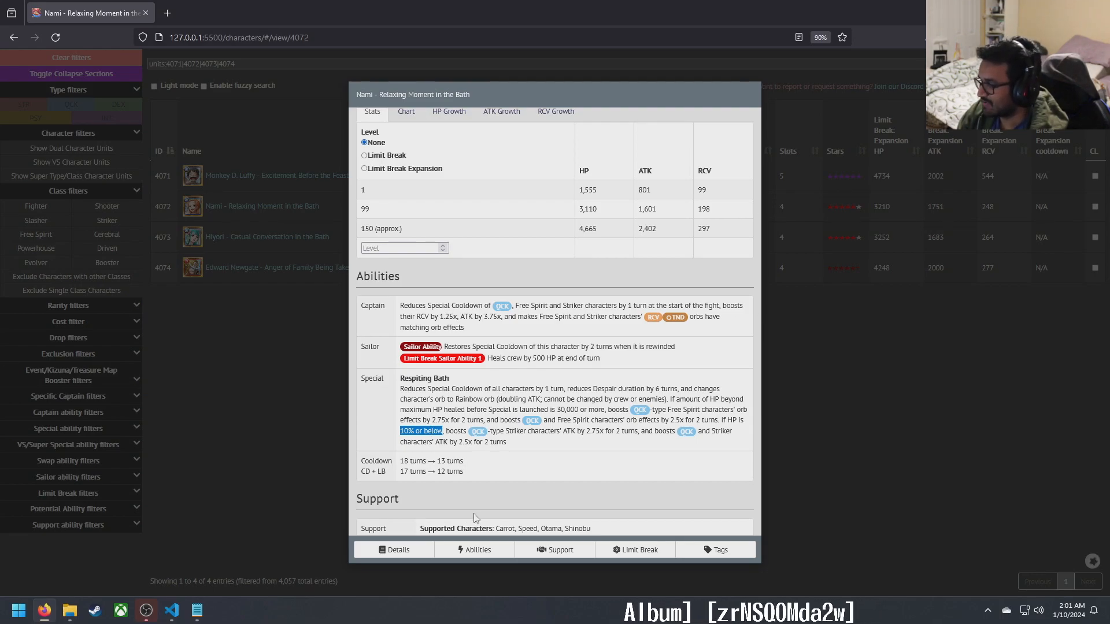
# Step: Highlight Speed among Nami's supported characters, then close her detail window
pyautogui.scroll(-3)
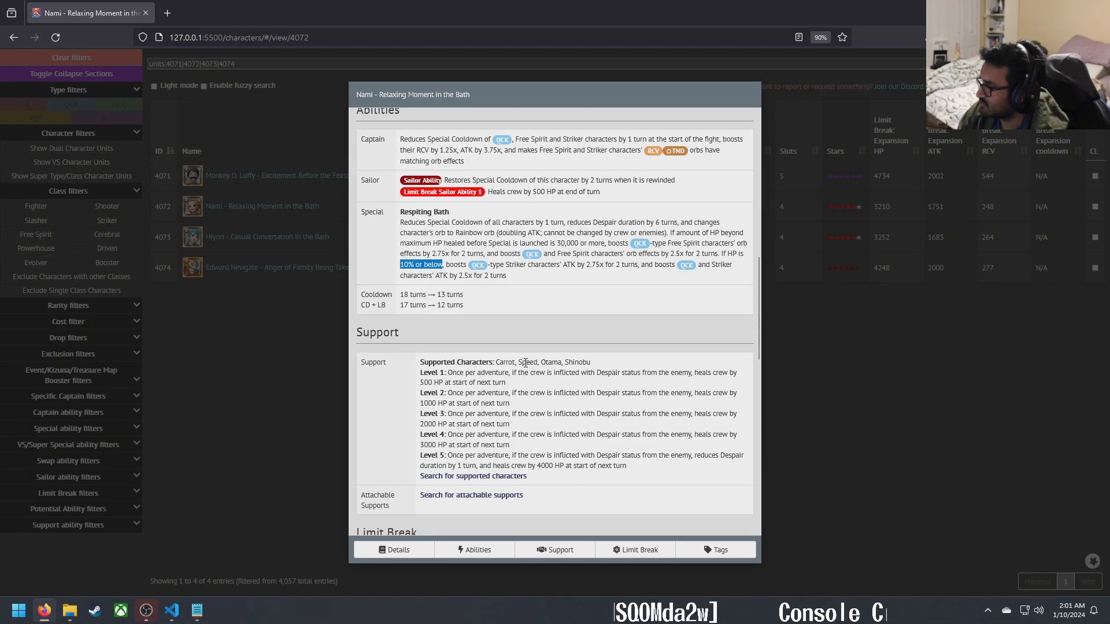
pyautogui.moveTo(496, 362); pyautogui.dragTo(591, 362)
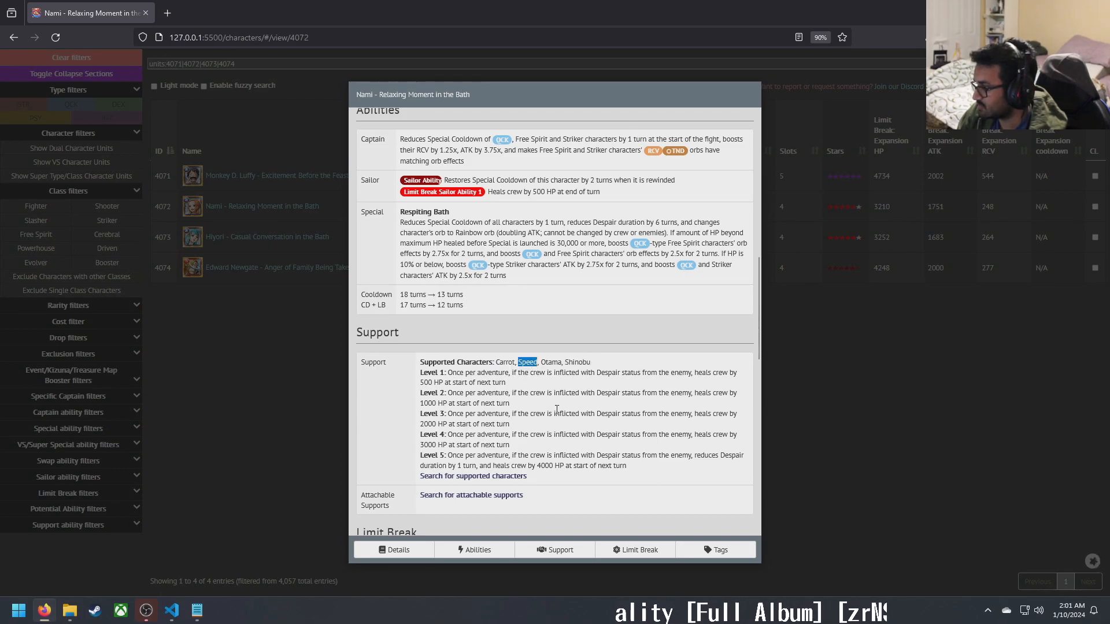
pyautogui.moveTo(582, 364)
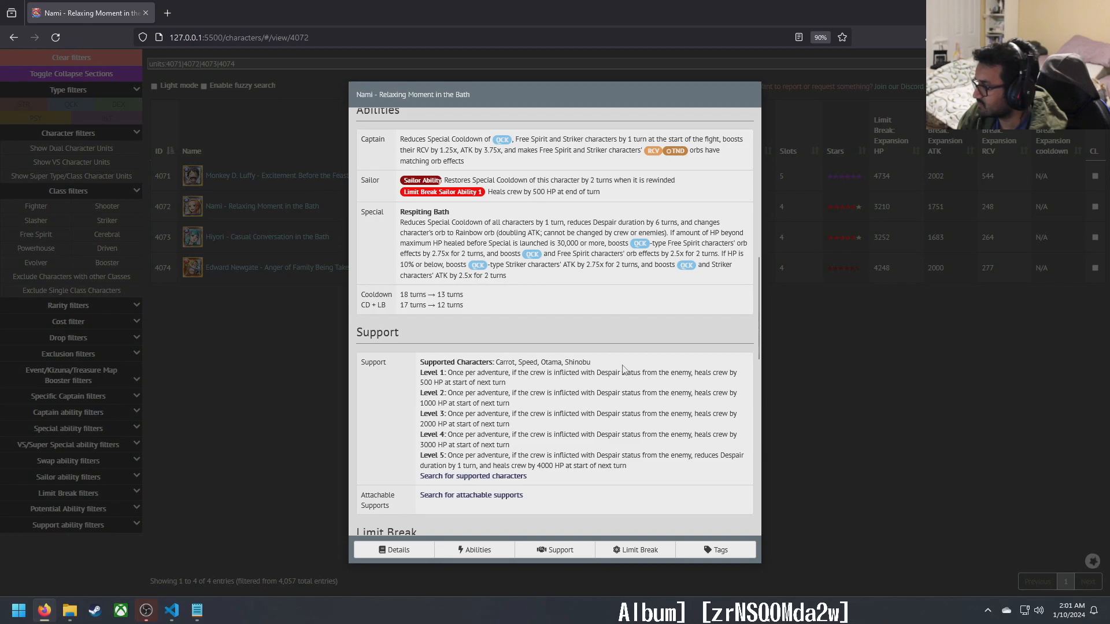
pyautogui.moveTo(506, 365)
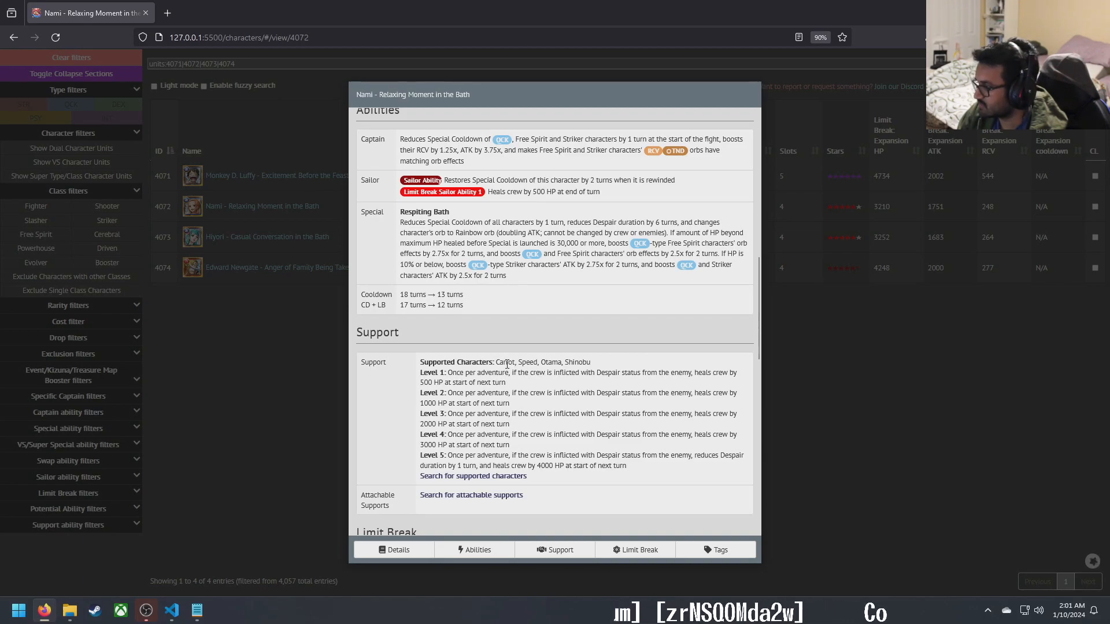
pyautogui.doubleClick(577, 362)
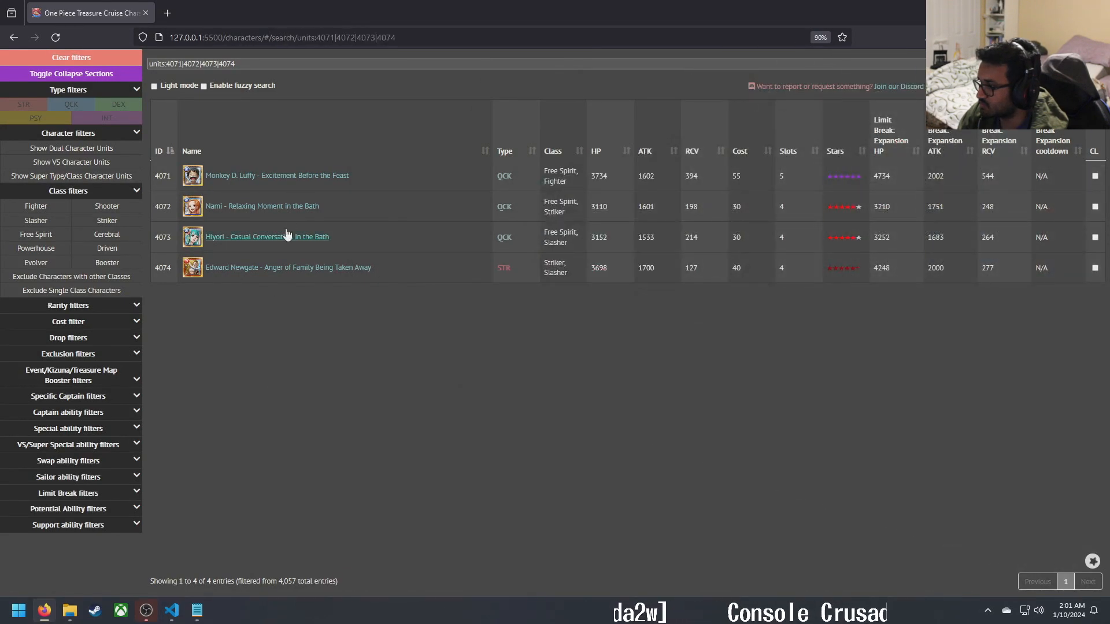
pyautogui.click(255, 236)
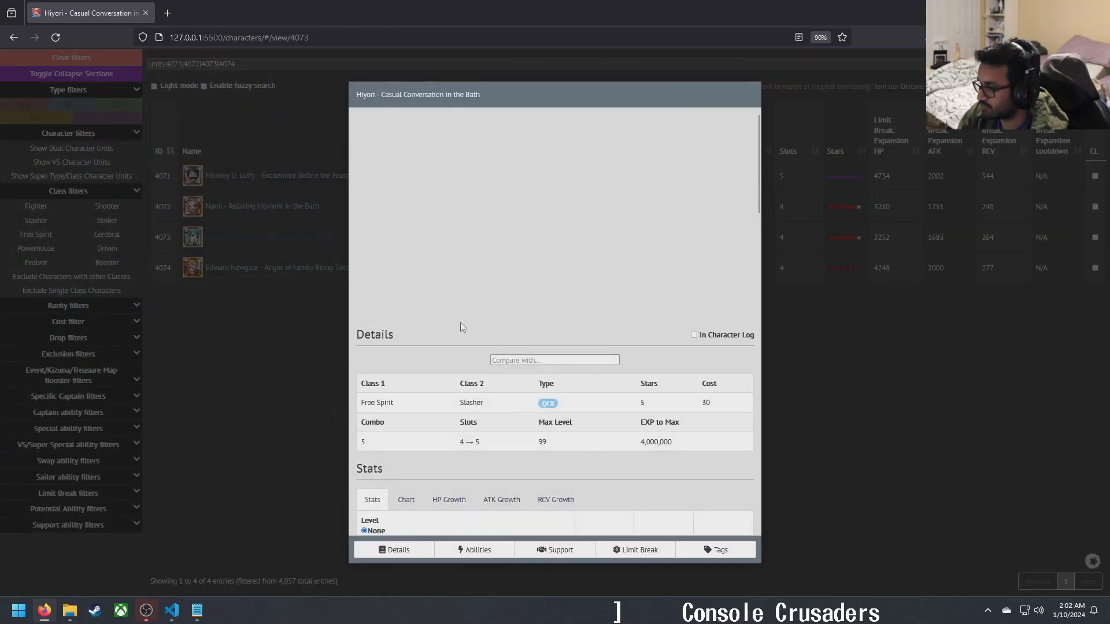
pyautogui.scroll(-3)
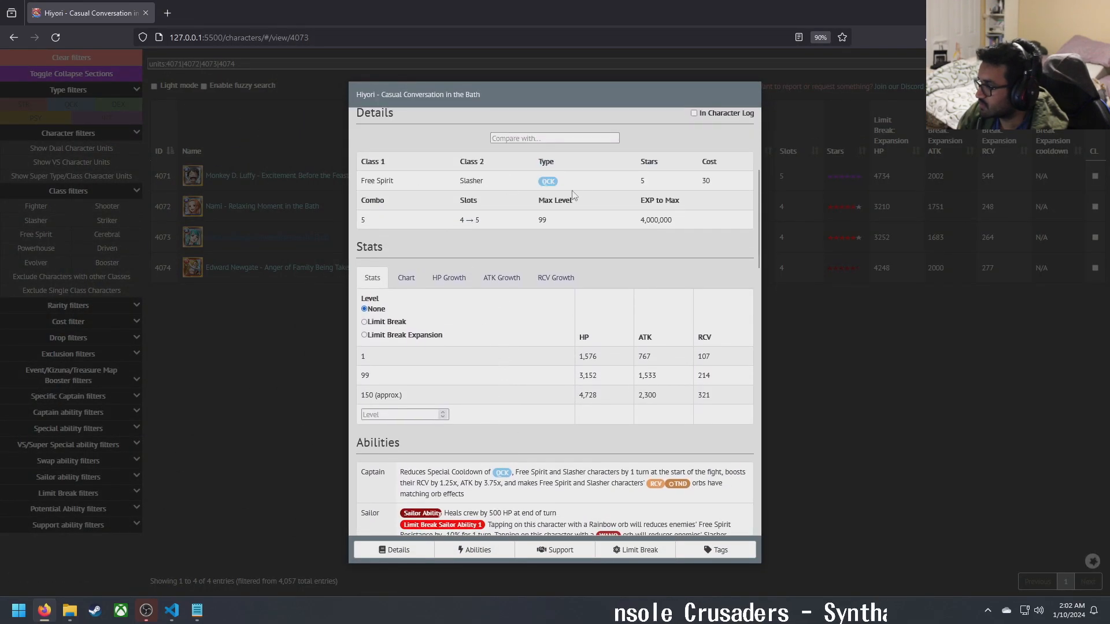
pyautogui.scroll(-3)
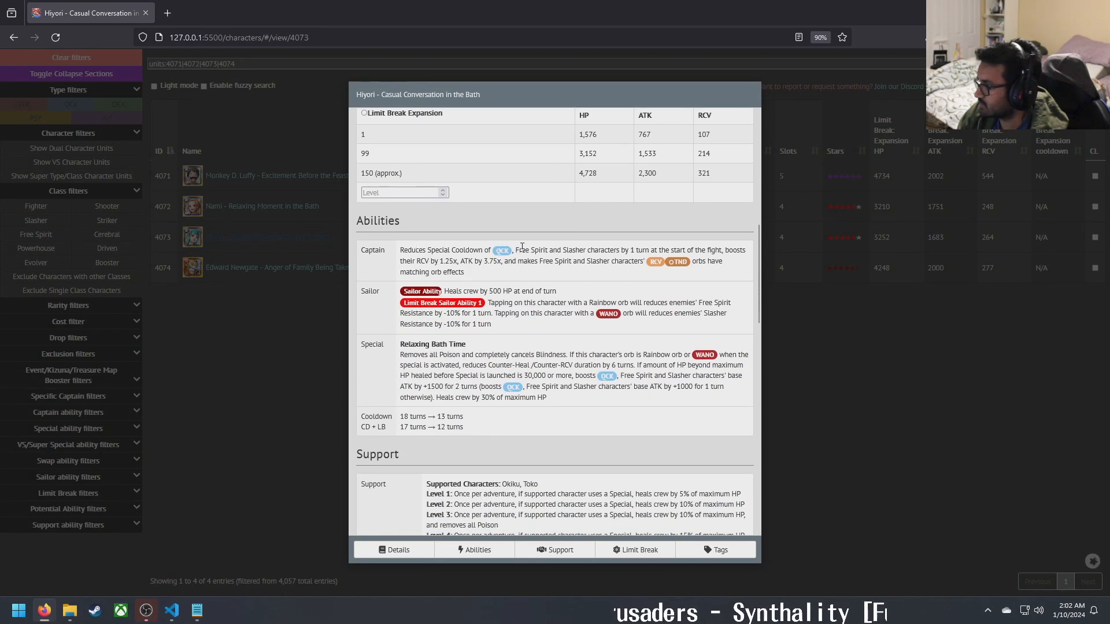
pyautogui.moveTo(594, 246)
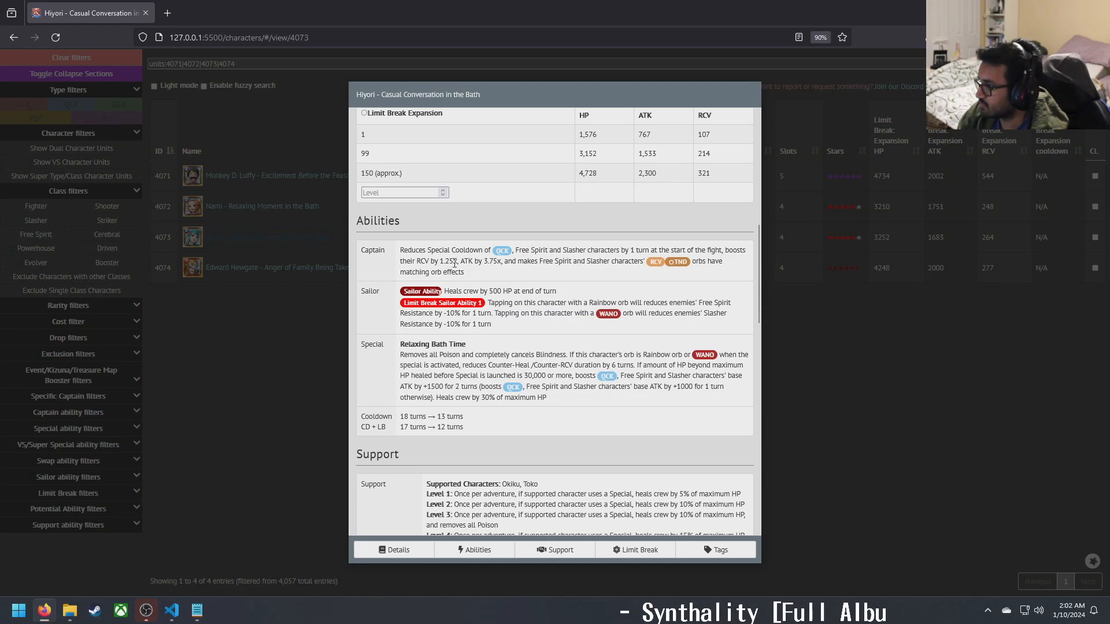
pyautogui.moveTo(548, 276)
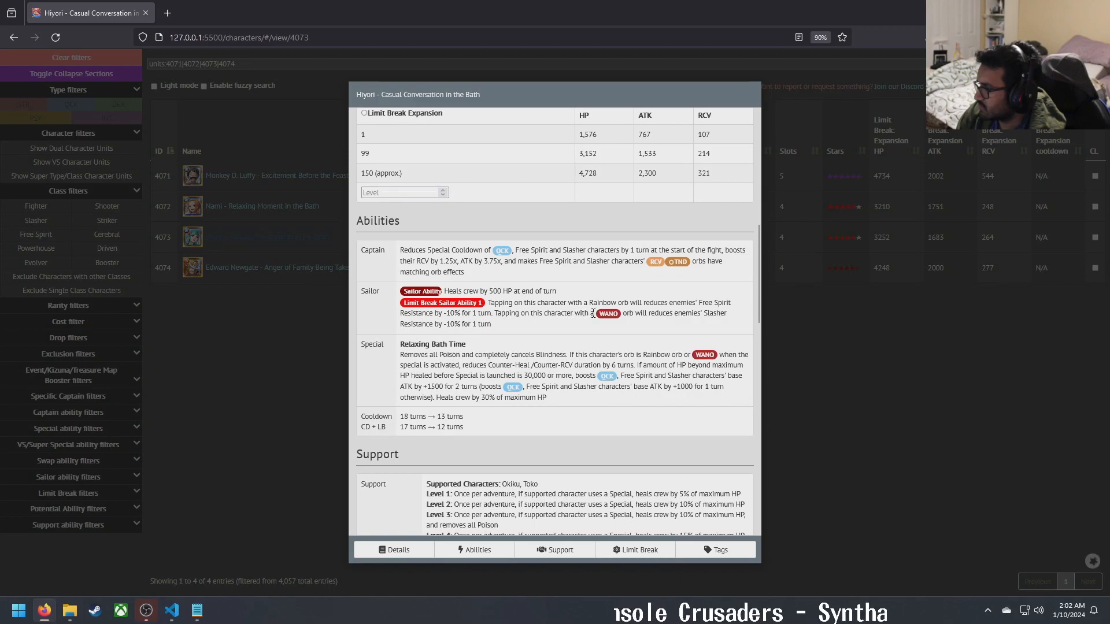
pyautogui.moveTo(438, 335)
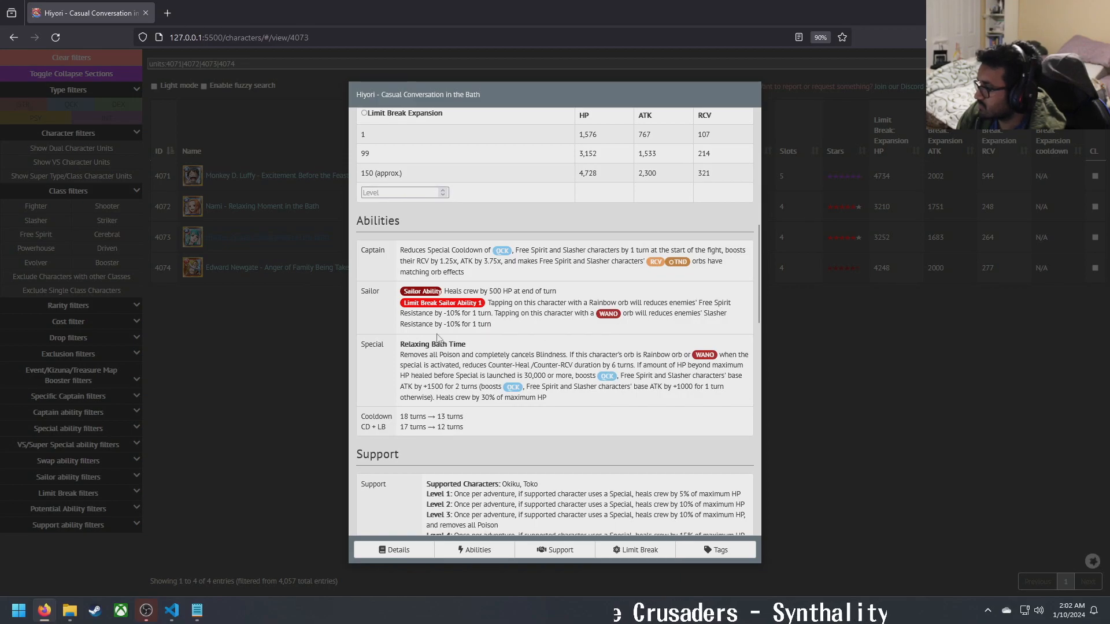
pyautogui.moveTo(497, 328)
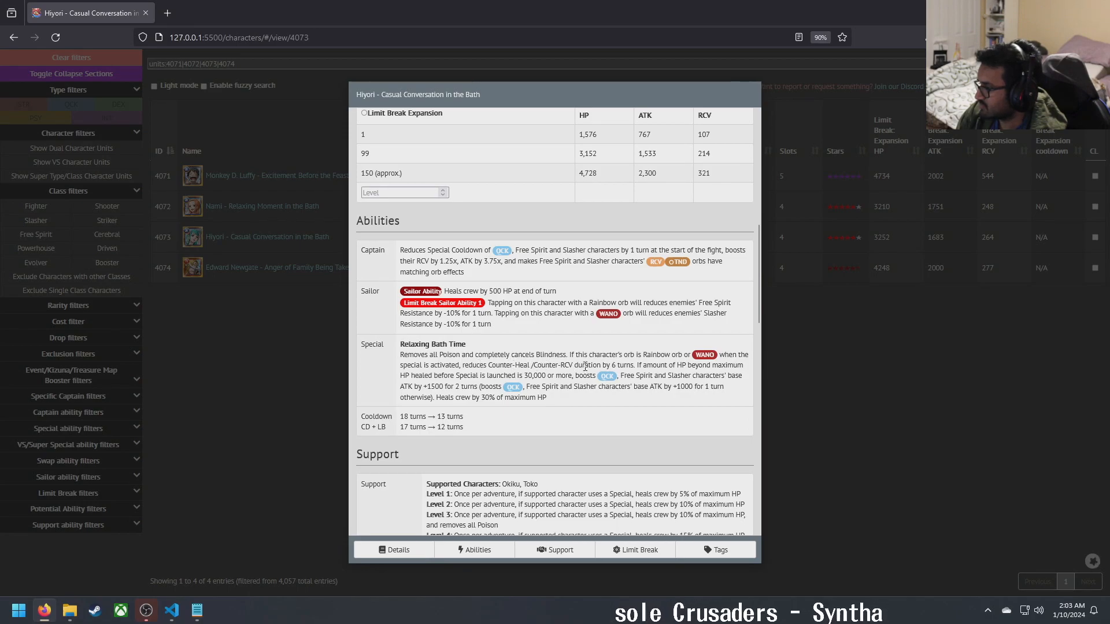
pyautogui.moveTo(463, 365); pyautogui.dragTo(634, 365)
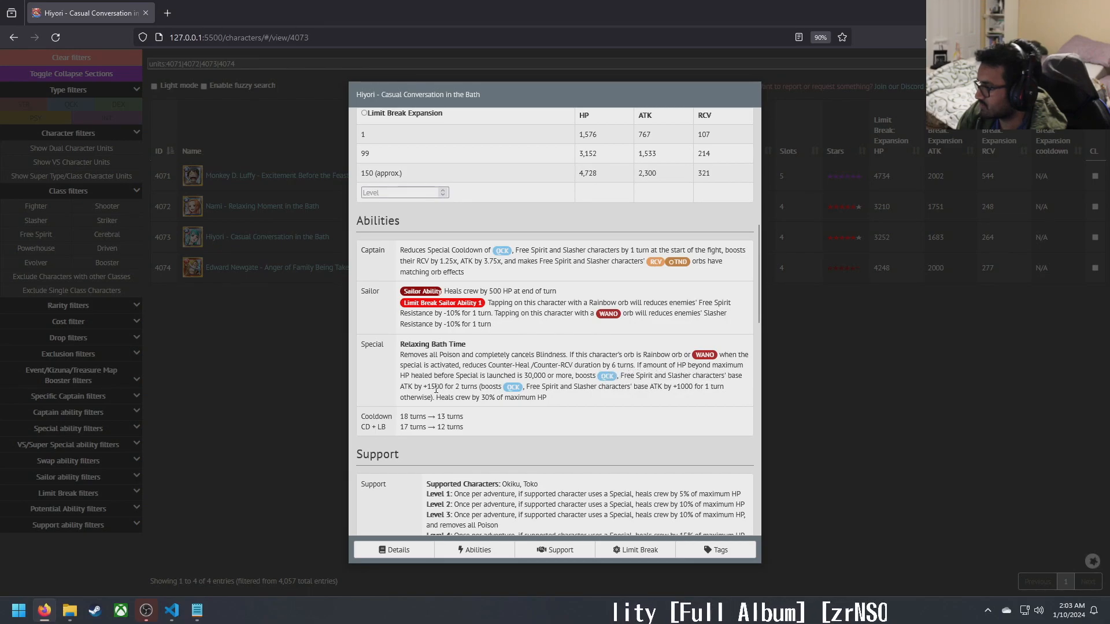
pyautogui.moveTo(480, 386)
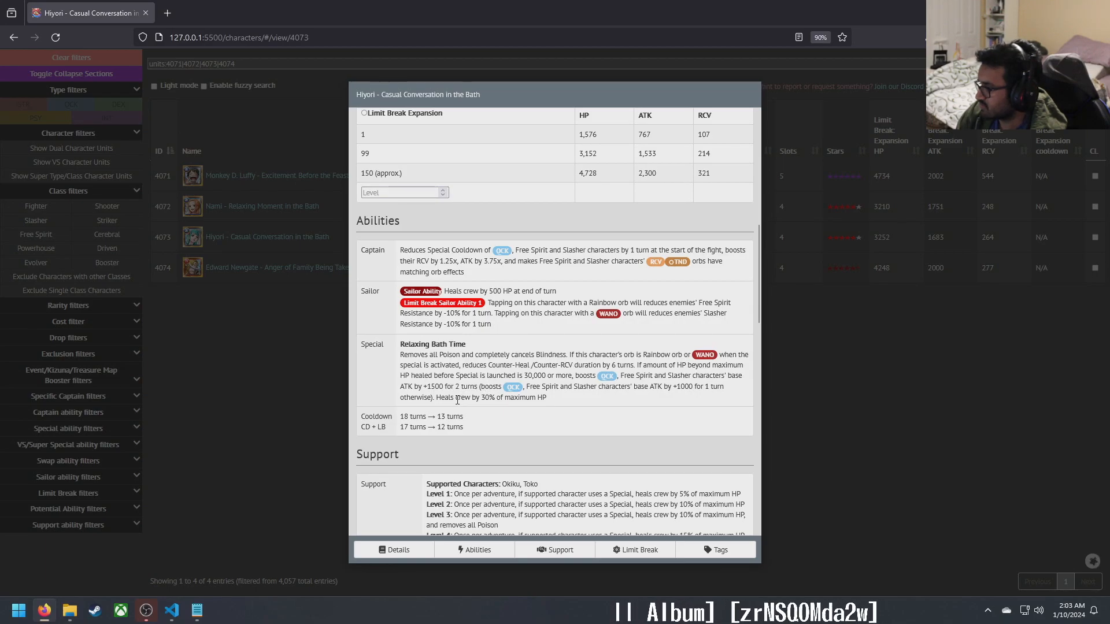
pyautogui.moveTo(552, 400)
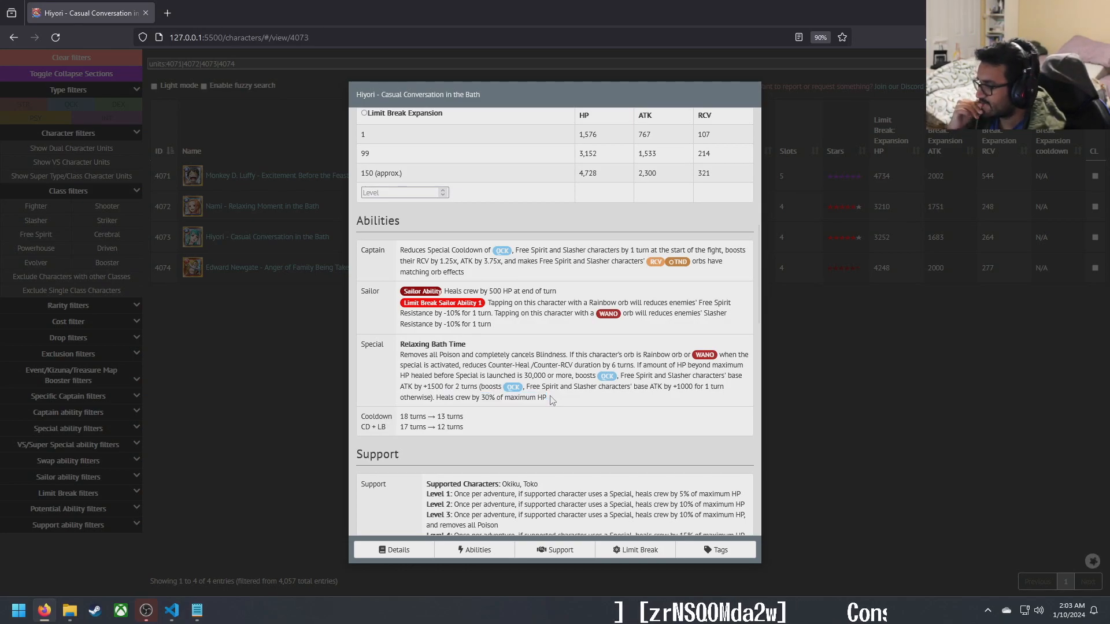
pyautogui.scroll(-3)
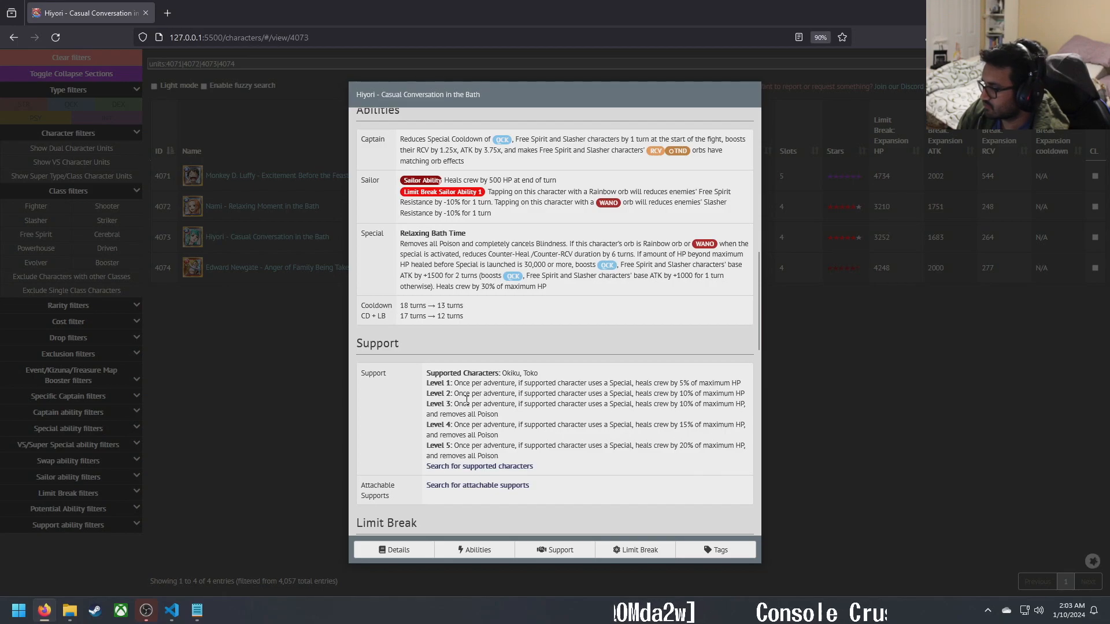
pyautogui.moveTo(535, 440)
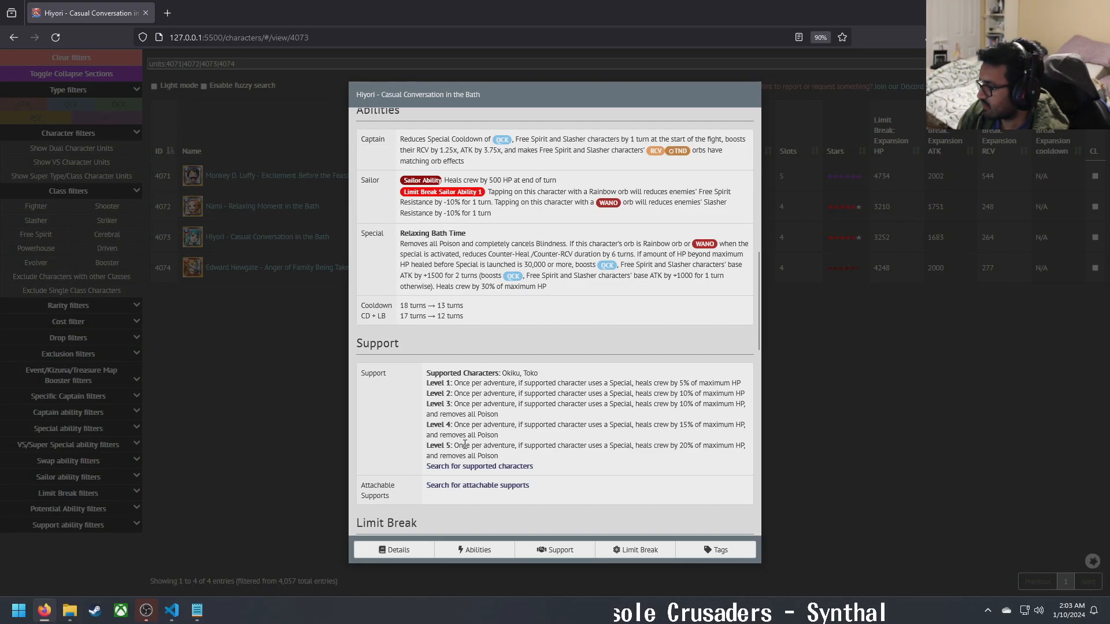
pyautogui.moveTo(550, 378)
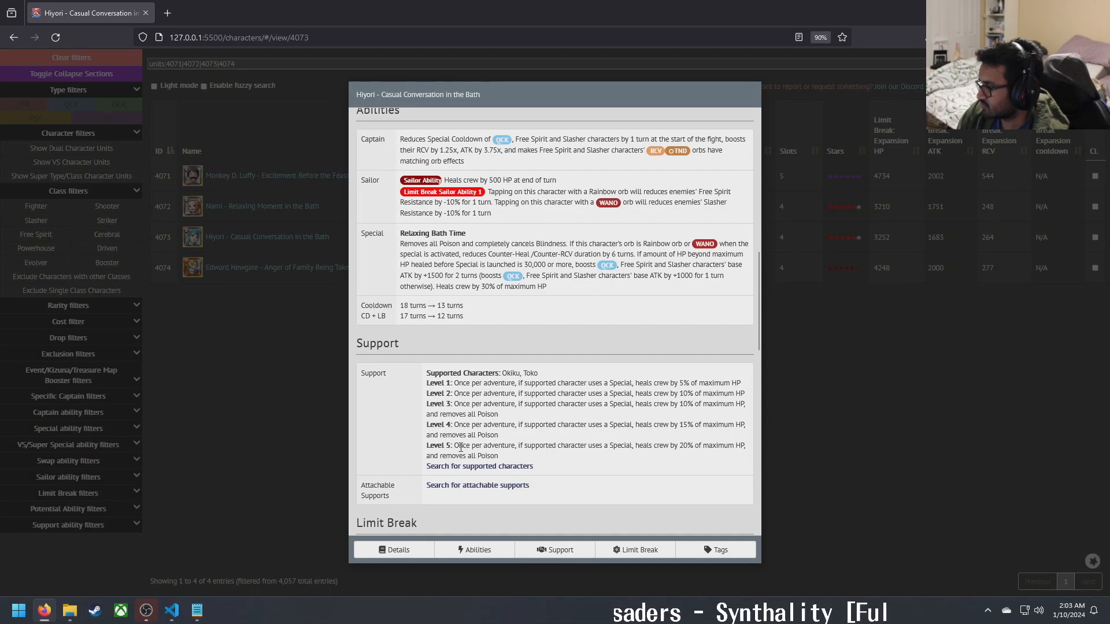
pyautogui.moveTo(644, 444)
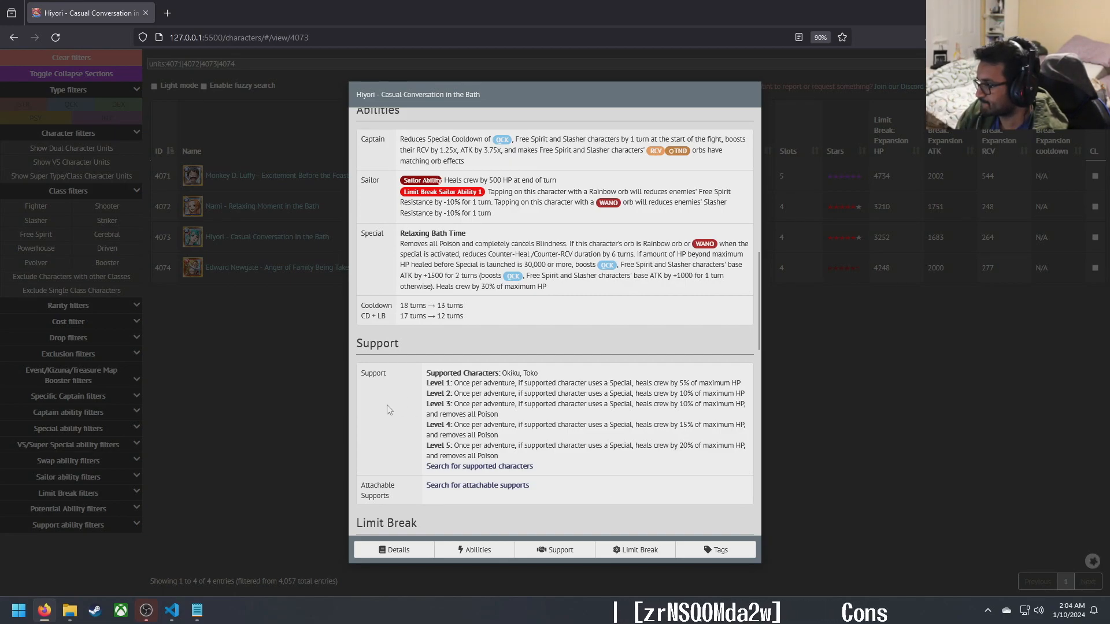
pyautogui.moveTo(241, 229)
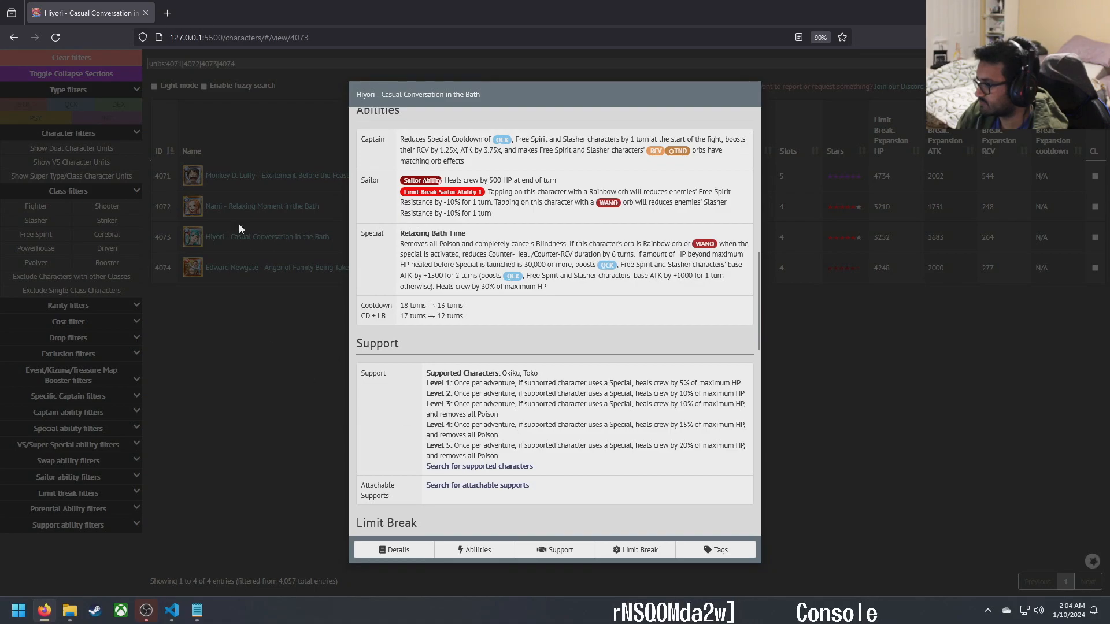
pyautogui.moveTo(245, 213)
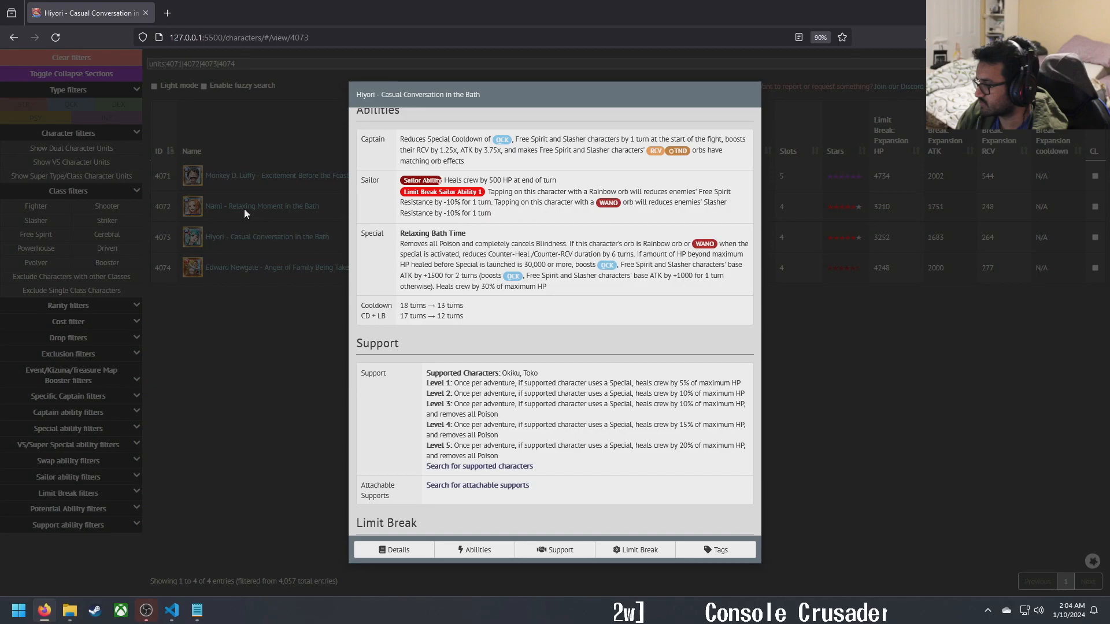
pyautogui.moveTo(250, 237)
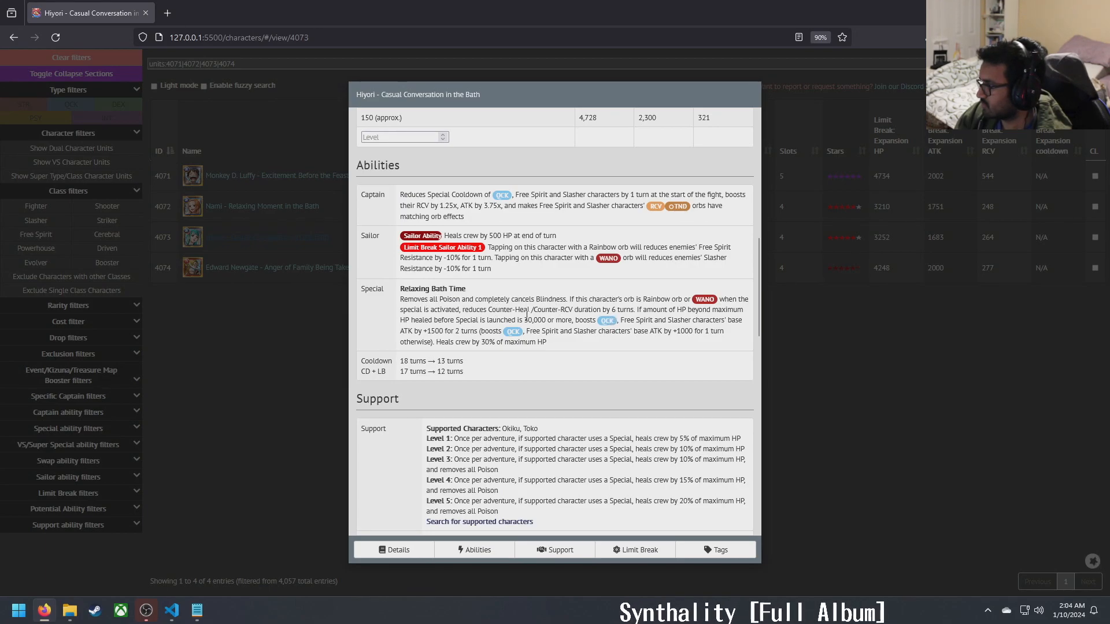
# Step: Highlight the Counter-Heal/Counter-RCV duration reduction phrase in Hiyori's Special, then close the modal
pyautogui.doubleClick(572, 299)
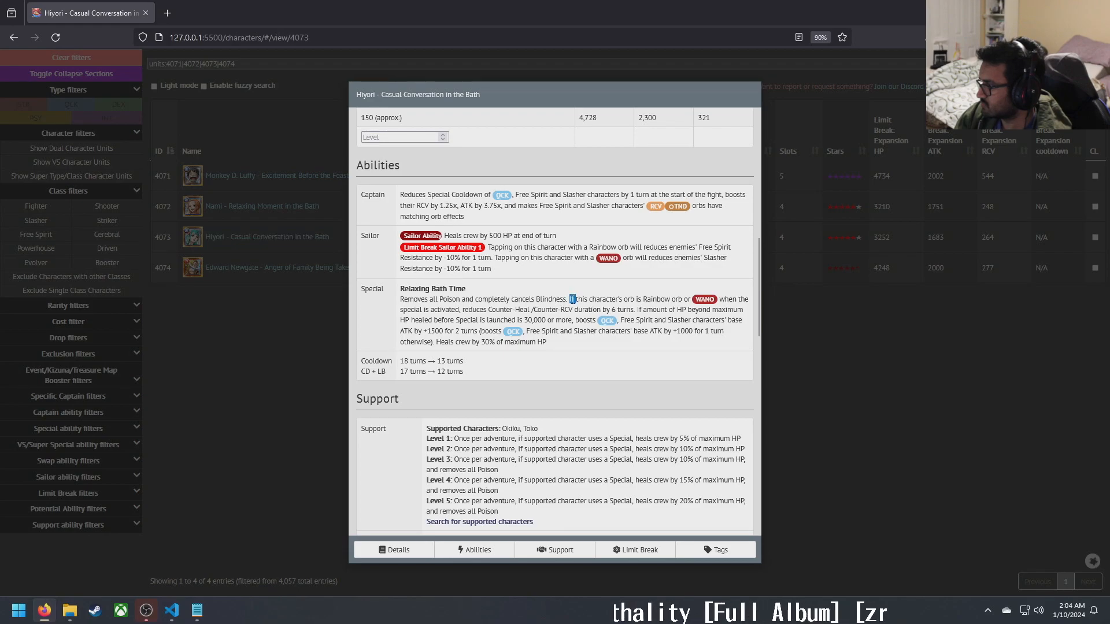
pyautogui.moveTo(570, 299); pyautogui.dragTo(459, 309)
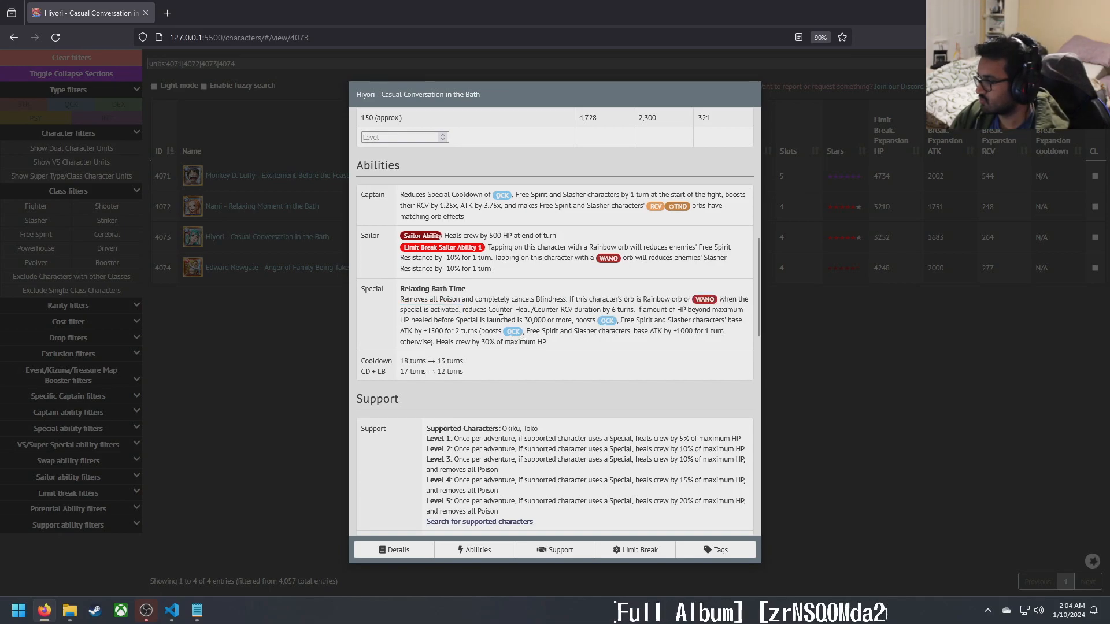
pyautogui.doubleClick(505, 309)
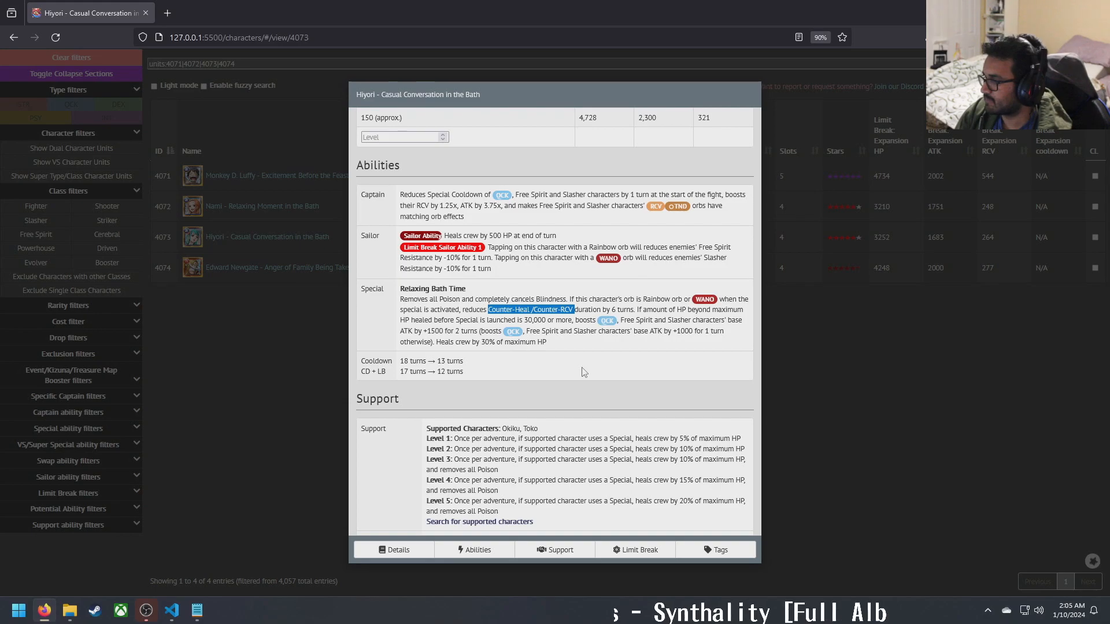
pyautogui.moveTo(492, 310); pyautogui.dragTo(634, 309)
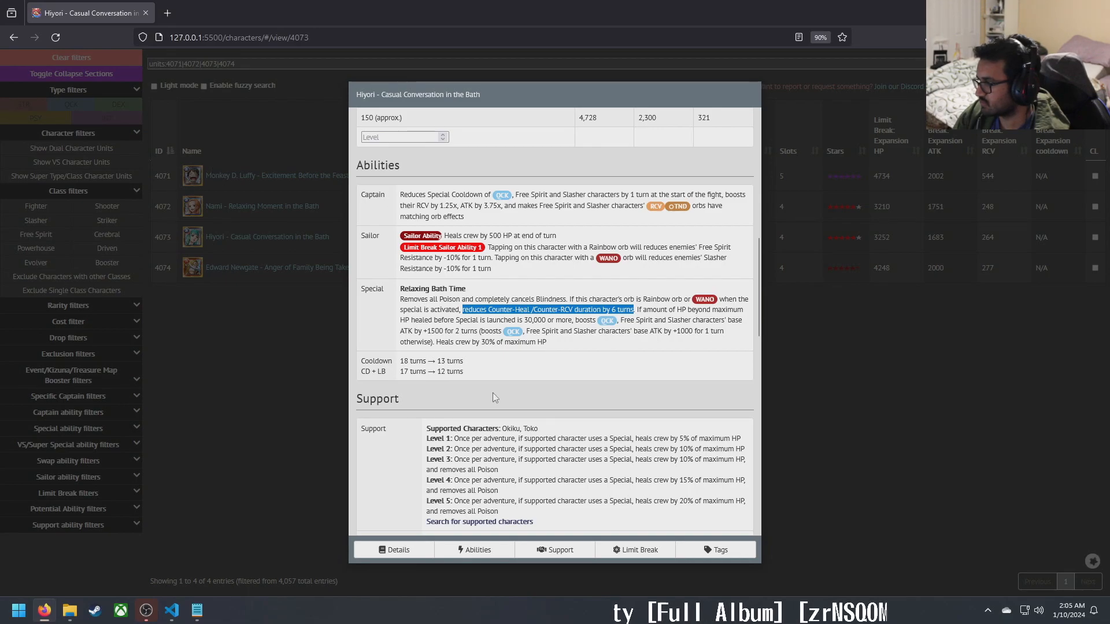
pyautogui.moveTo(560, 309)
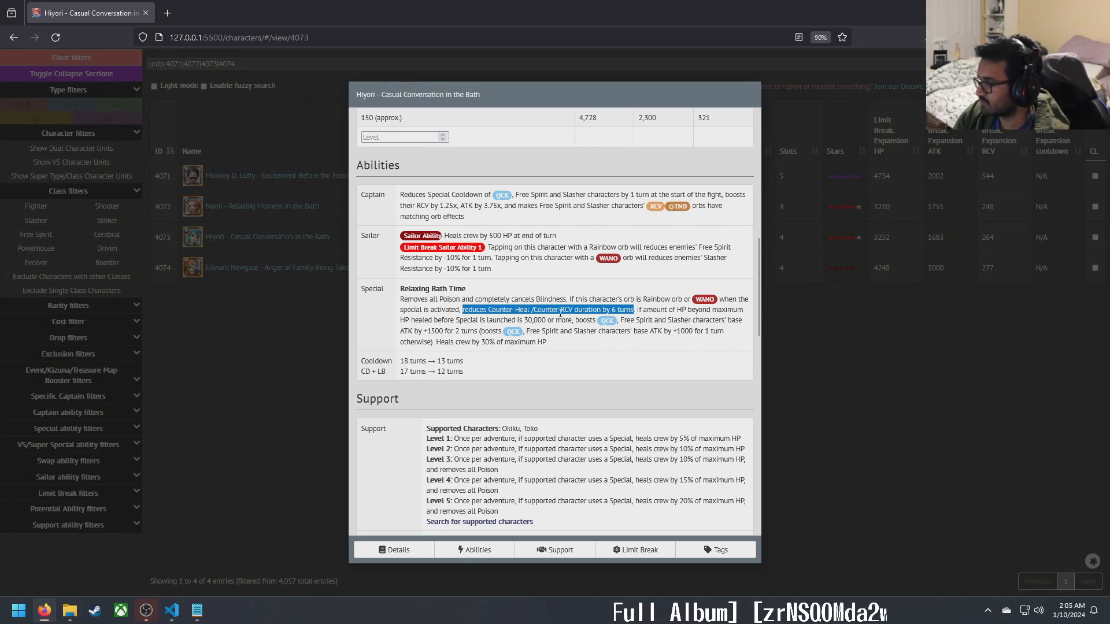
pyautogui.click(639, 309)
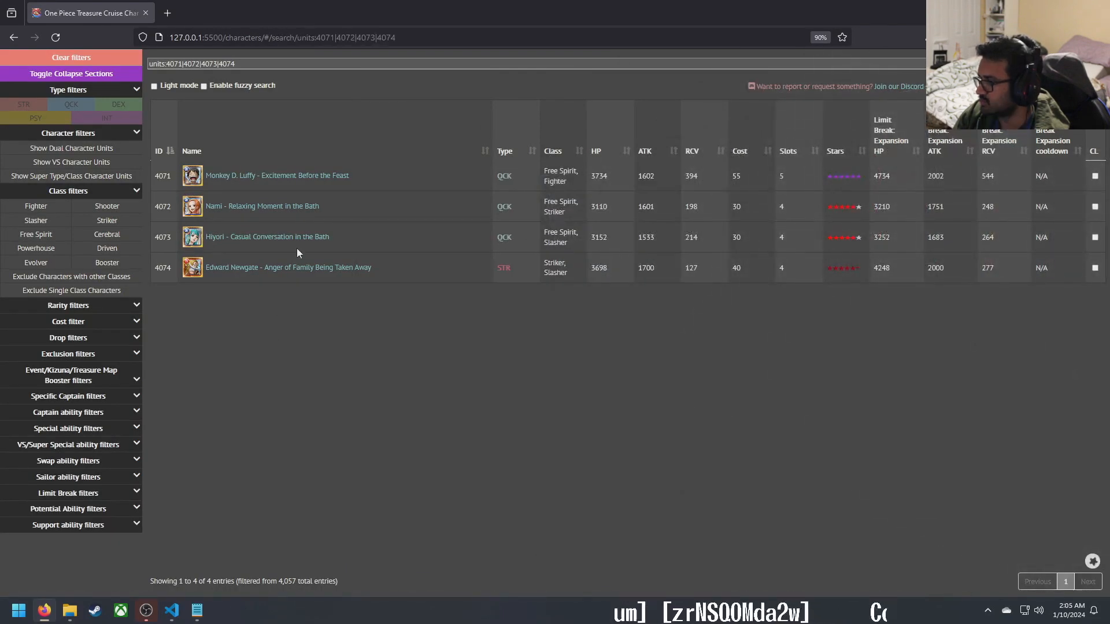
pyautogui.moveTo(293, 270)
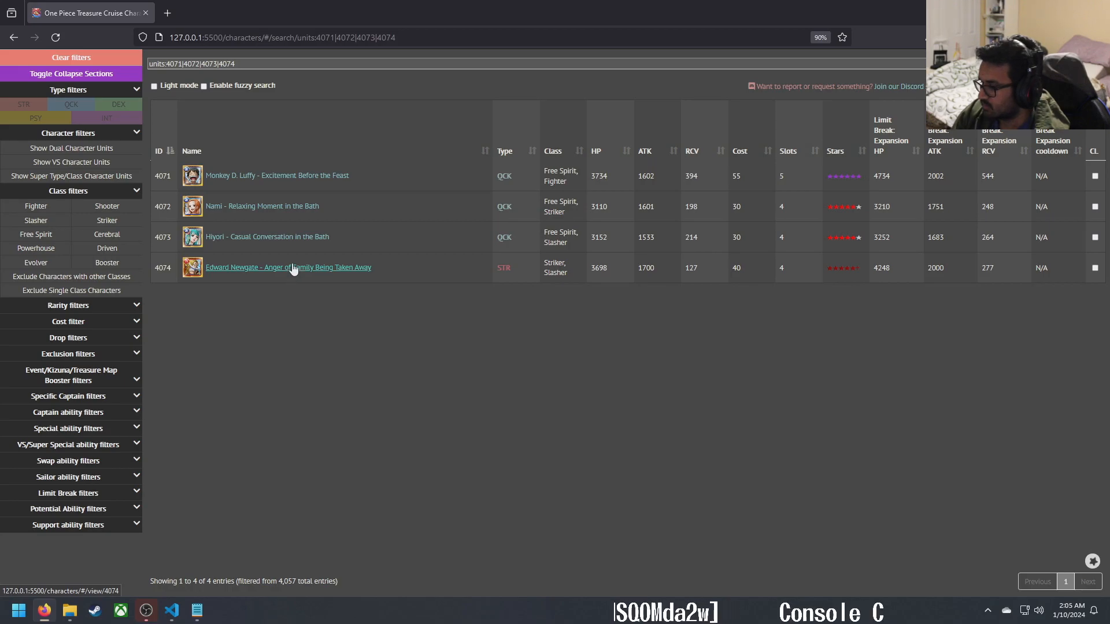
pyautogui.click(288, 267)
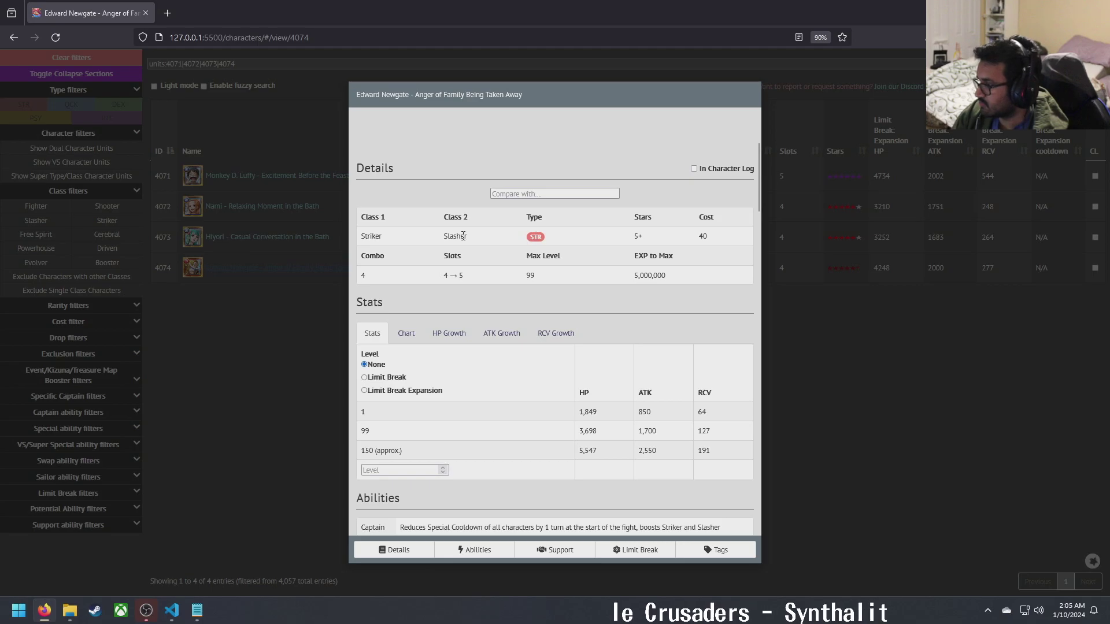
pyautogui.moveTo(608, 398)
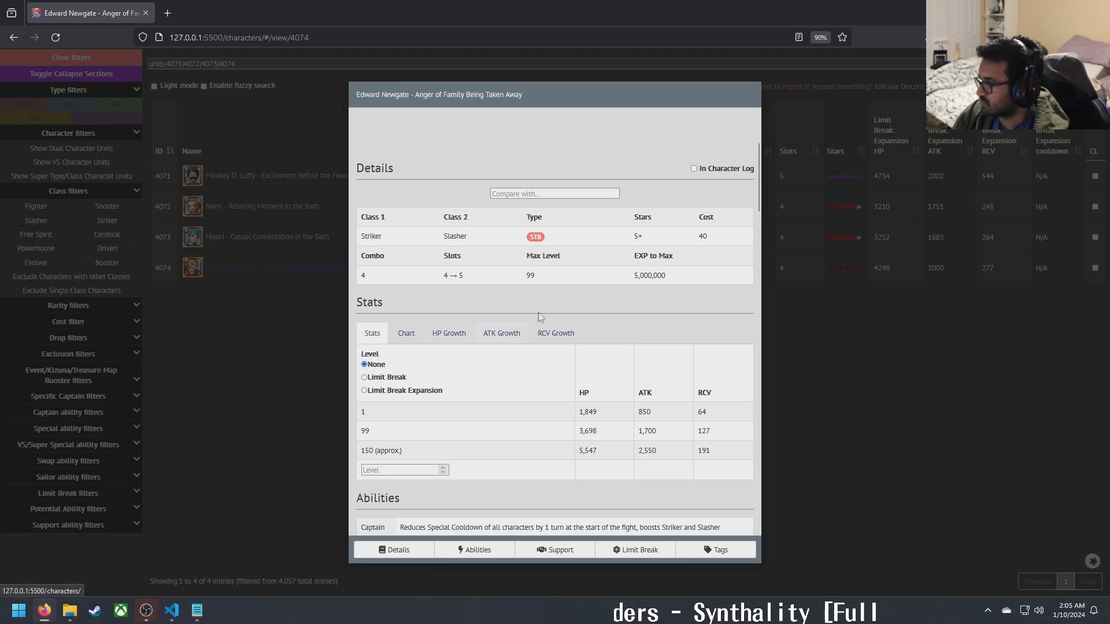
pyautogui.scroll(-3)
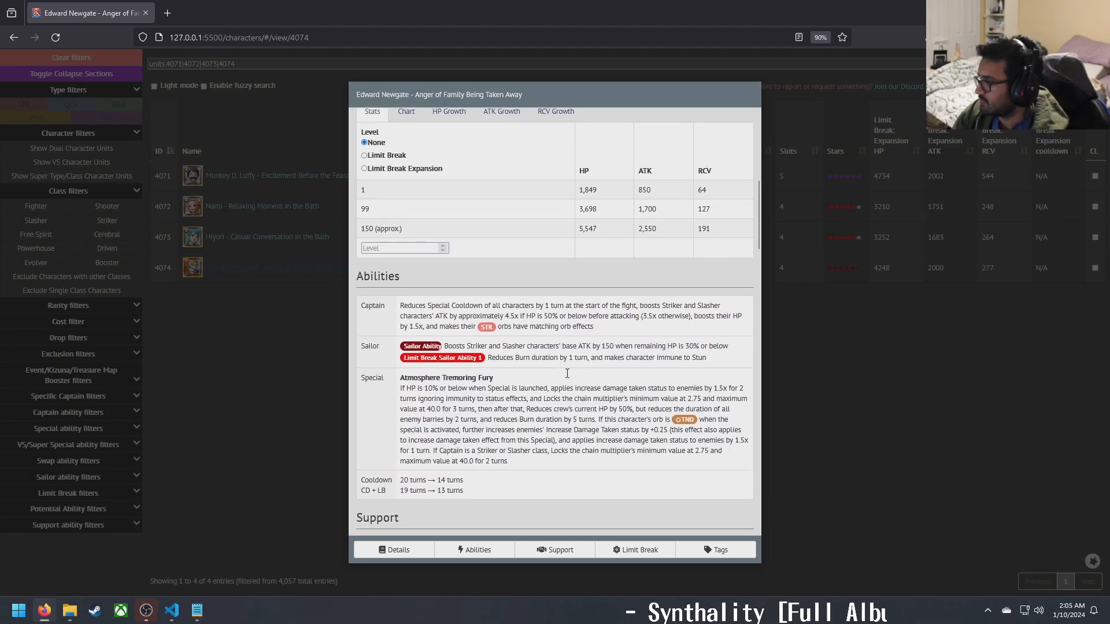
pyautogui.moveTo(526, 305)
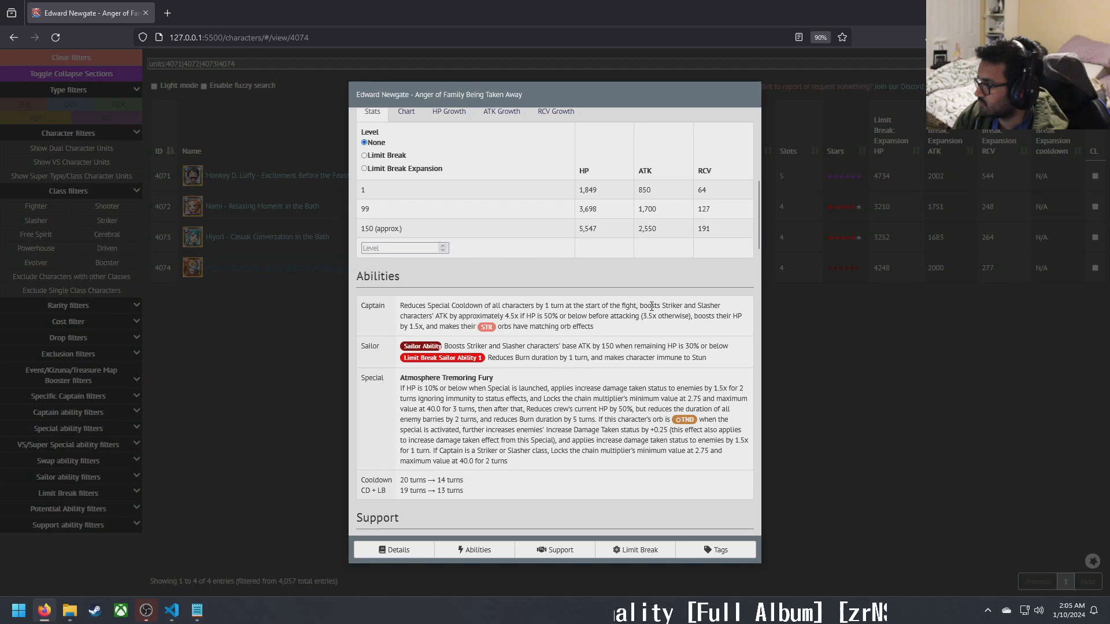
pyautogui.moveTo(496, 315)
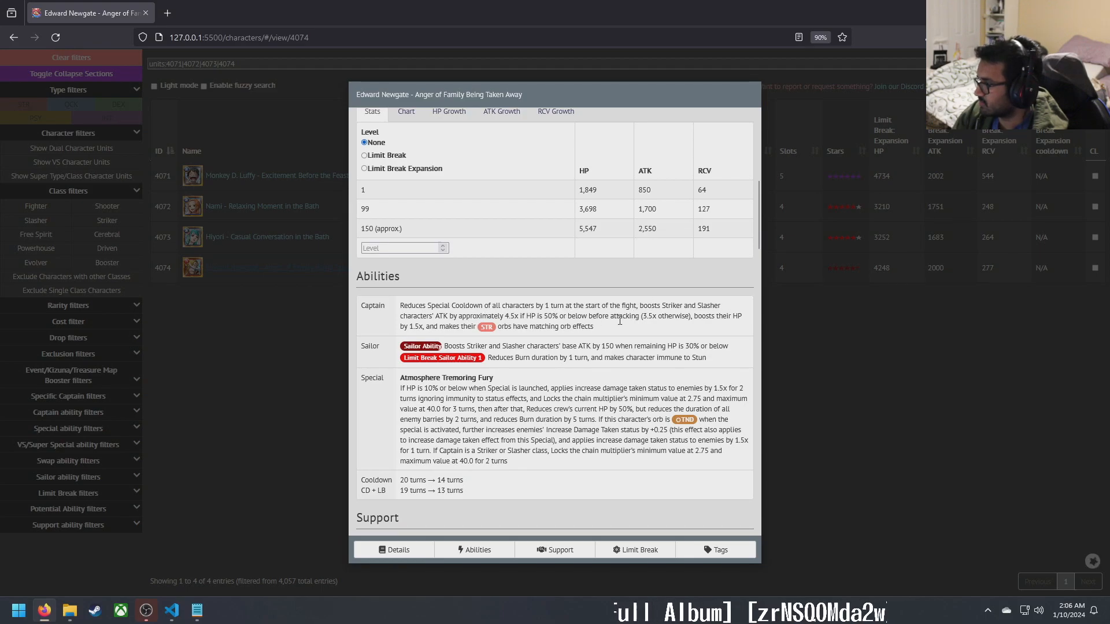
pyautogui.moveTo(430, 337)
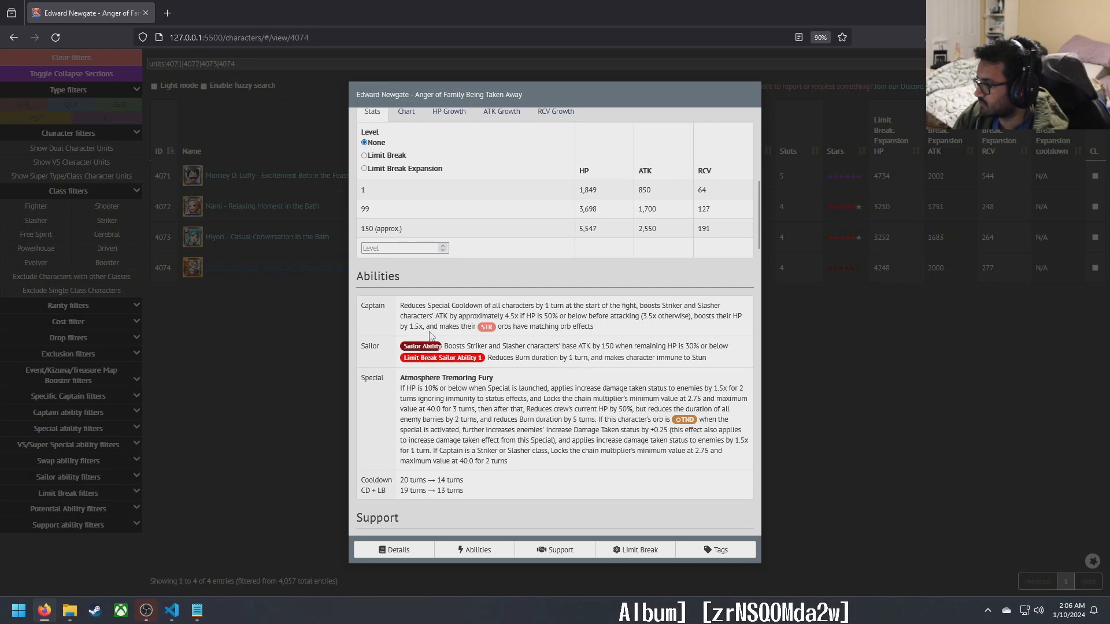
pyautogui.moveTo(602, 345)
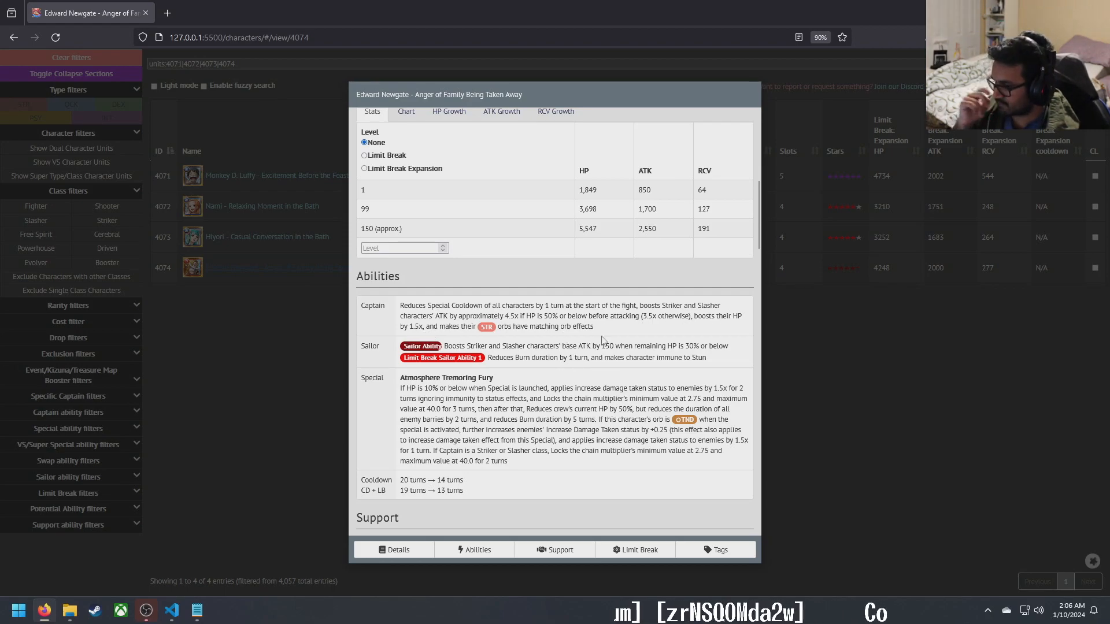
pyautogui.moveTo(446, 346)
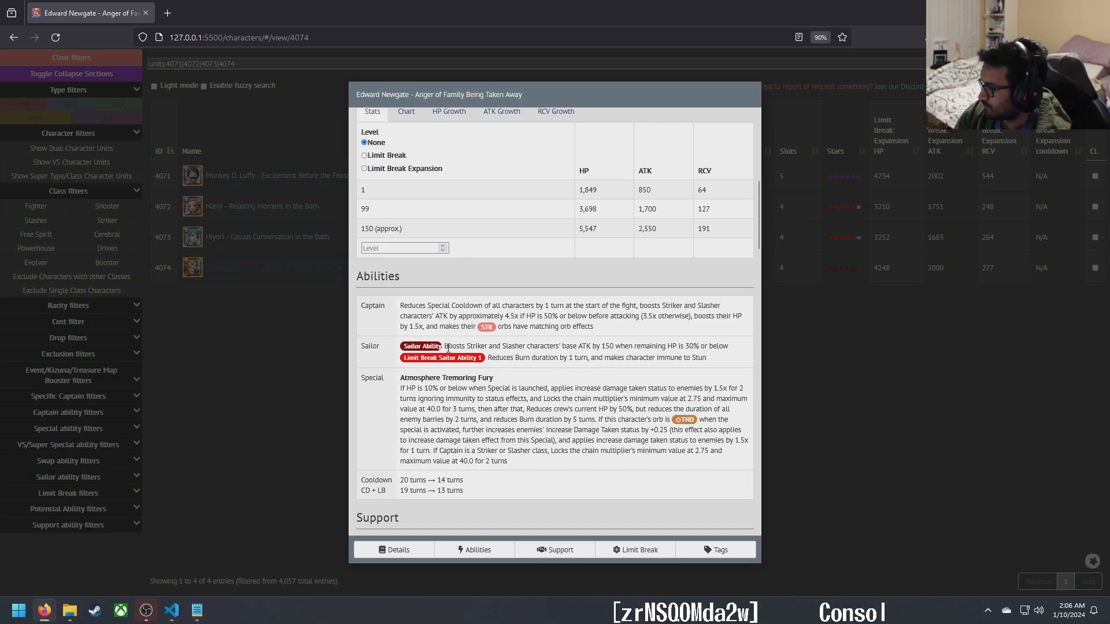
pyautogui.moveTo(488, 357)
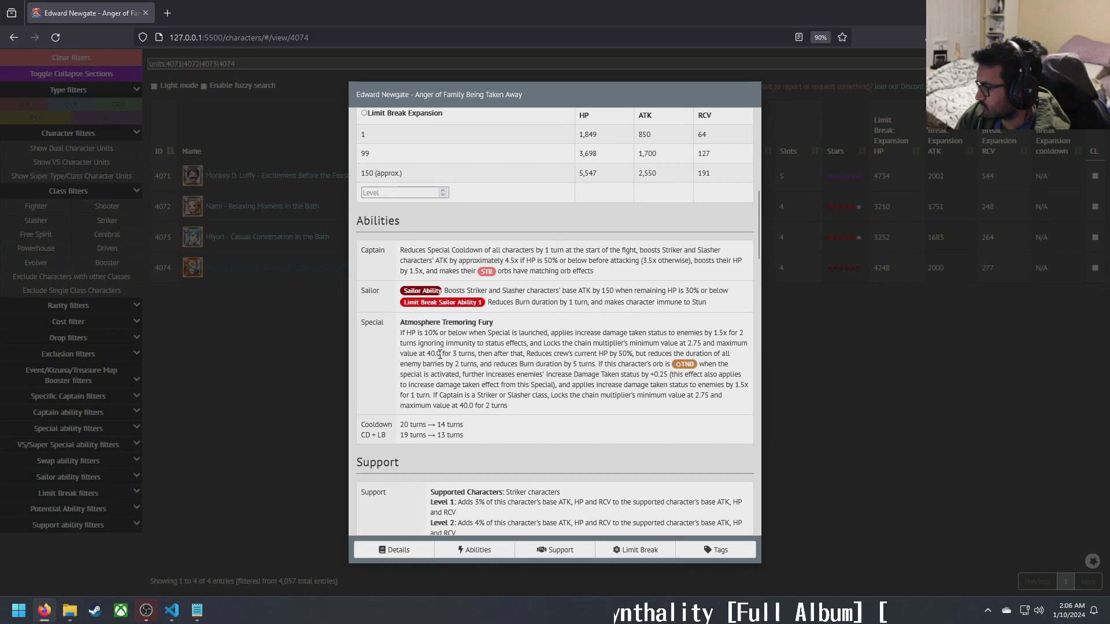
pyautogui.moveTo(501, 354)
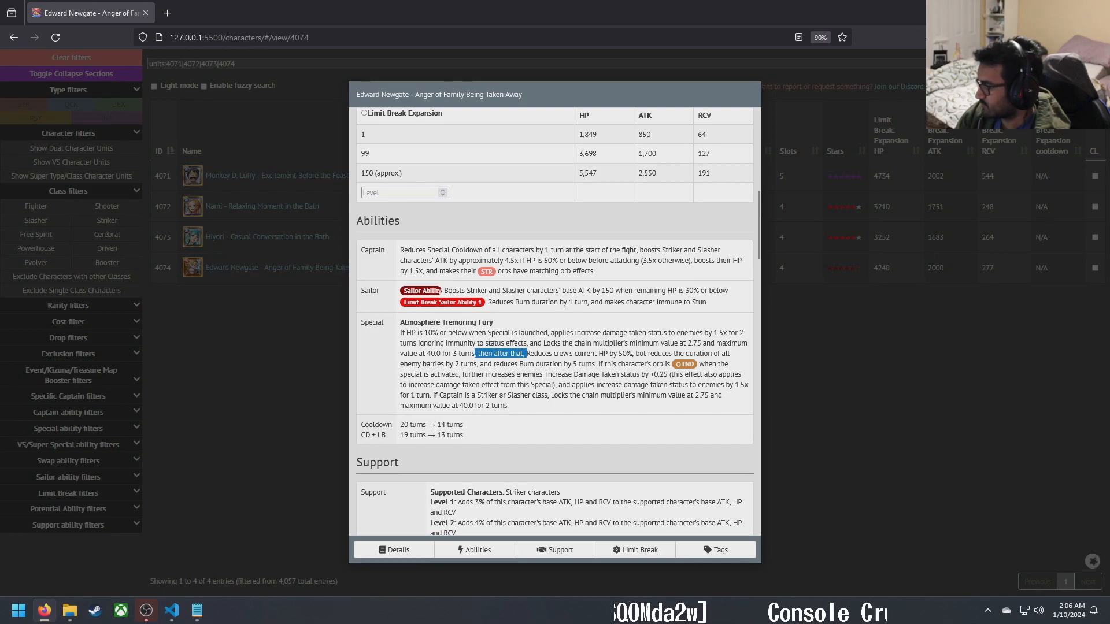
pyautogui.click(498, 353)
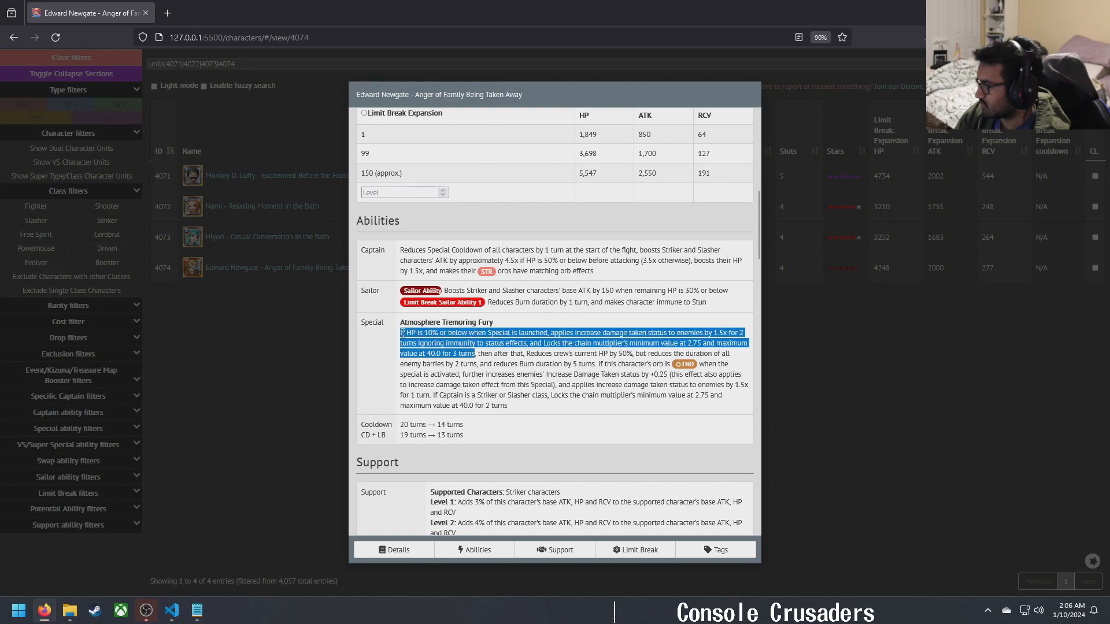
pyautogui.click(553, 332)
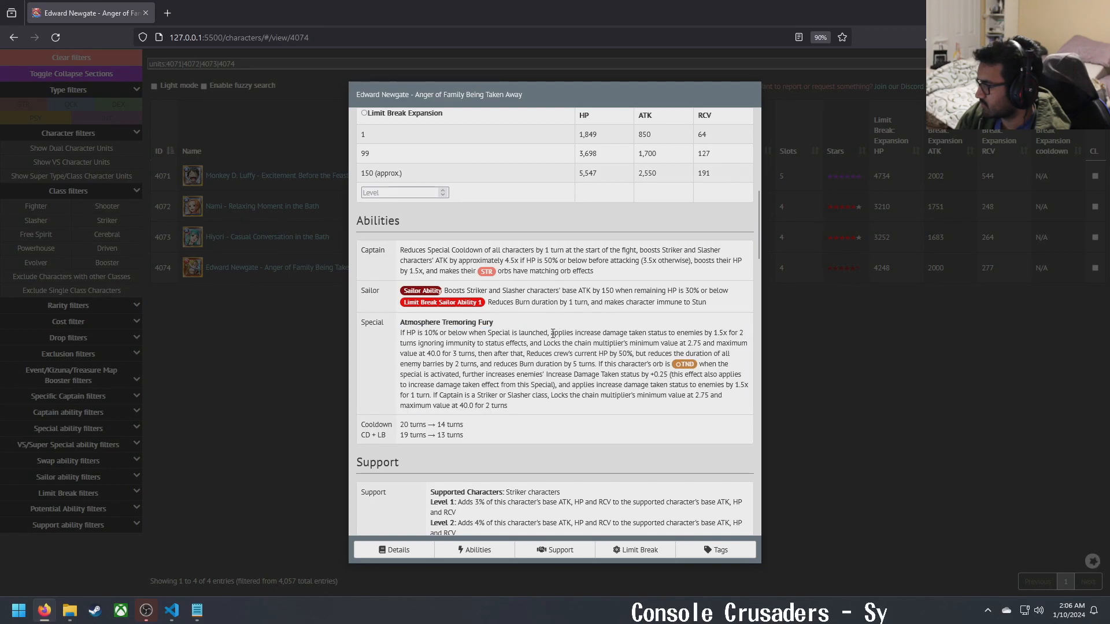
pyautogui.moveTo(400, 331); pyautogui.dragTo(548, 331)
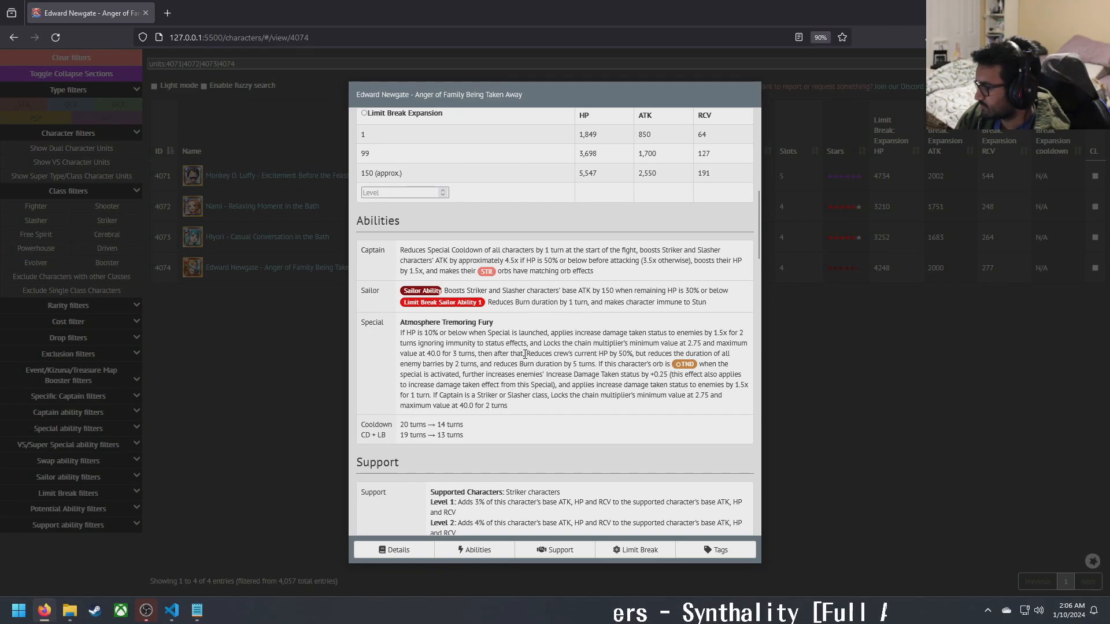
pyautogui.moveTo(401, 333); pyautogui.dragTo(524, 353)
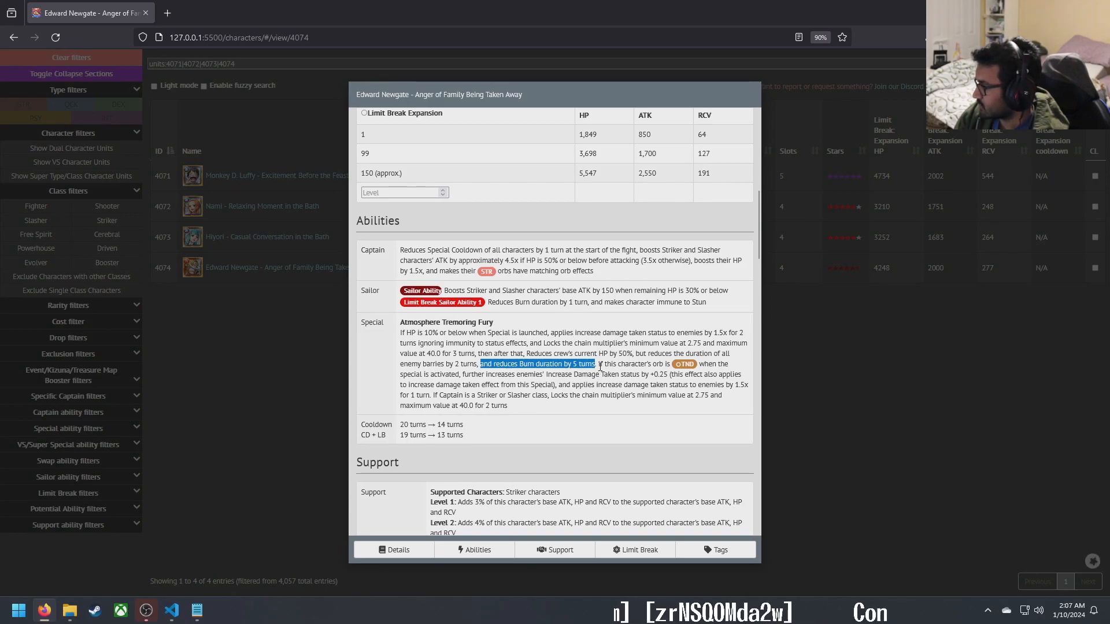
pyautogui.moveTo(598, 363); pyautogui.dragTo(485, 374)
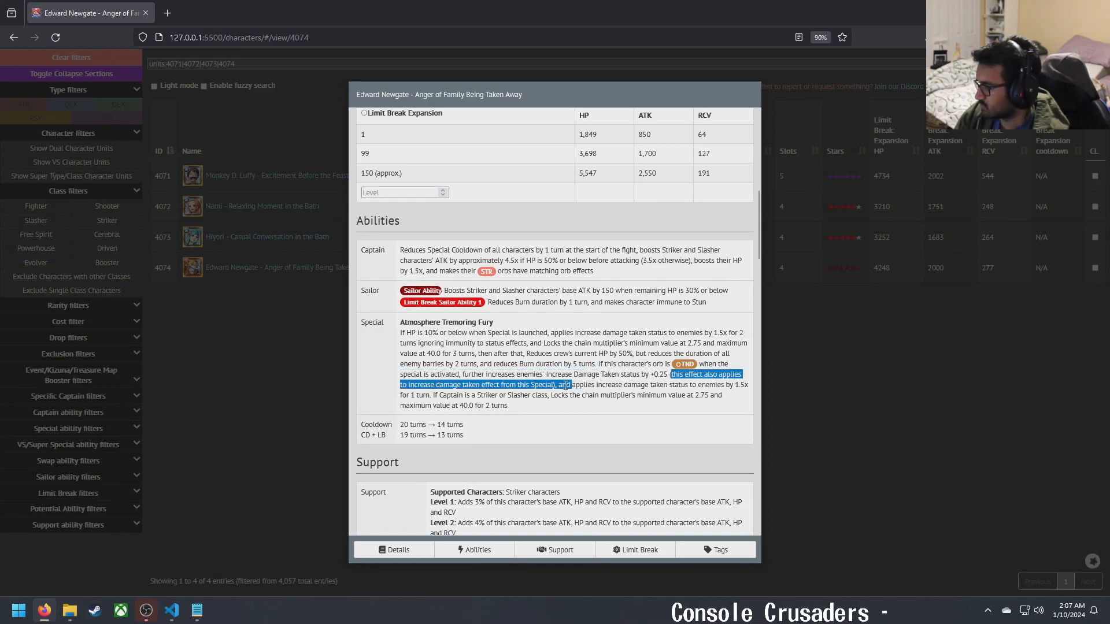
pyautogui.click(583, 387)
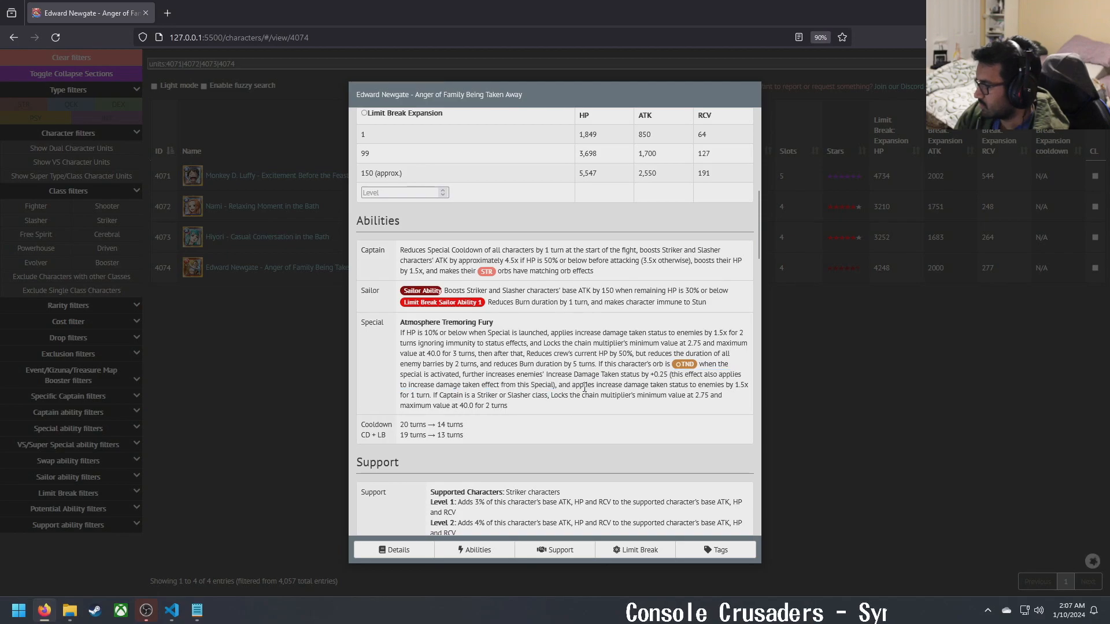
pyautogui.moveTo(571, 384); pyautogui.dragTo(429, 395)
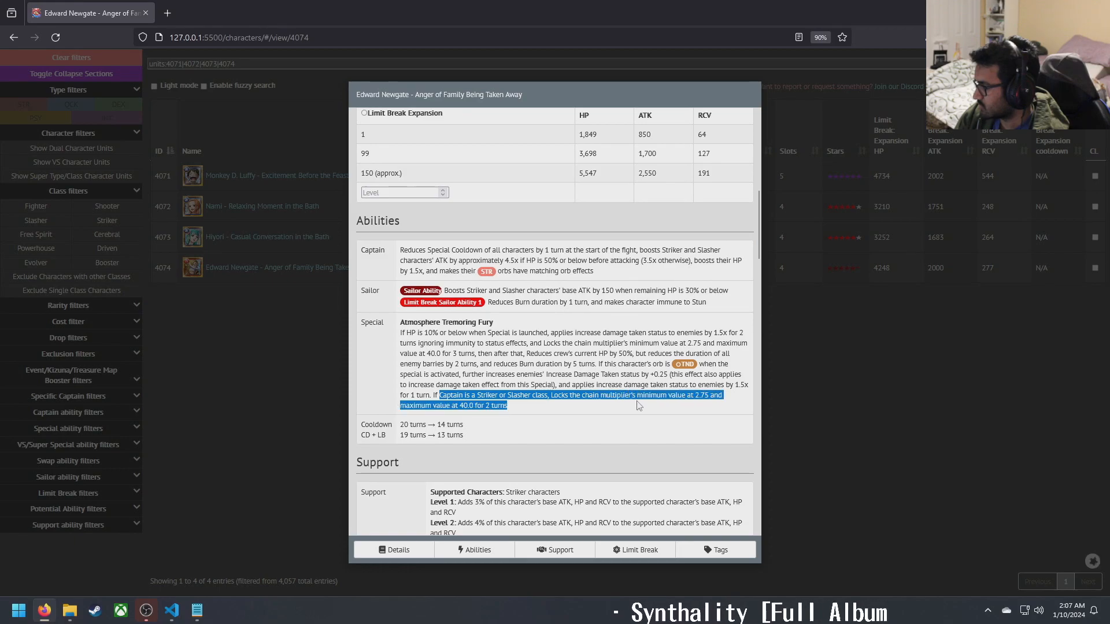
pyautogui.click(636, 412)
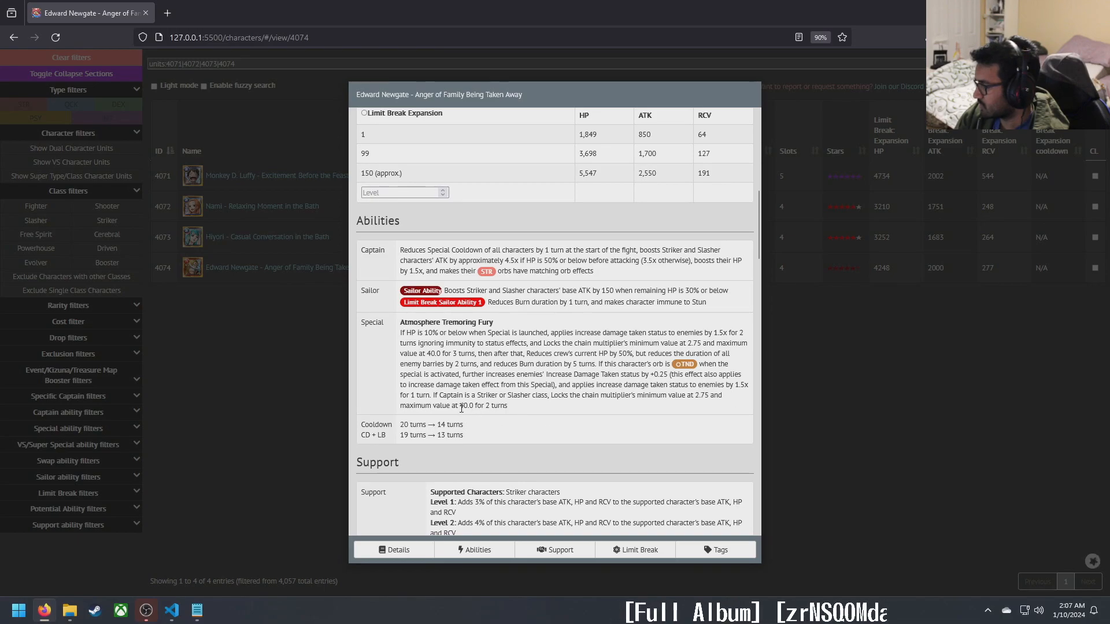
pyautogui.moveTo(495, 420)
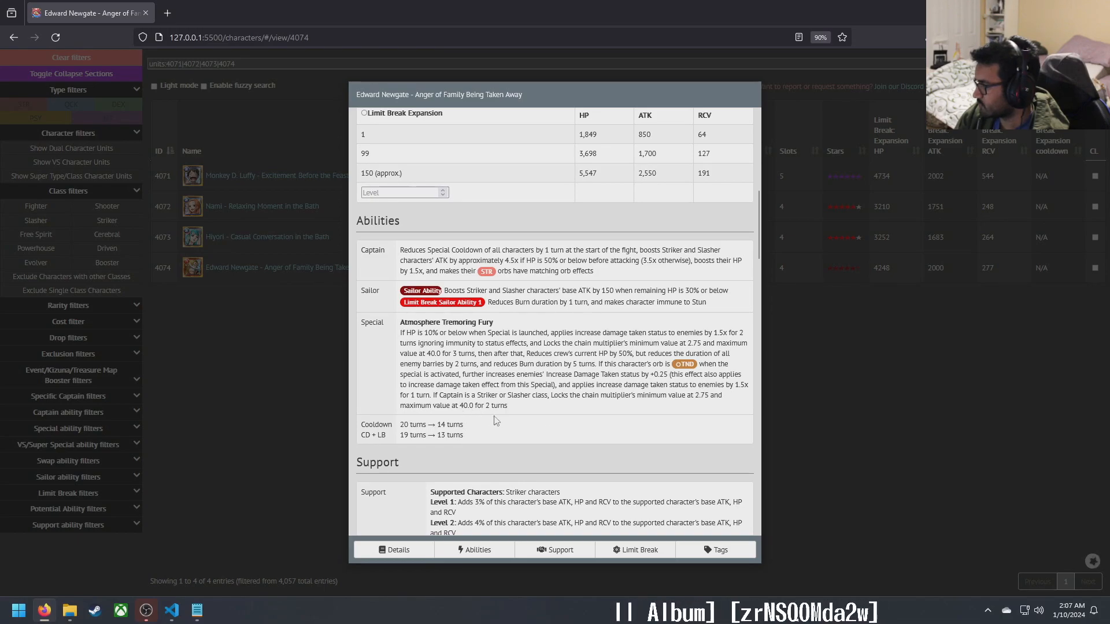
pyautogui.moveTo(569, 335)
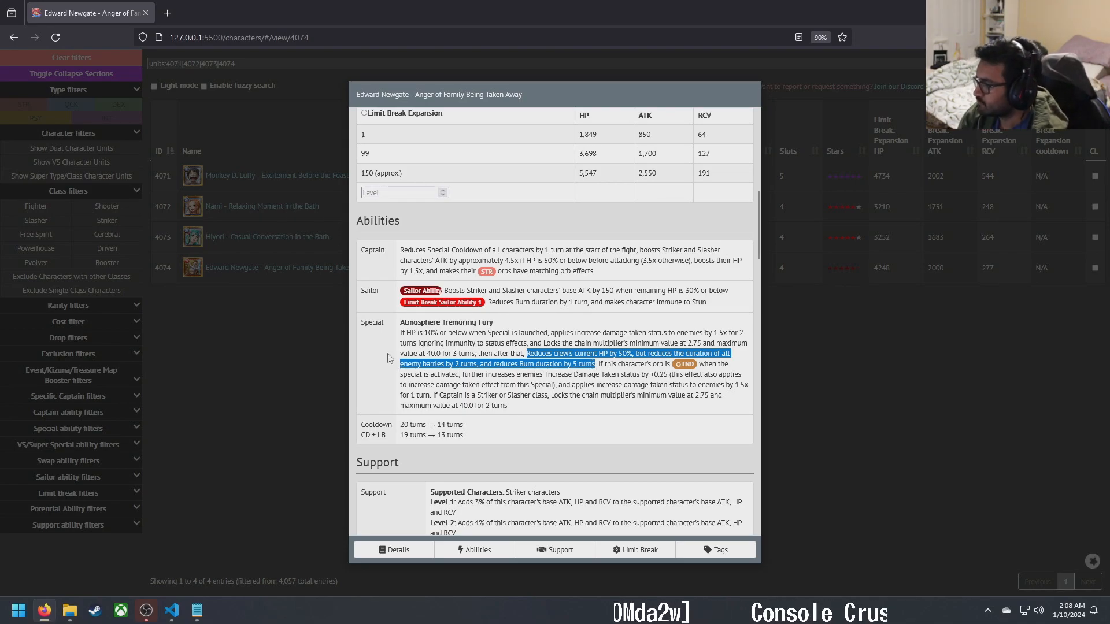
pyautogui.scroll(-3)
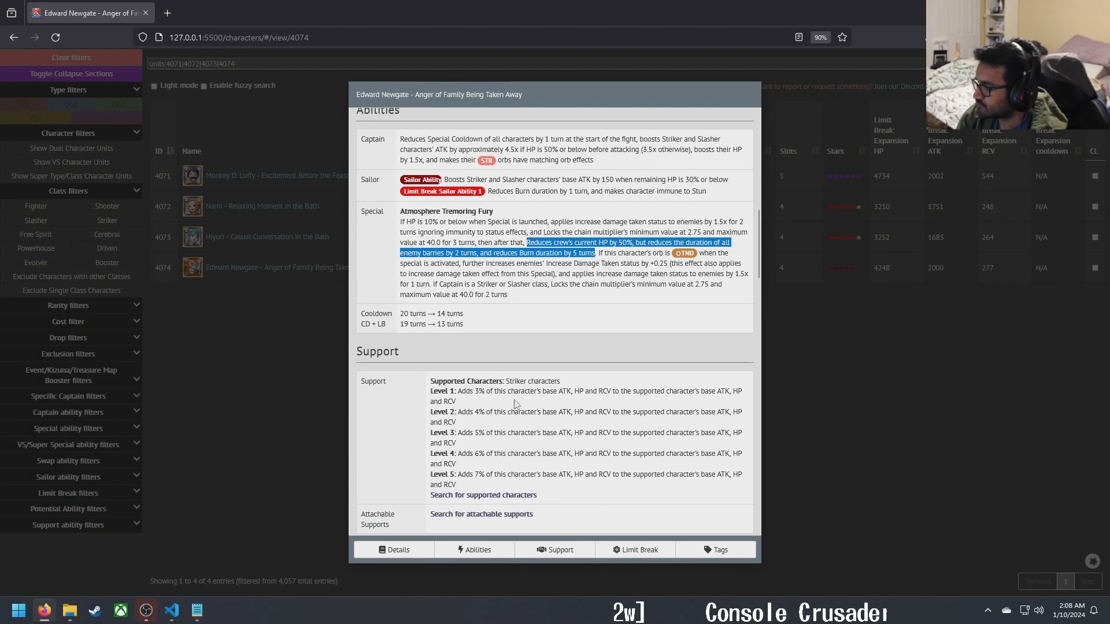
pyautogui.moveTo(507, 394)
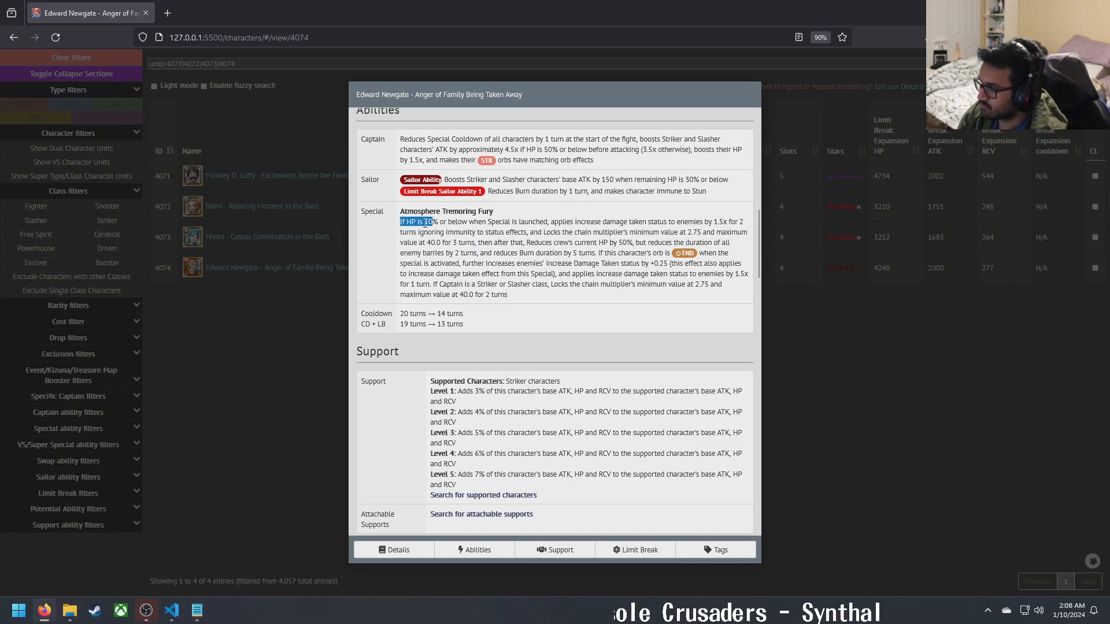
pyautogui.moveTo(522, 488)
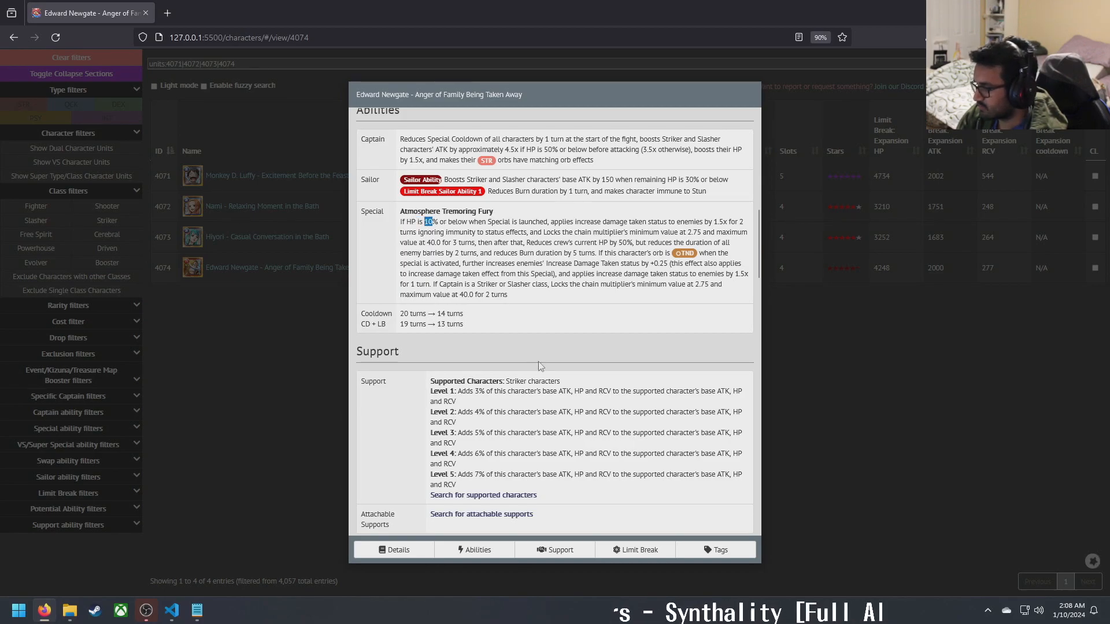
pyautogui.moveTo(539, 289)
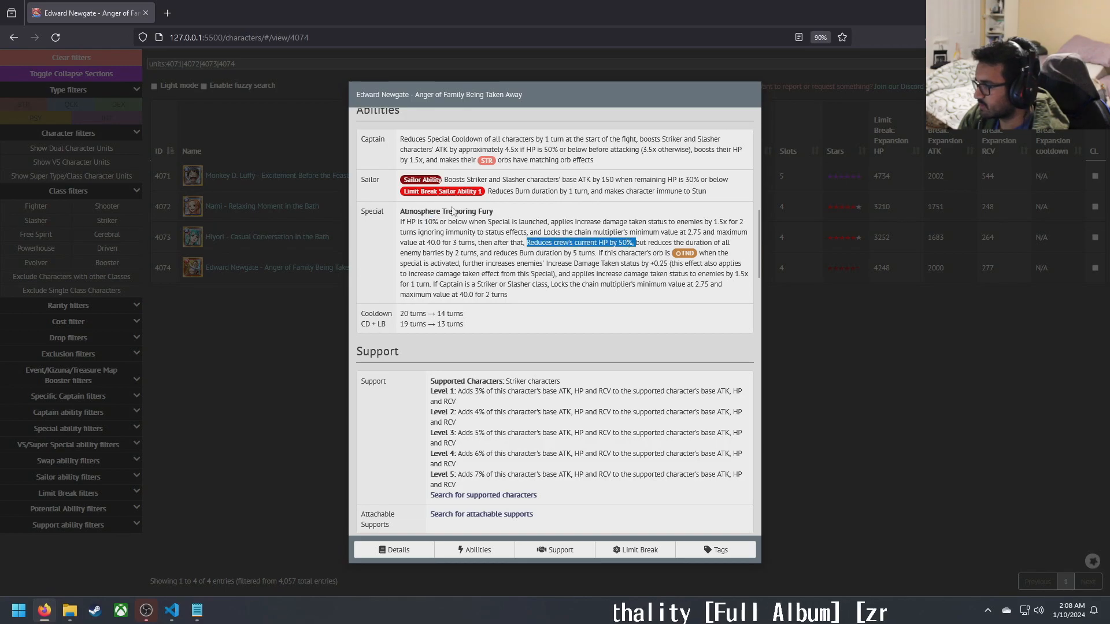
pyautogui.moveTo(571, 569)
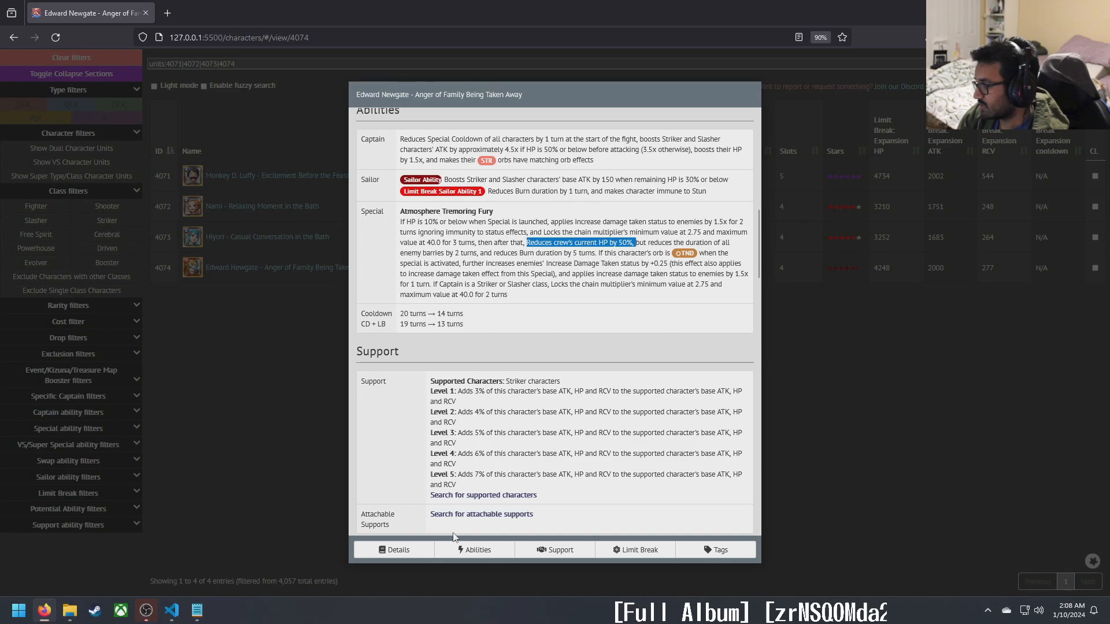
pyautogui.scroll(-3)
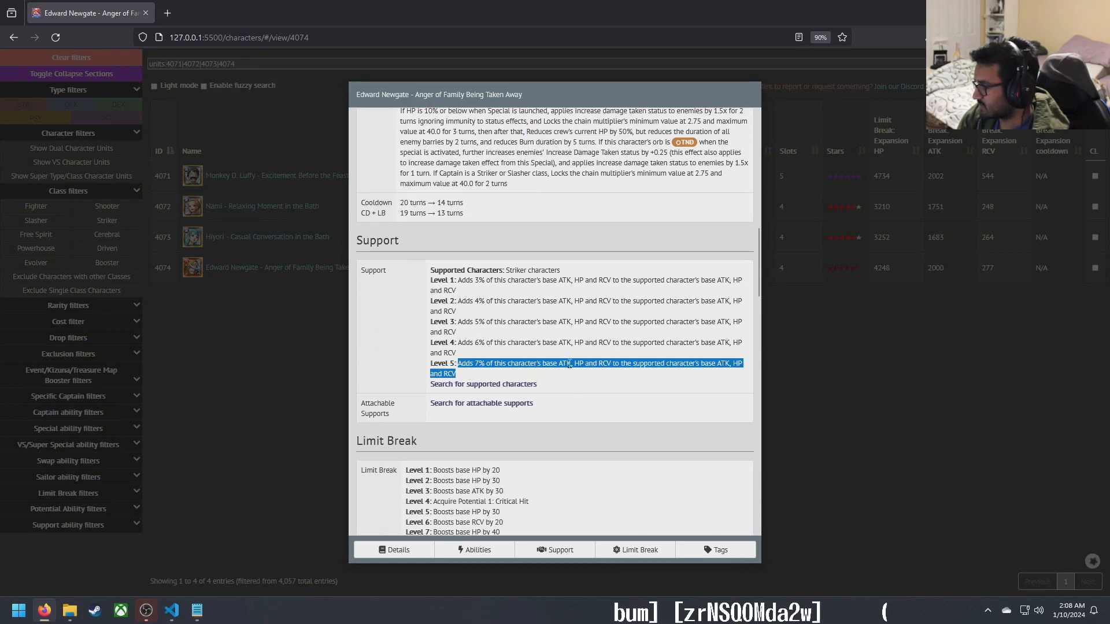
pyautogui.scroll(-3)
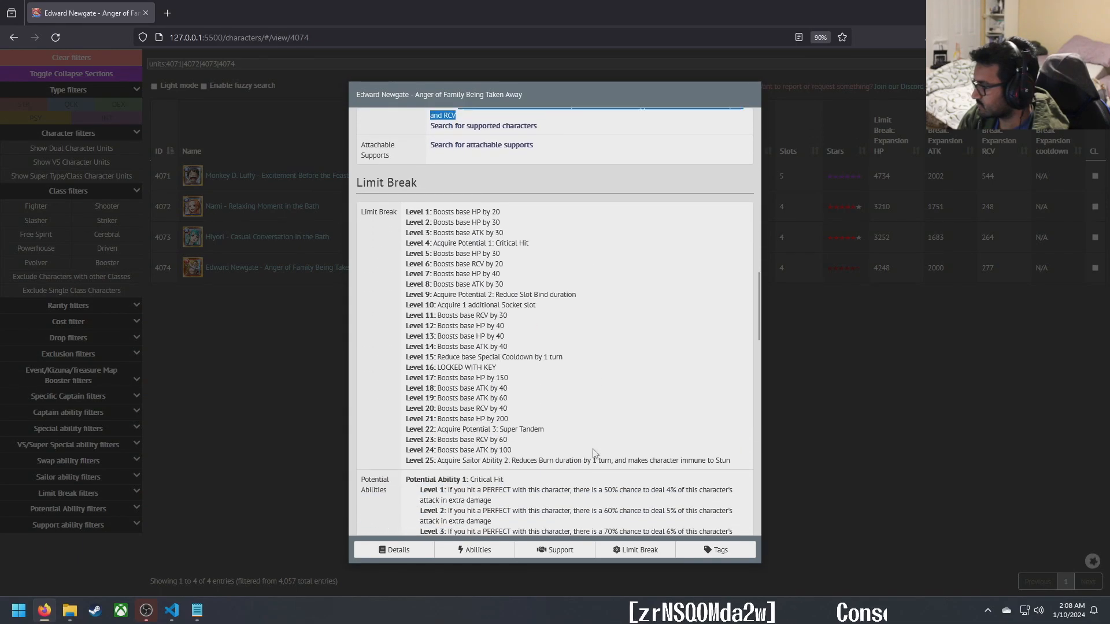
pyautogui.scroll(-3)
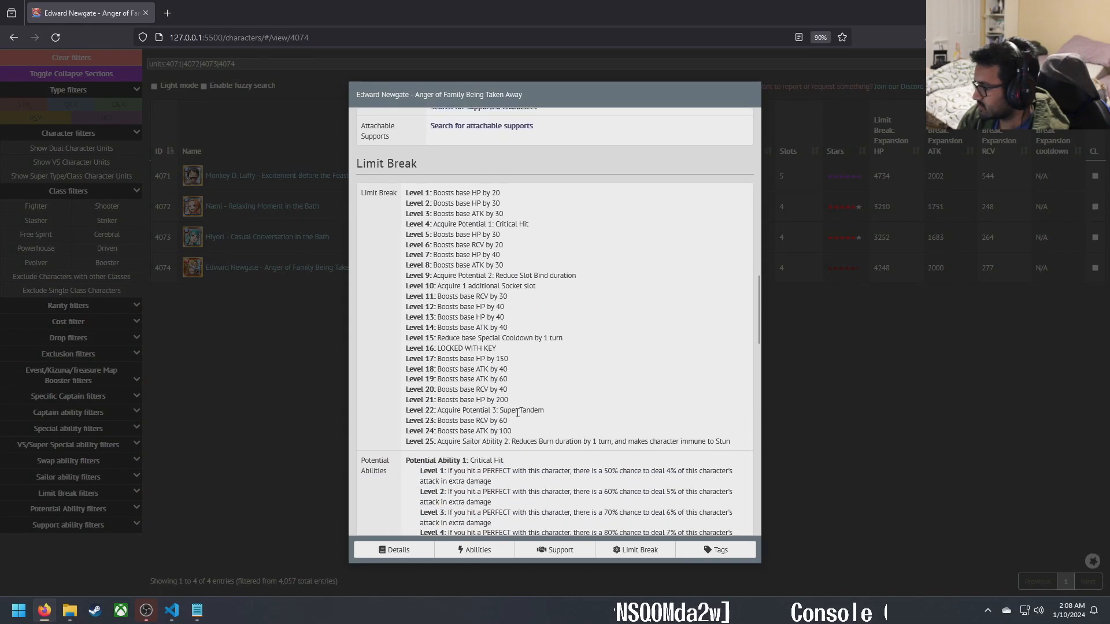
pyautogui.scroll(-3)
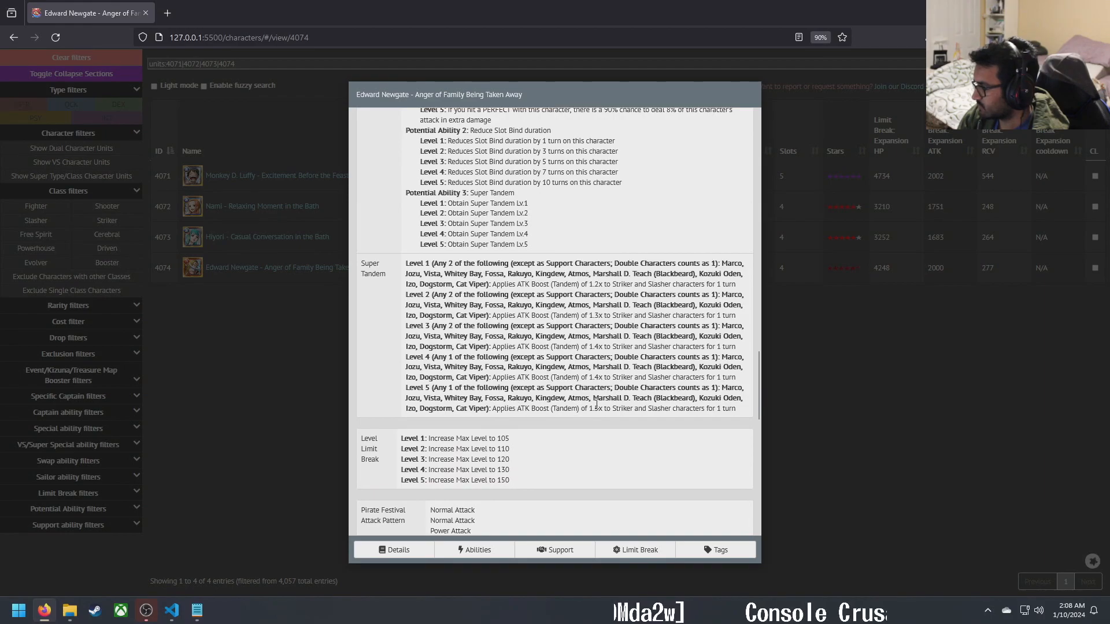
pyautogui.scroll(-3)
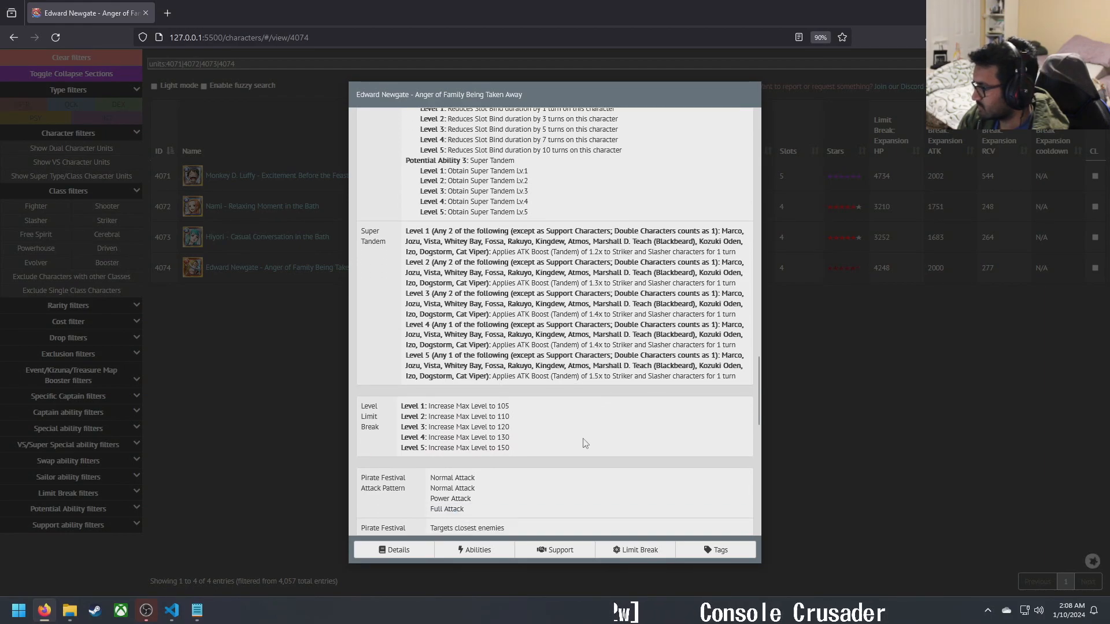
pyautogui.scroll(-3)
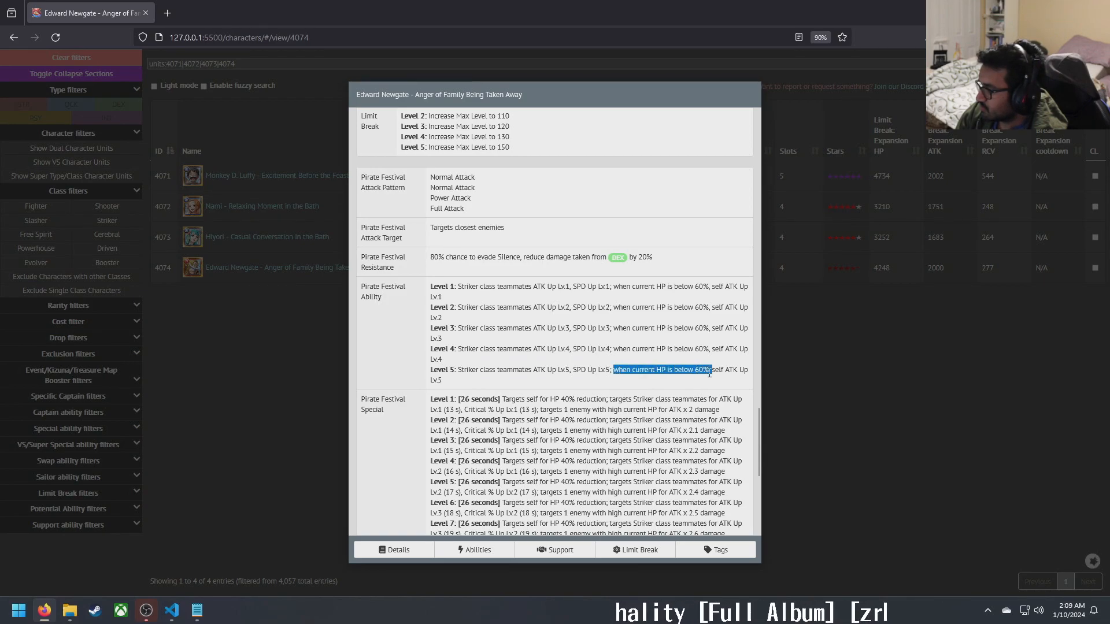
pyautogui.moveTo(710, 370); pyautogui.dragTo(442, 379)
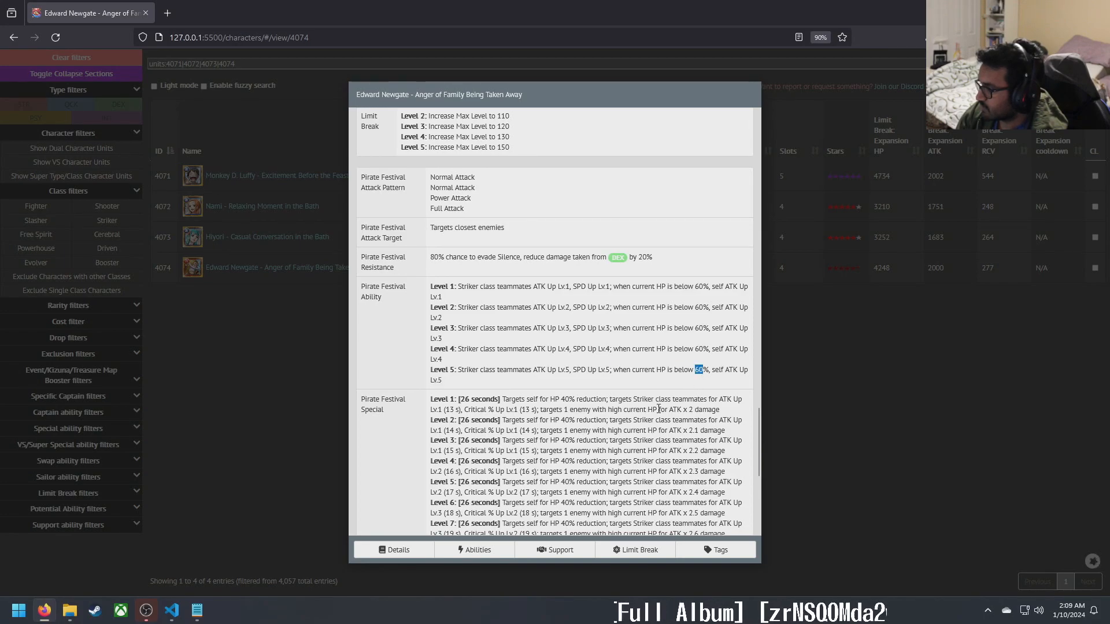
pyautogui.scroll(-3)
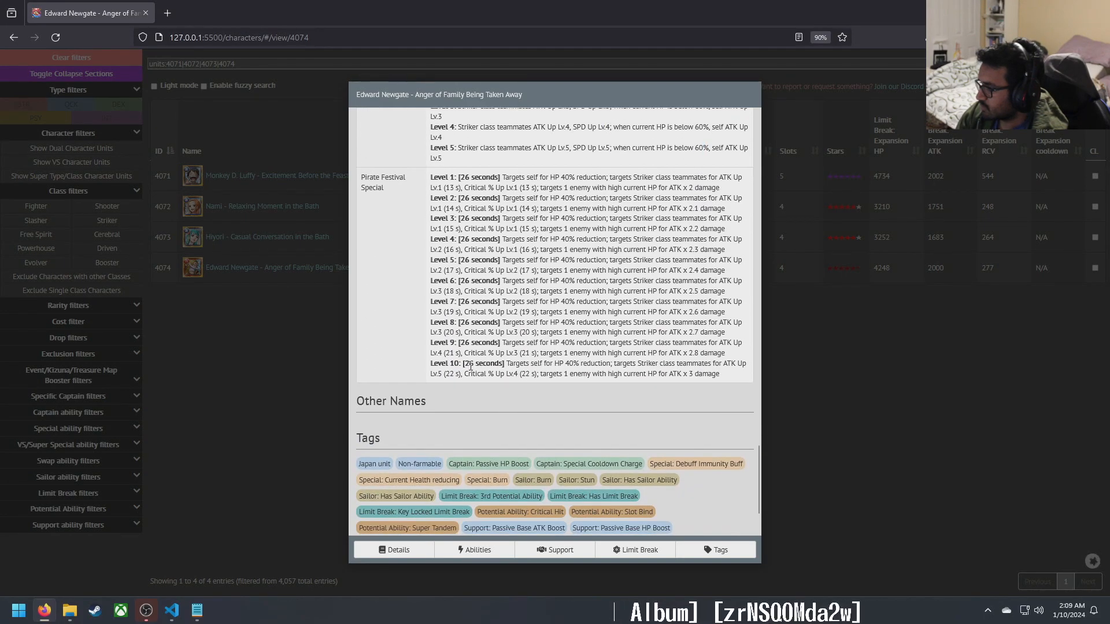
pyautogui.doubleClick(517, 363)
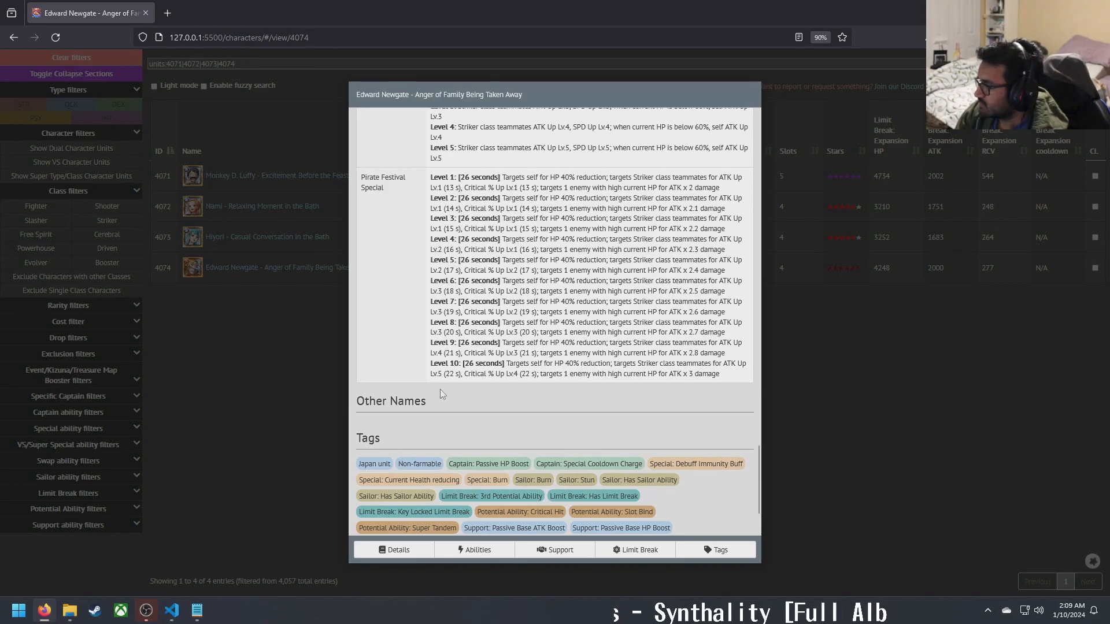
pyautogui.click(634, 550)
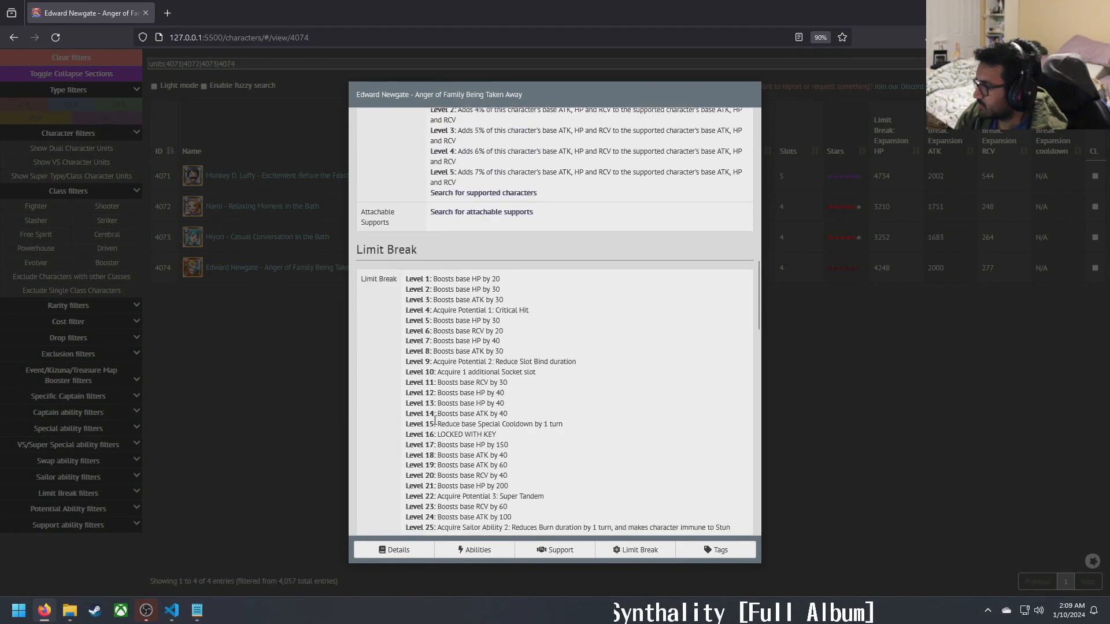
pyautogui.click(394, 550)
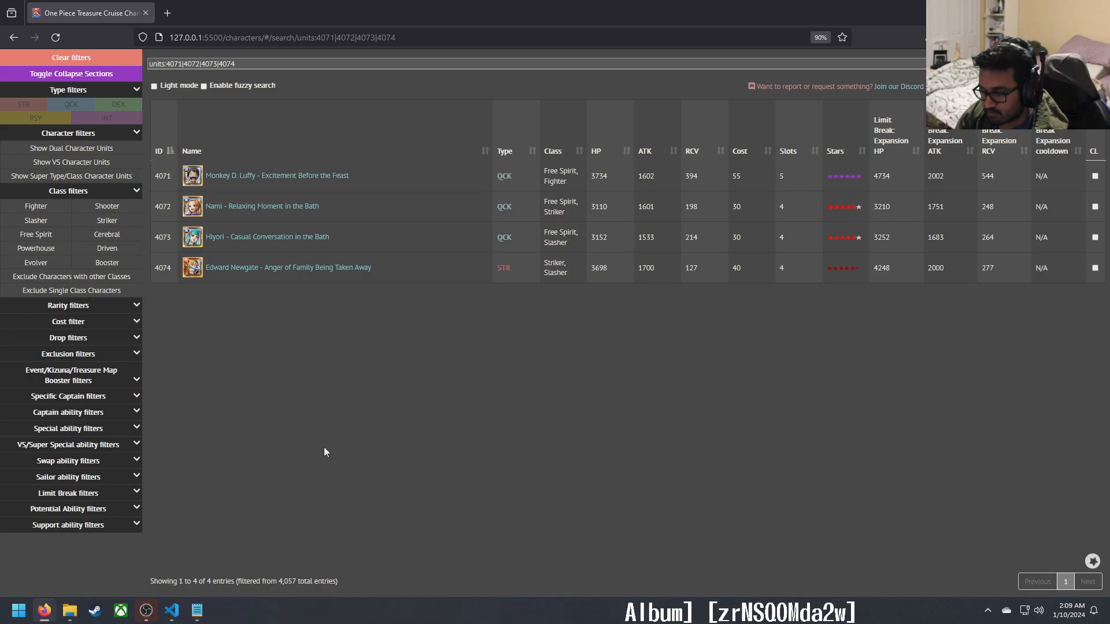
pyautogui.moveTo(273, 215)
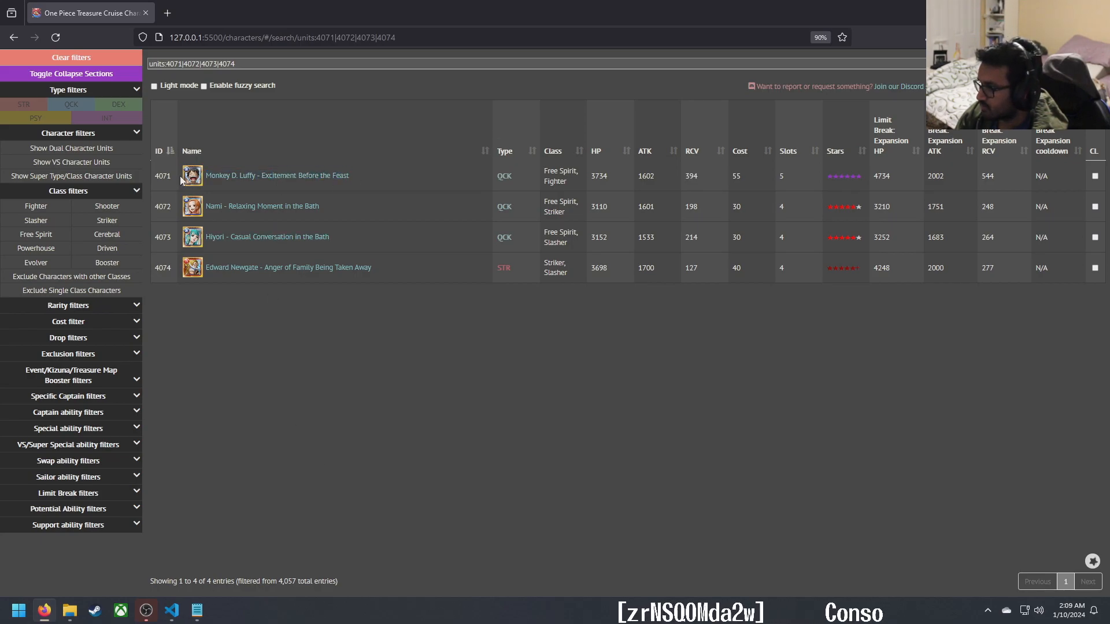
pyautogui.moveTo(486, 451)
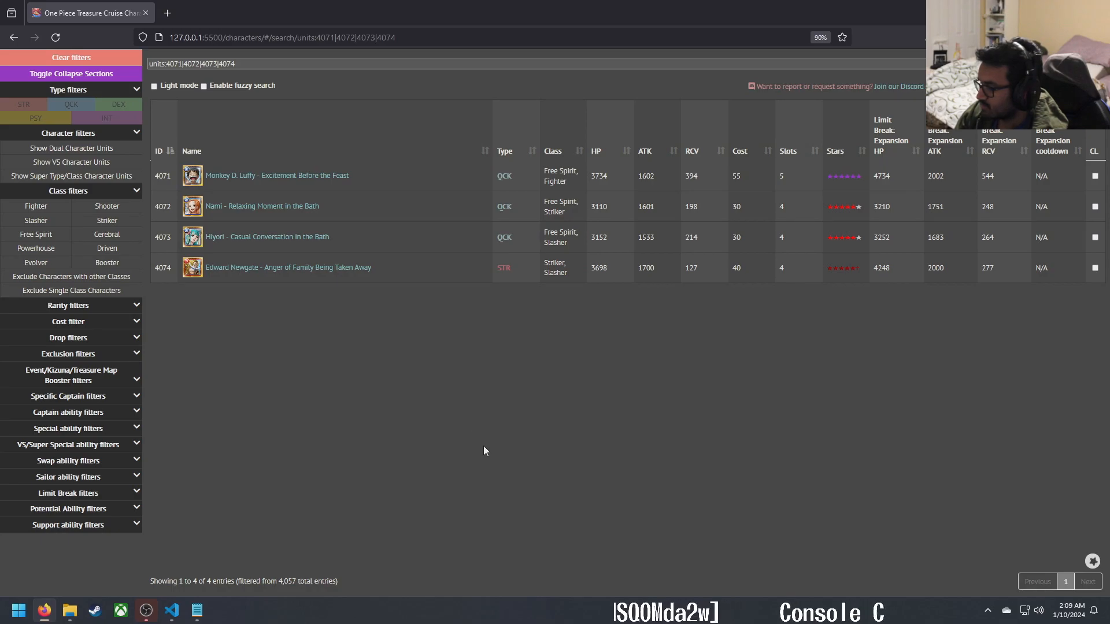